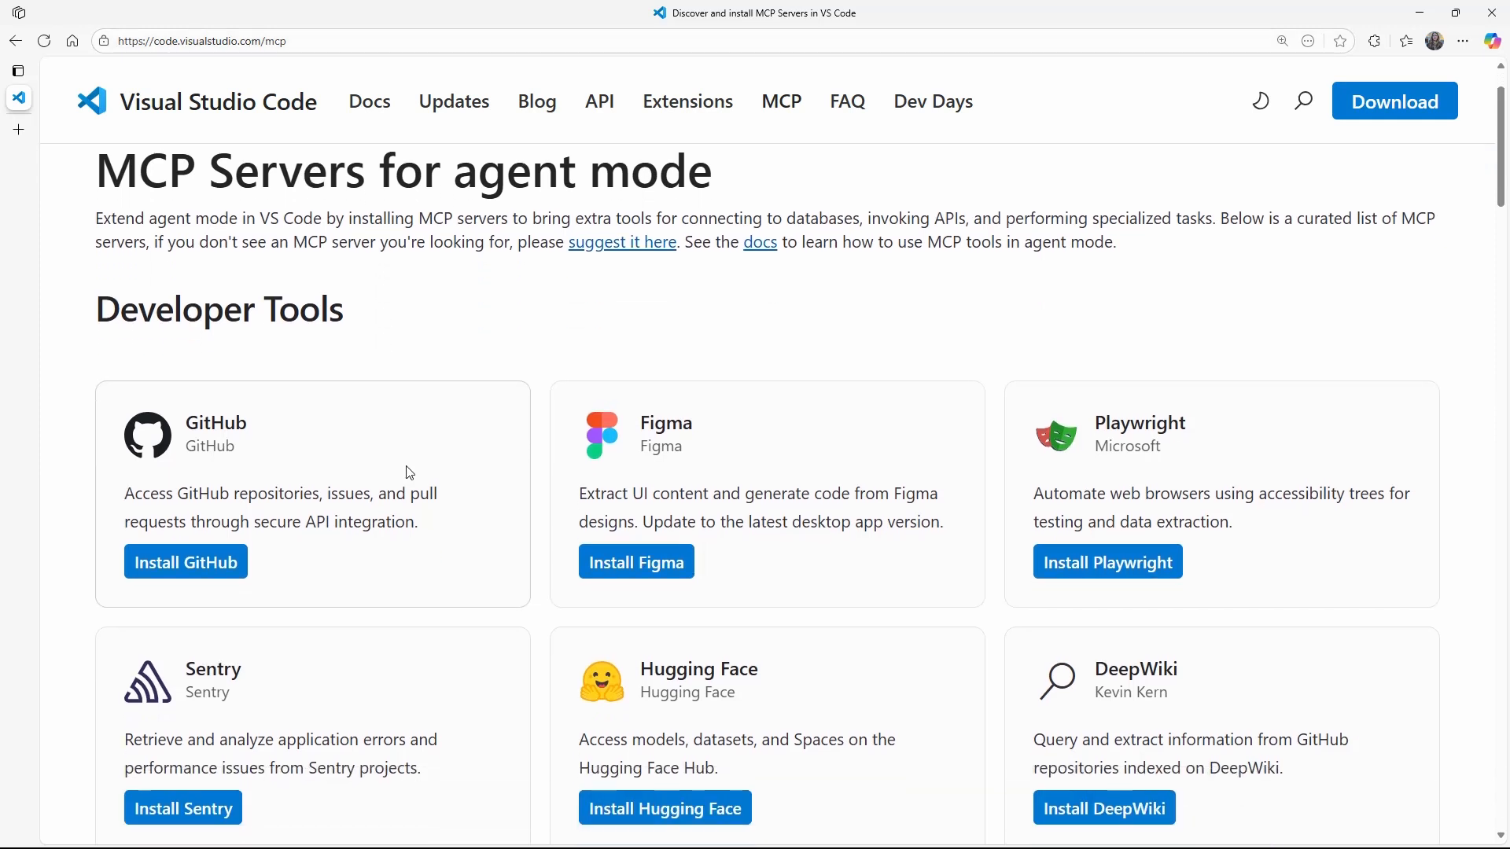
- Scroll the page to find the Microsoft Docs MCP server's VS Code install badge
{"action": "scroll", "scroll_direction": "down", "scroll_amount": 3}
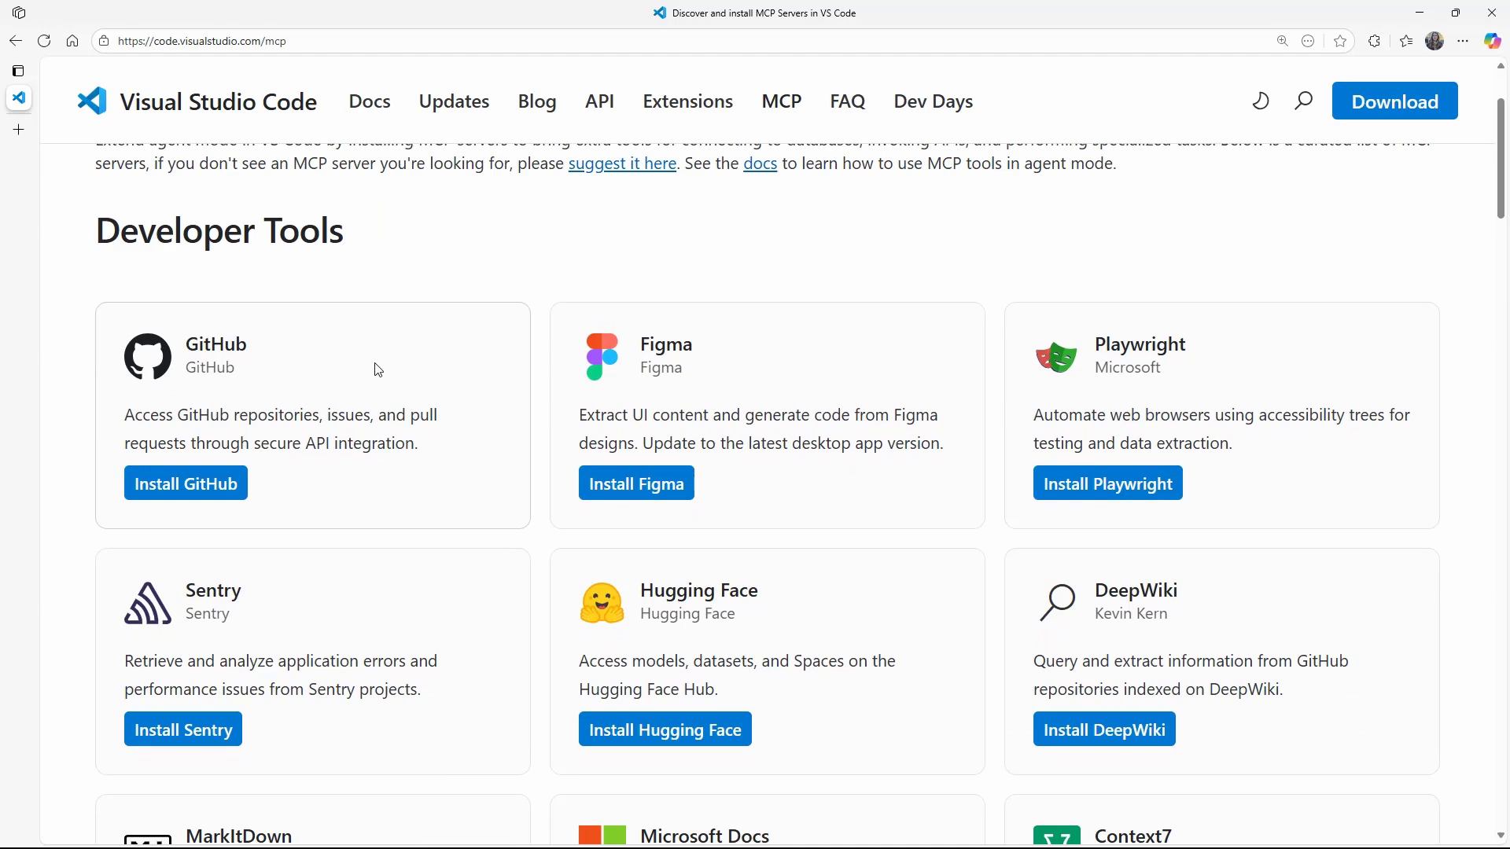
{"action": "scroll", "scroll_direction": "down", "scroll_amount": 3}
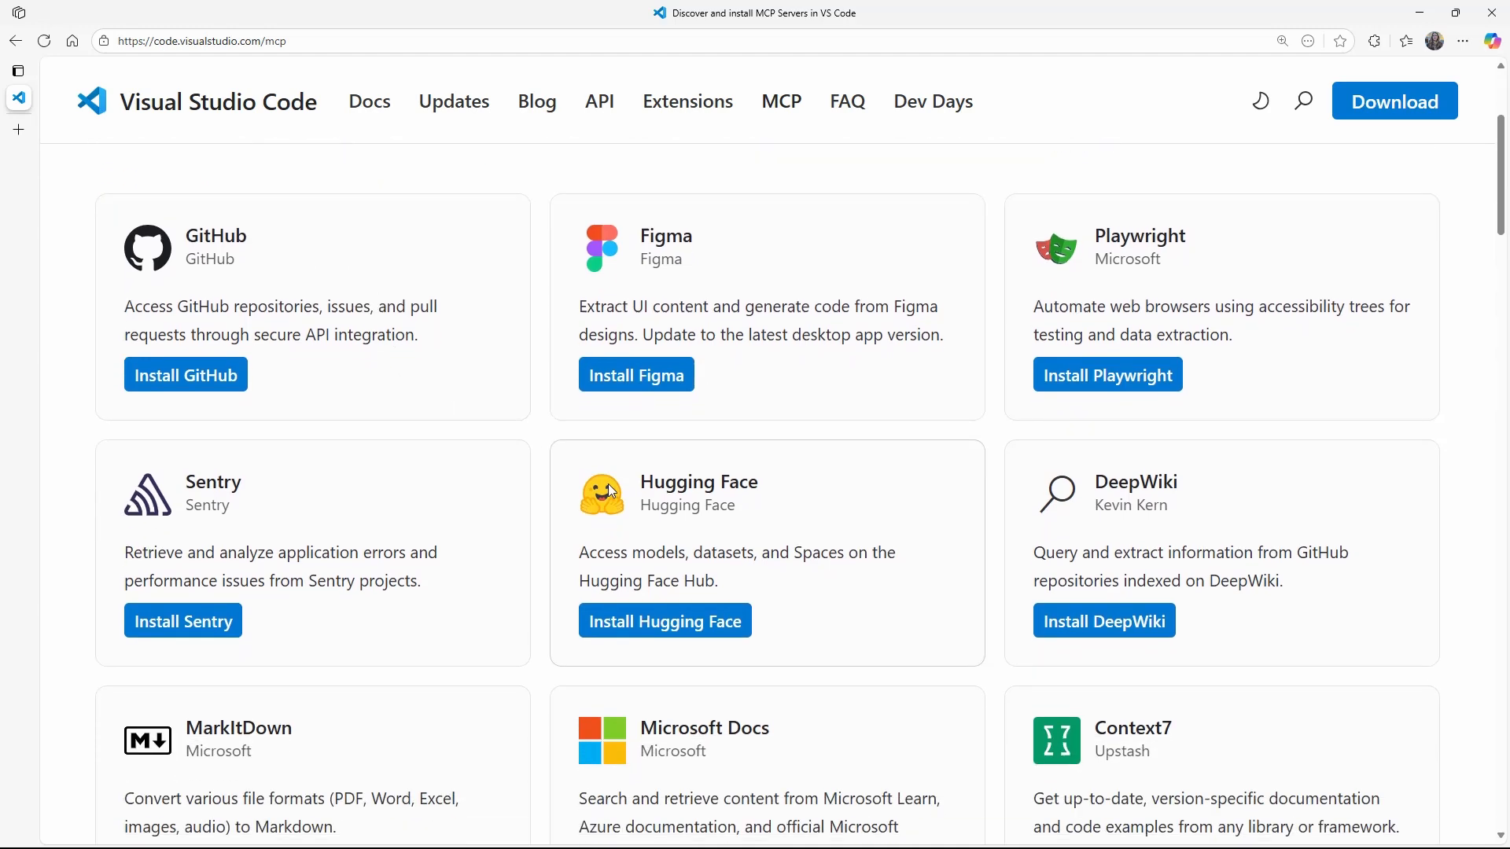
{"action": "scroll", "scroll_direction": "down", "scroll_amount": 3}
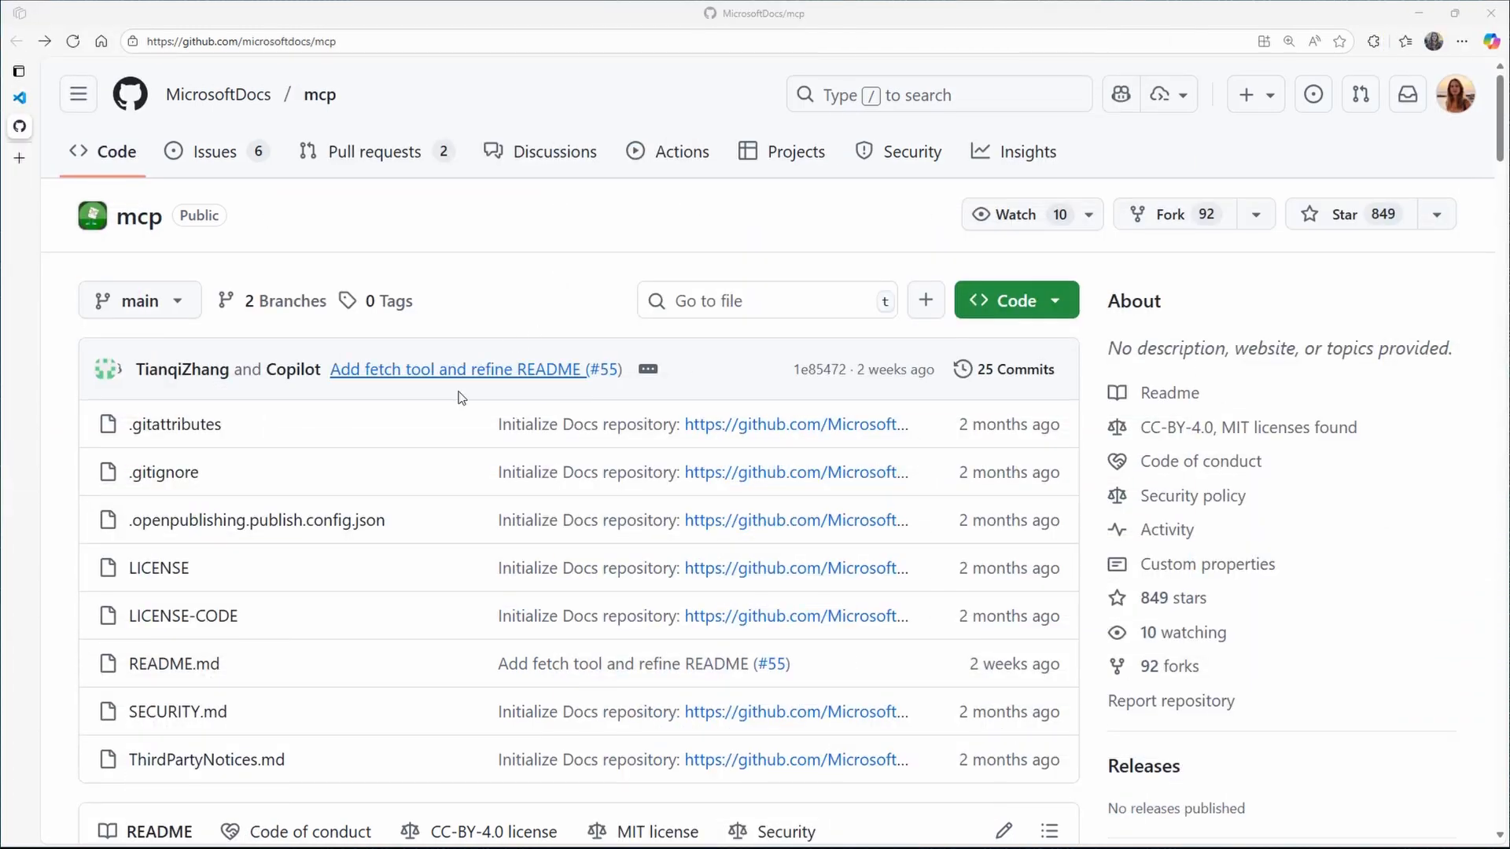
{"action": "scroll", "scroll_direction": "down", "scroll_amount": 3}
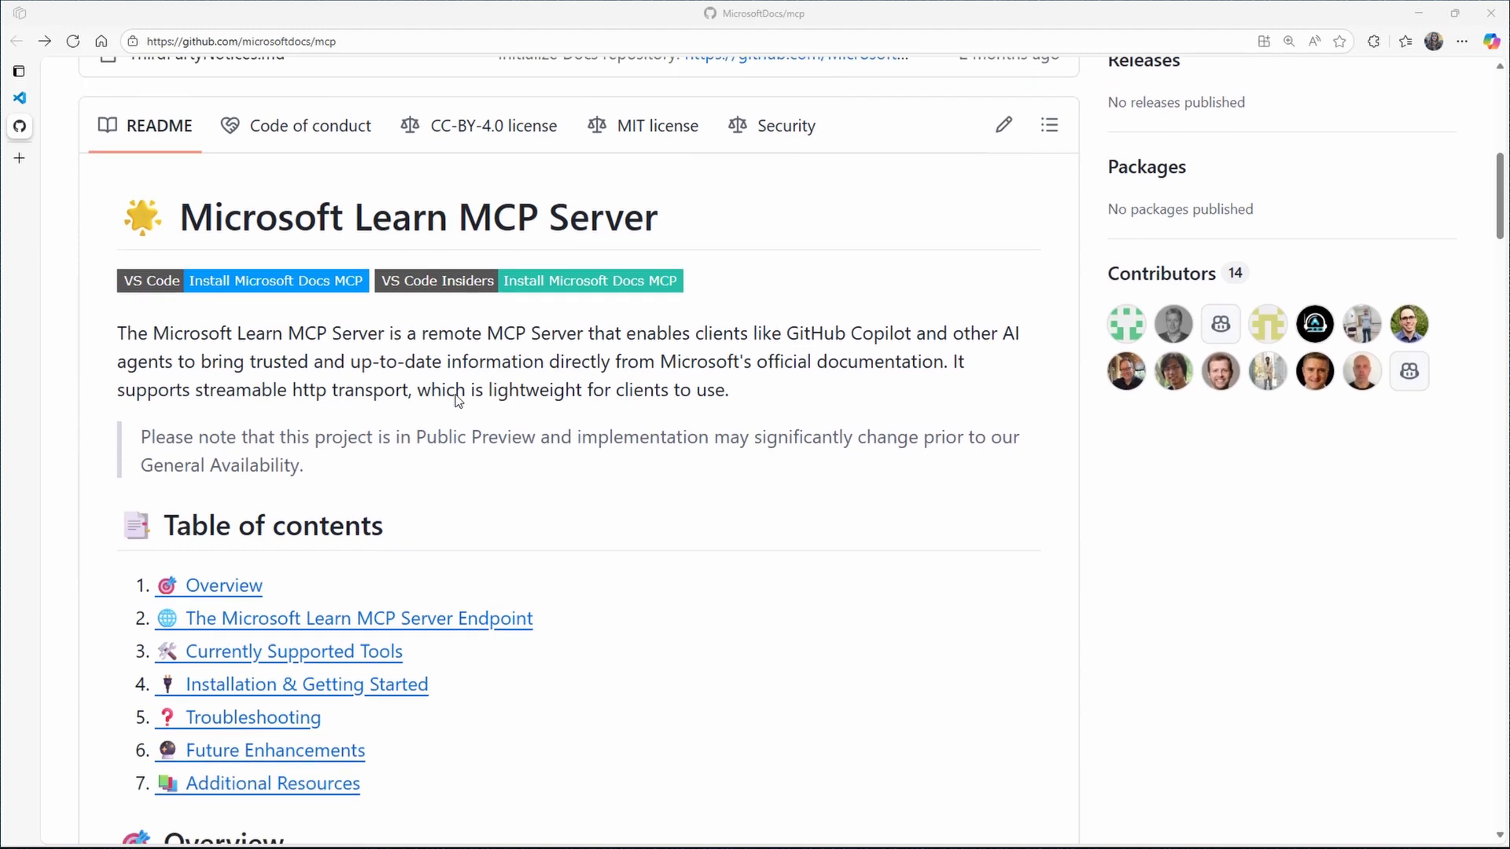
{"action": "scroll", "scroll_direction": "down", "scroll_amount": 3}
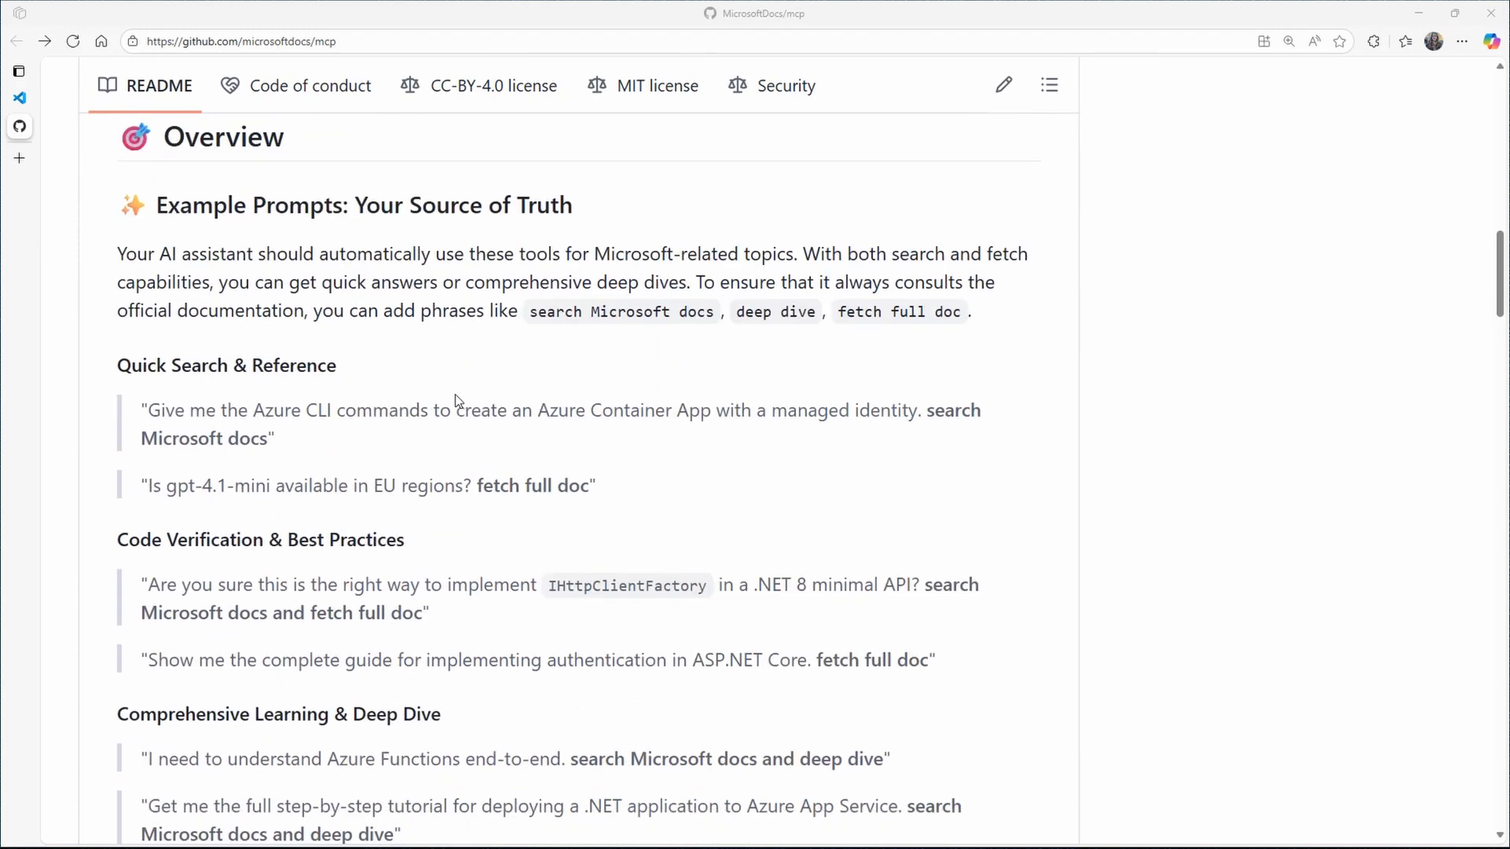
{"action": "scroll", "scroll_direction": "down", "scroll_amount": 3}
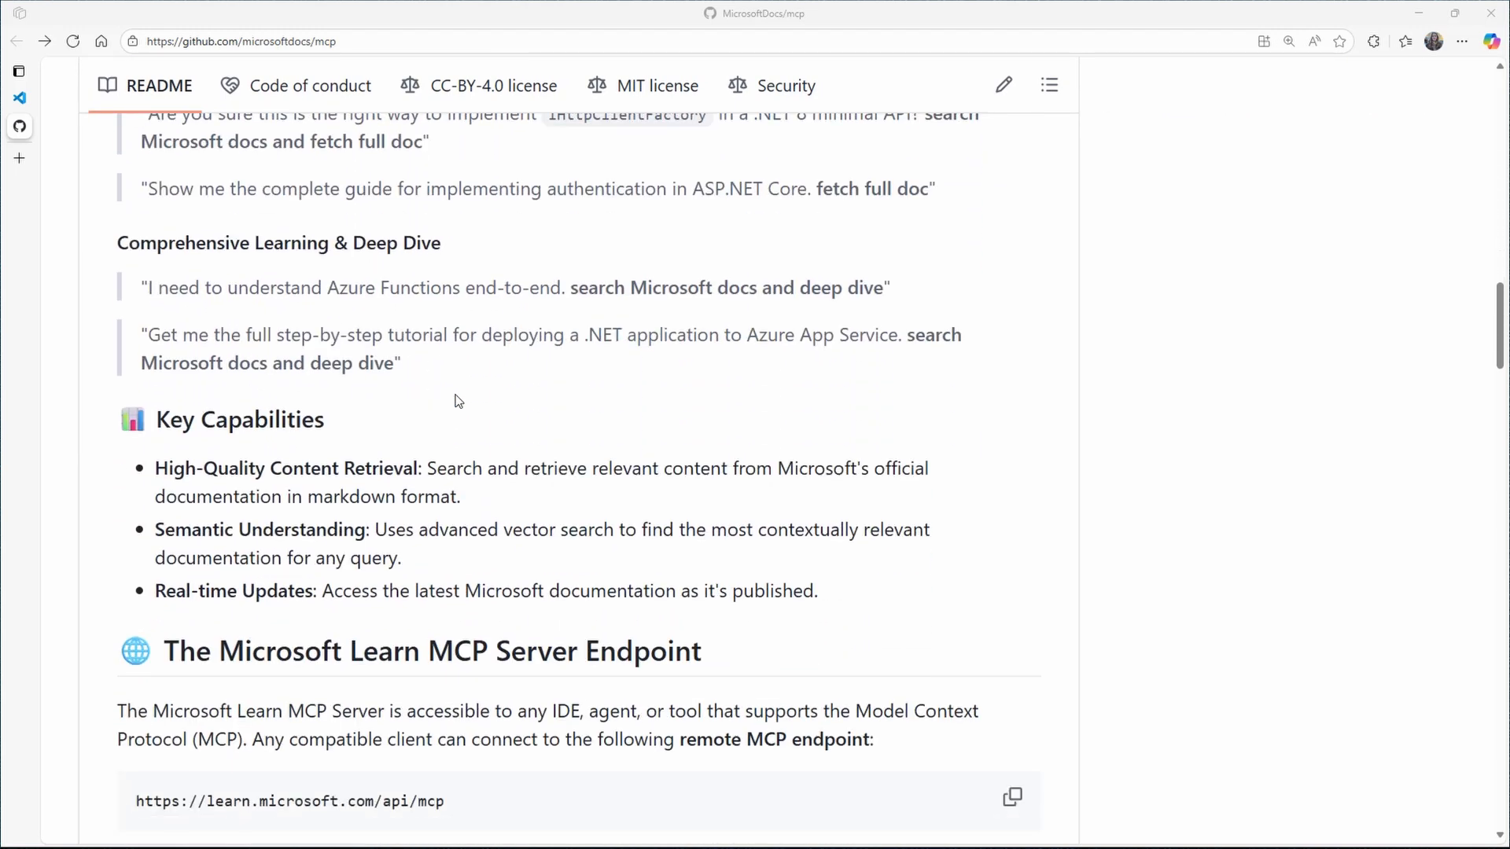
{"action": "scroll", "scroll_direction": "down", "scroll_amount": 3}
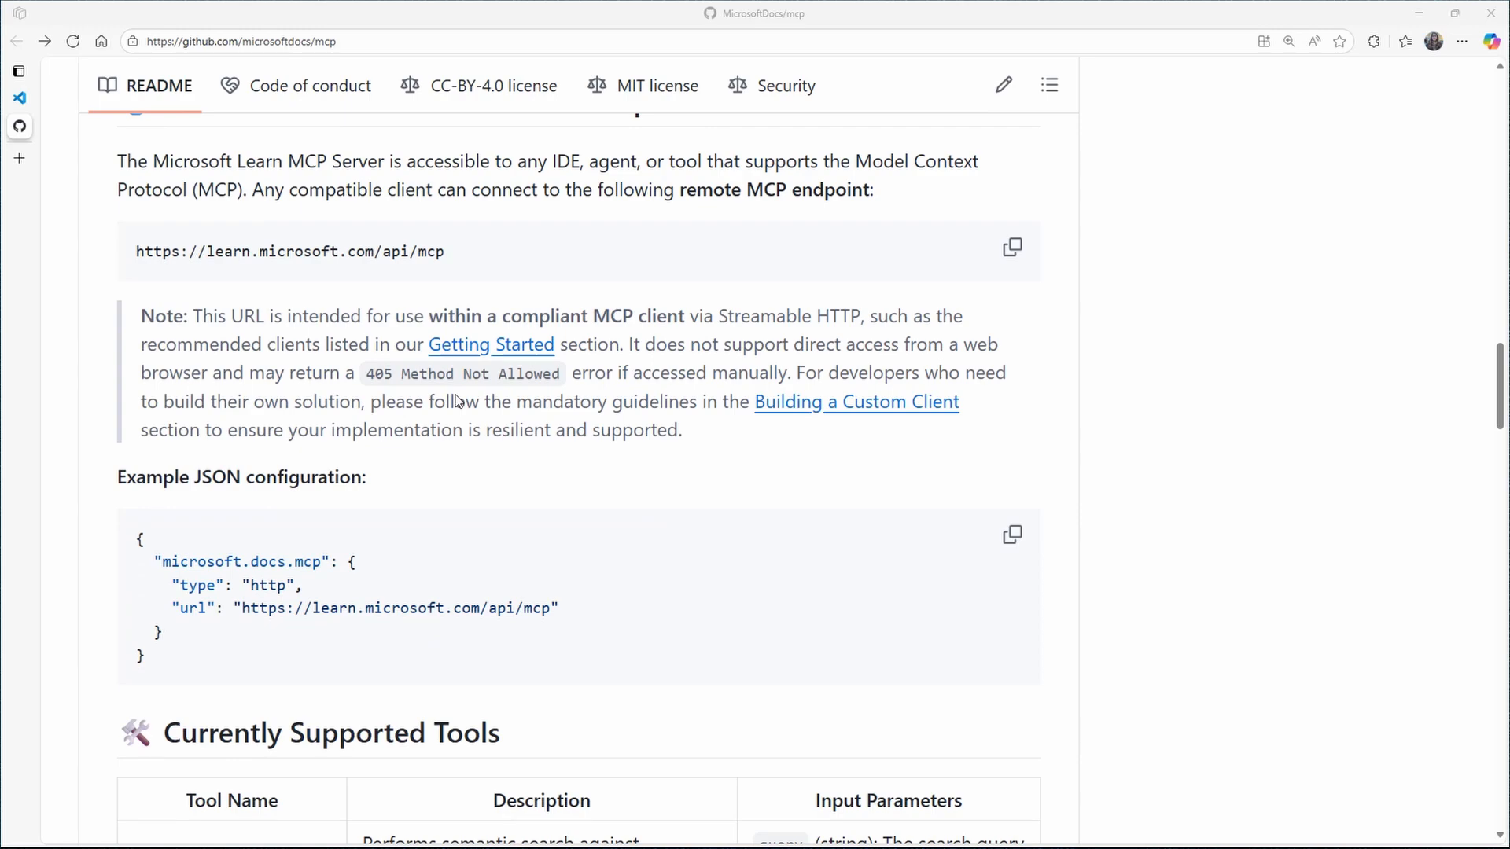
{"action": "scroll", "scroll_direction": "up", "scroll_amount": 3}
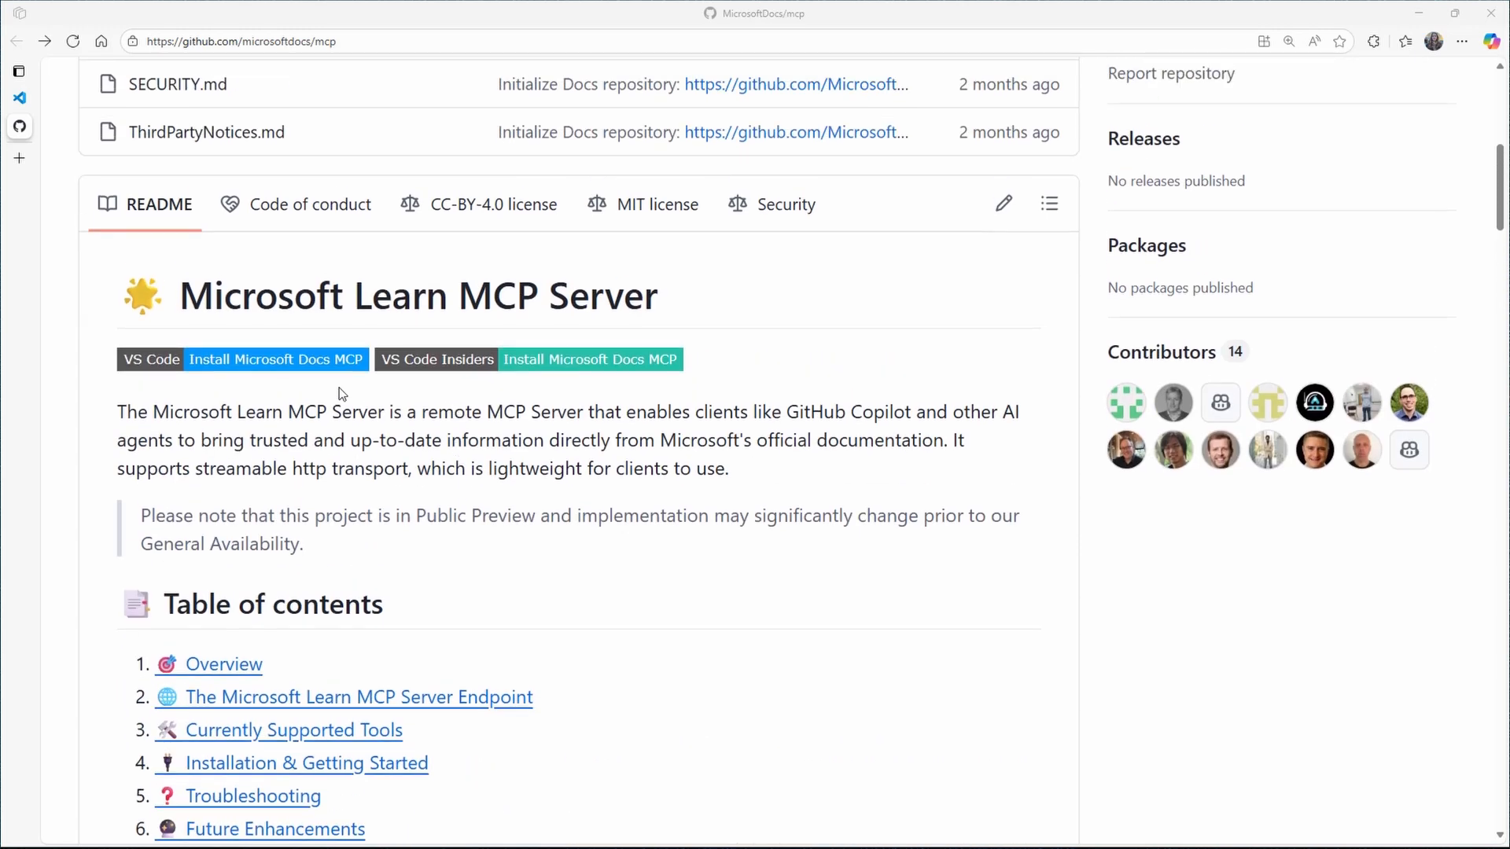
{"action": "mouse_move", "coordinate": [310, 359]}
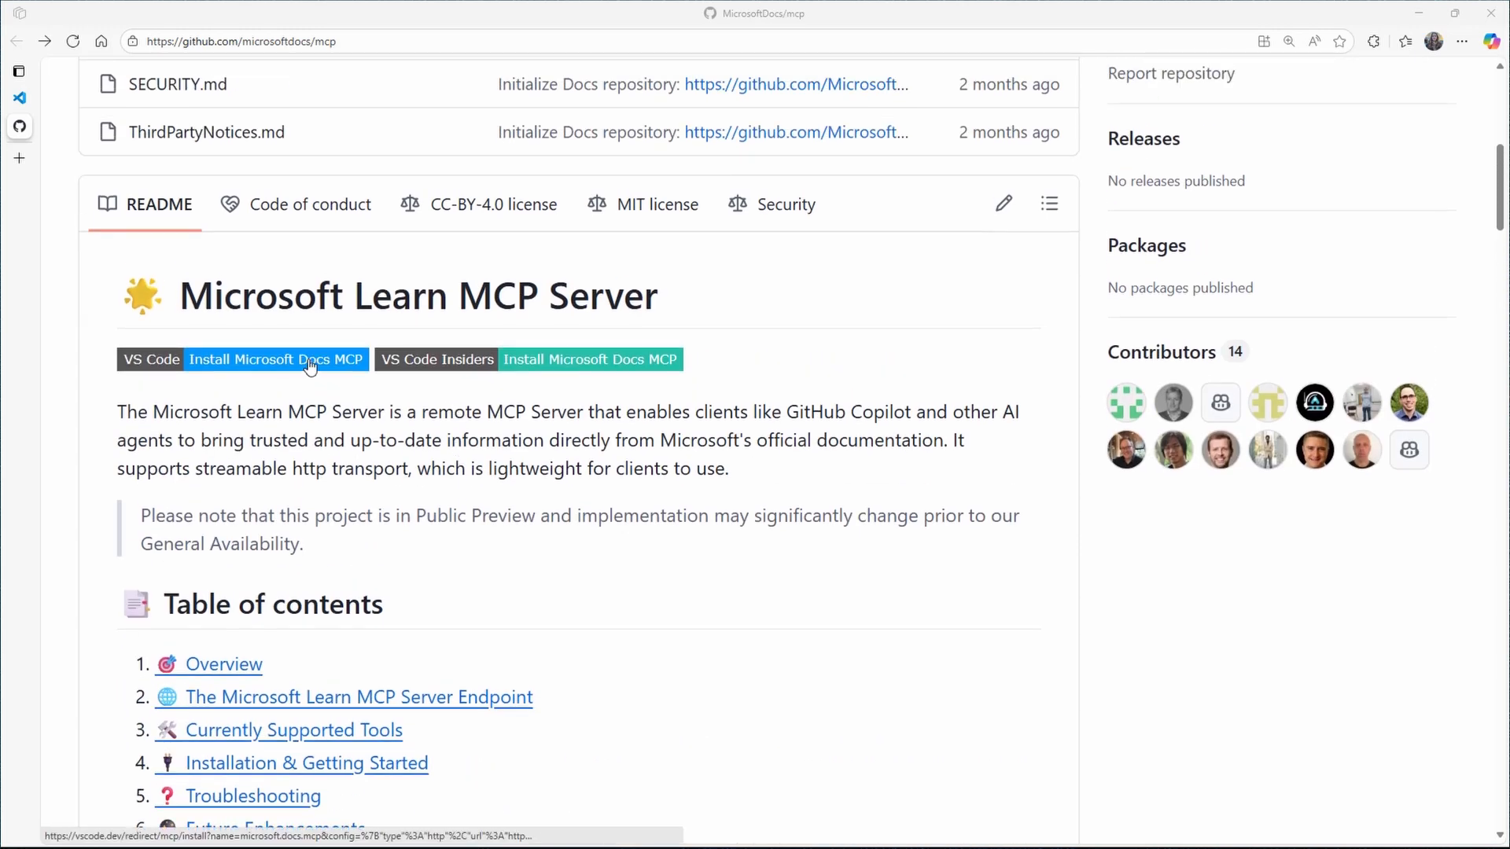
{"action": "mouse_move", "coordinate": [275, 359]}
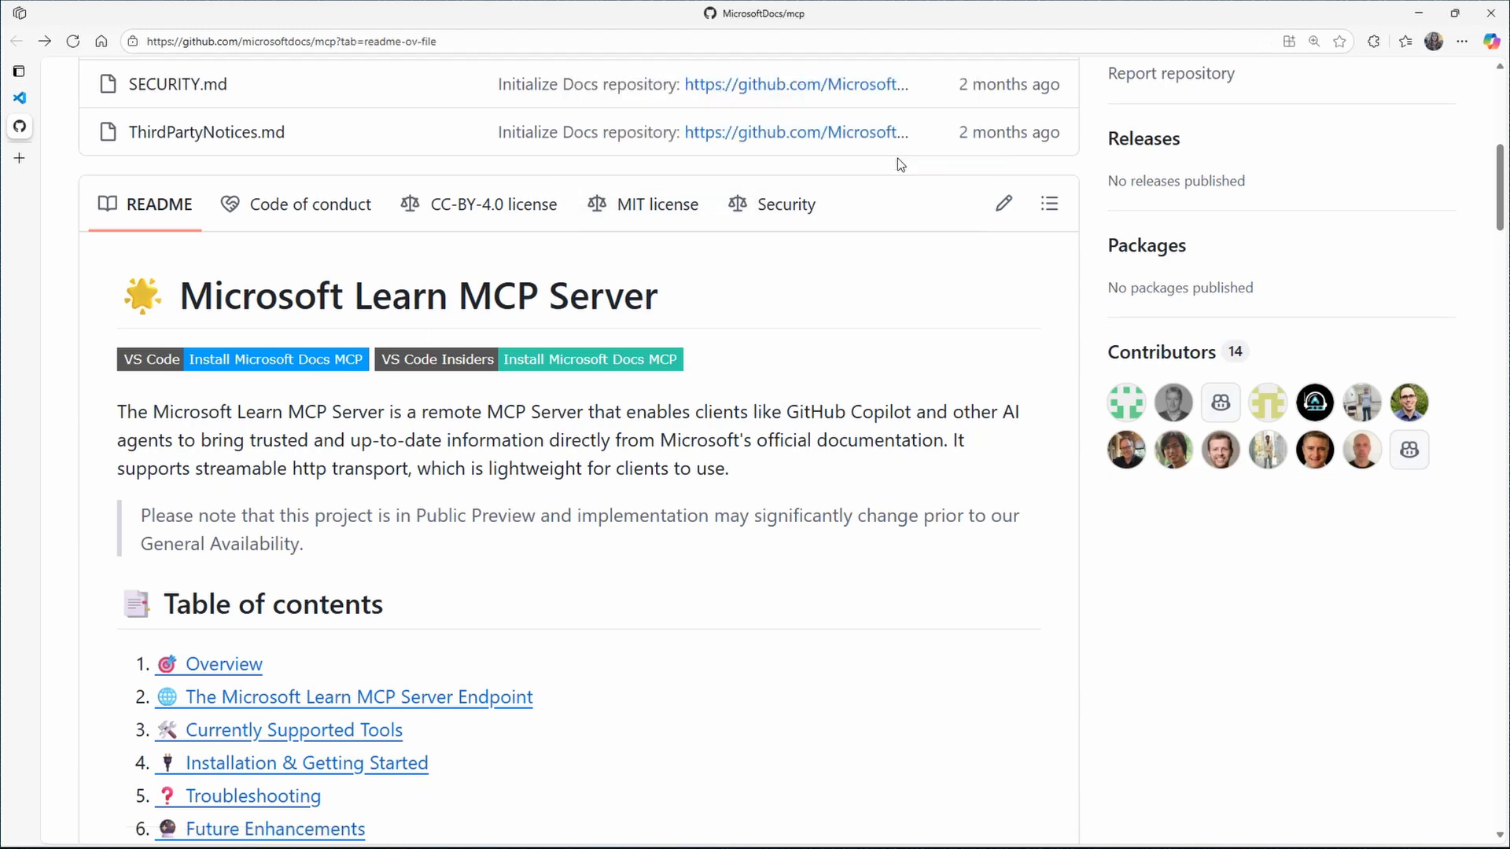
- Install the microsoft.docs.mcp server in VS Code and close its details page
{"action": "left_click", "coordinate": [275, 359]}
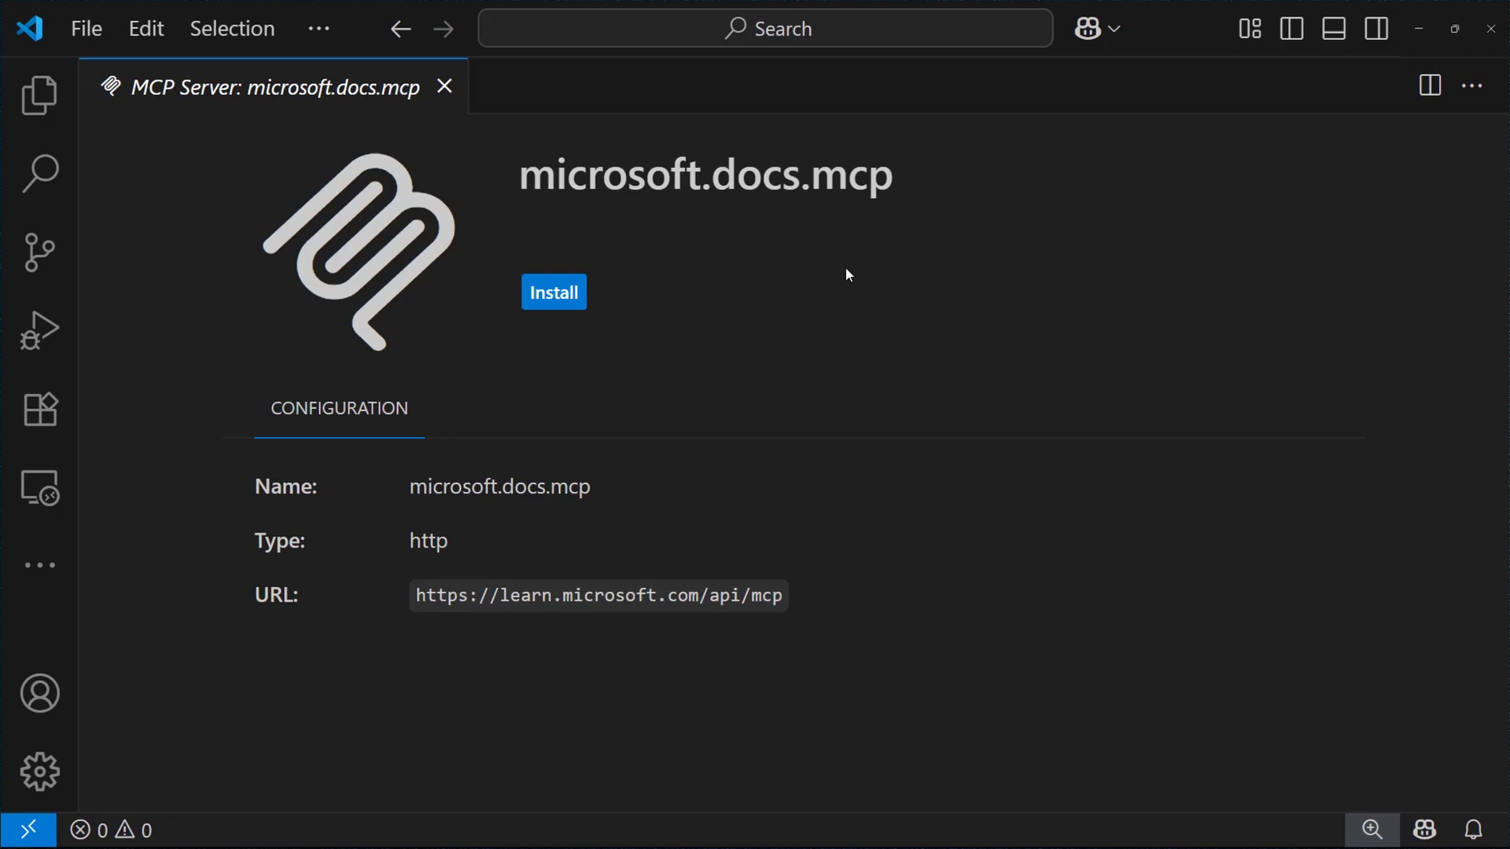
{"action": "mouse_move", "coordinate": [554, 292]}
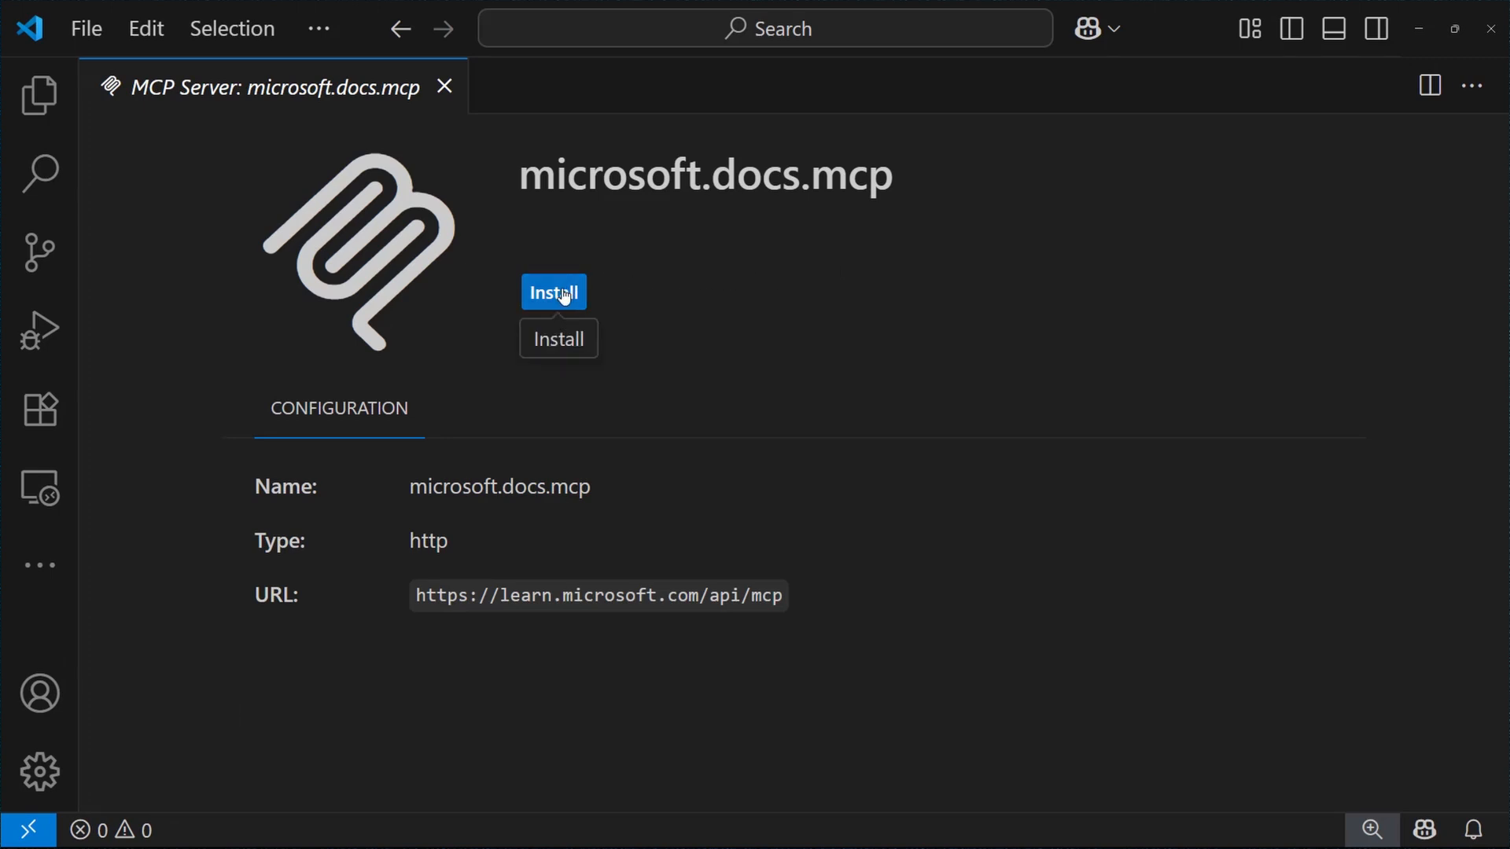
{"action": "left_click", "coordinate": [554, 292]}
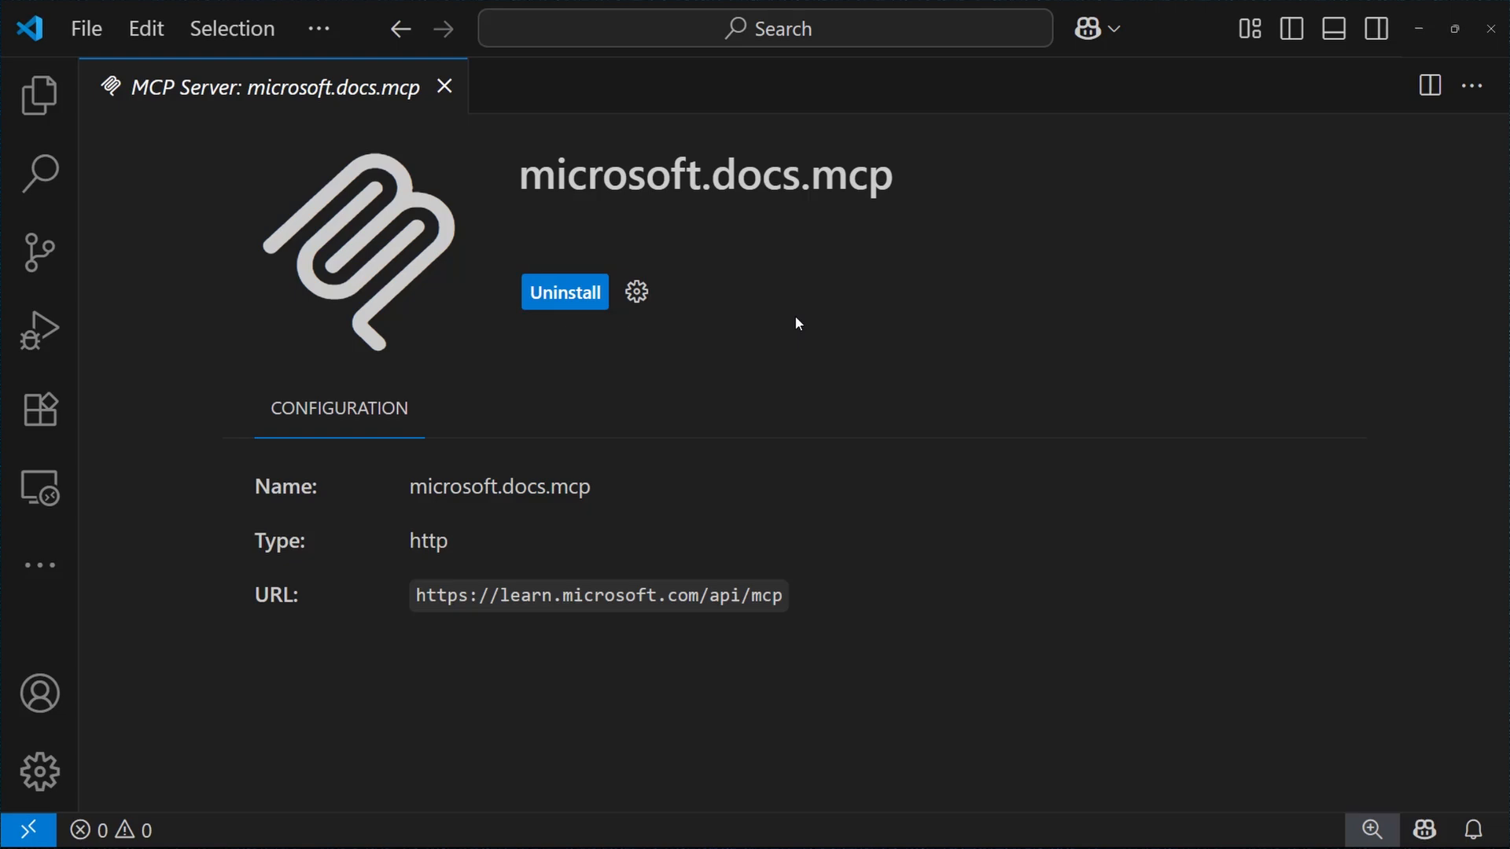
{"action": "left_click", "coordinate": [444, 86]}
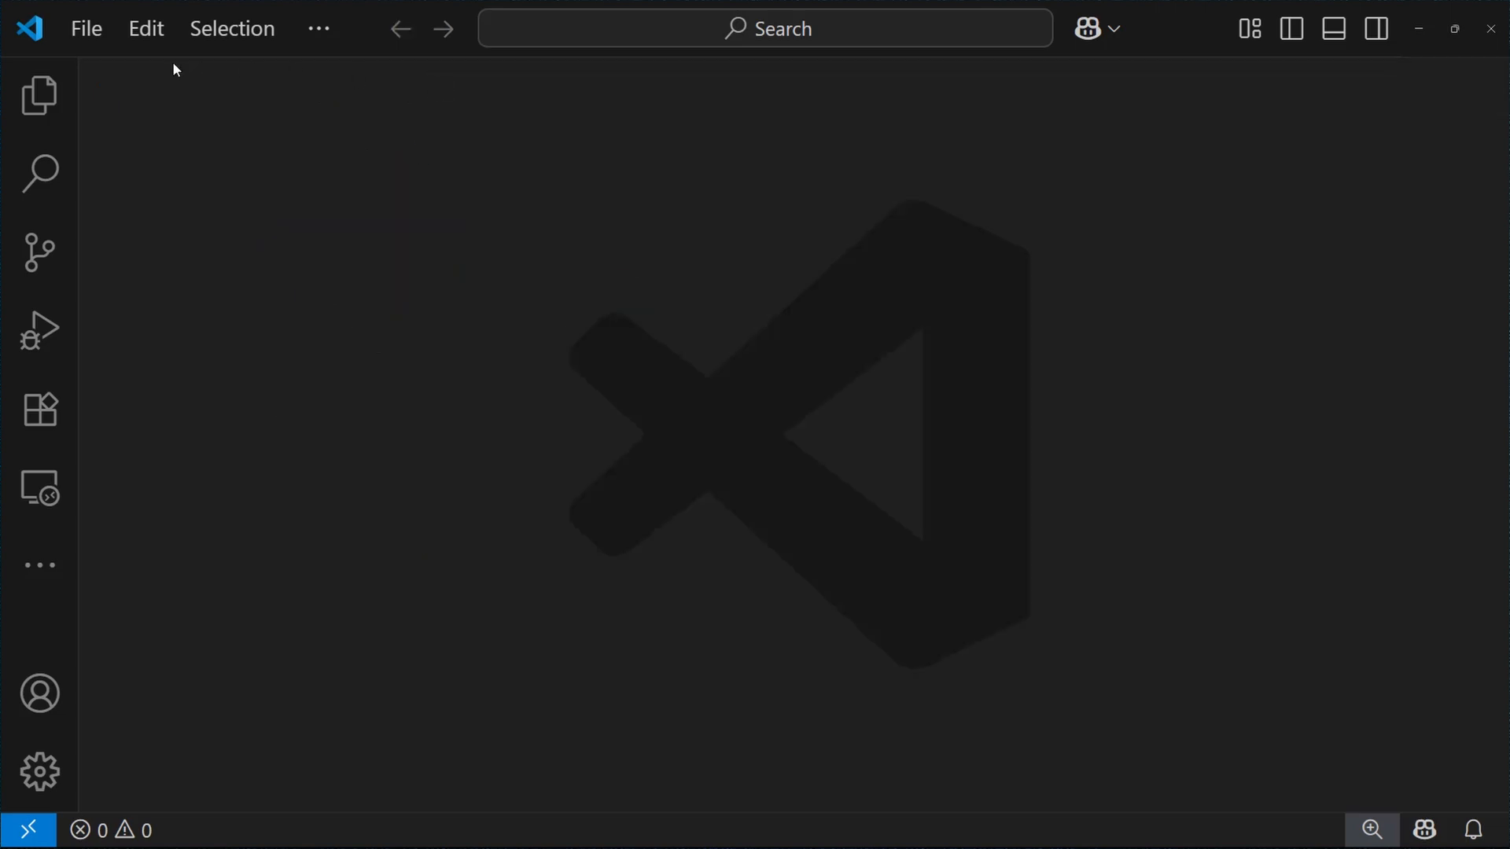
- Open Copilot Chat maximized over the editor, using GPT-5 (Preview) as the model
{"action": "left_click", "coordinate": [1087, 28]}
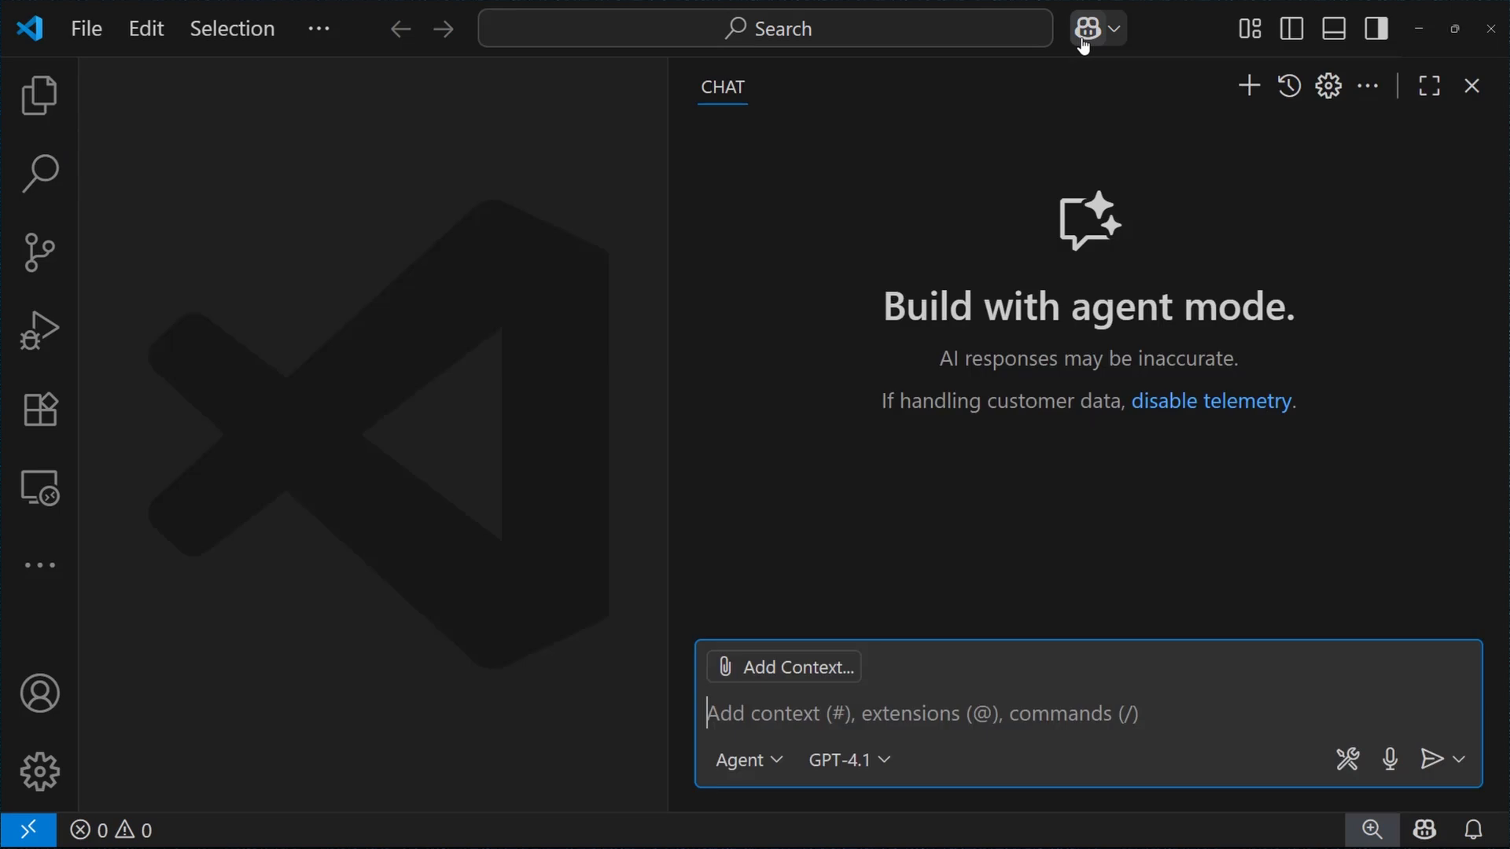
{"action": "left_click", "coordinate": [1428, 86]}
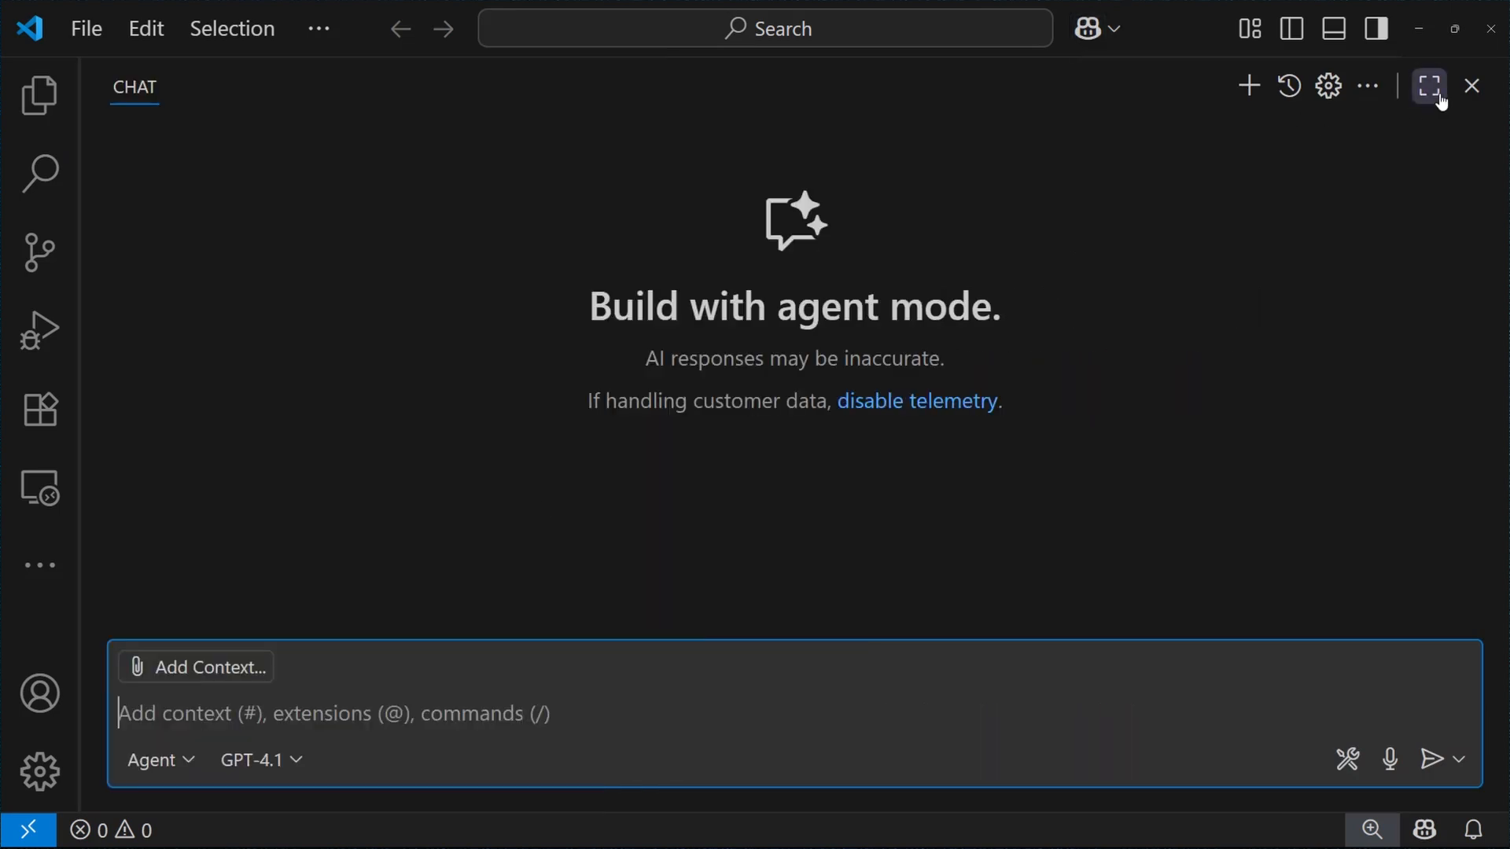
{"action": "left_click", "coordinate": [154, 759]}
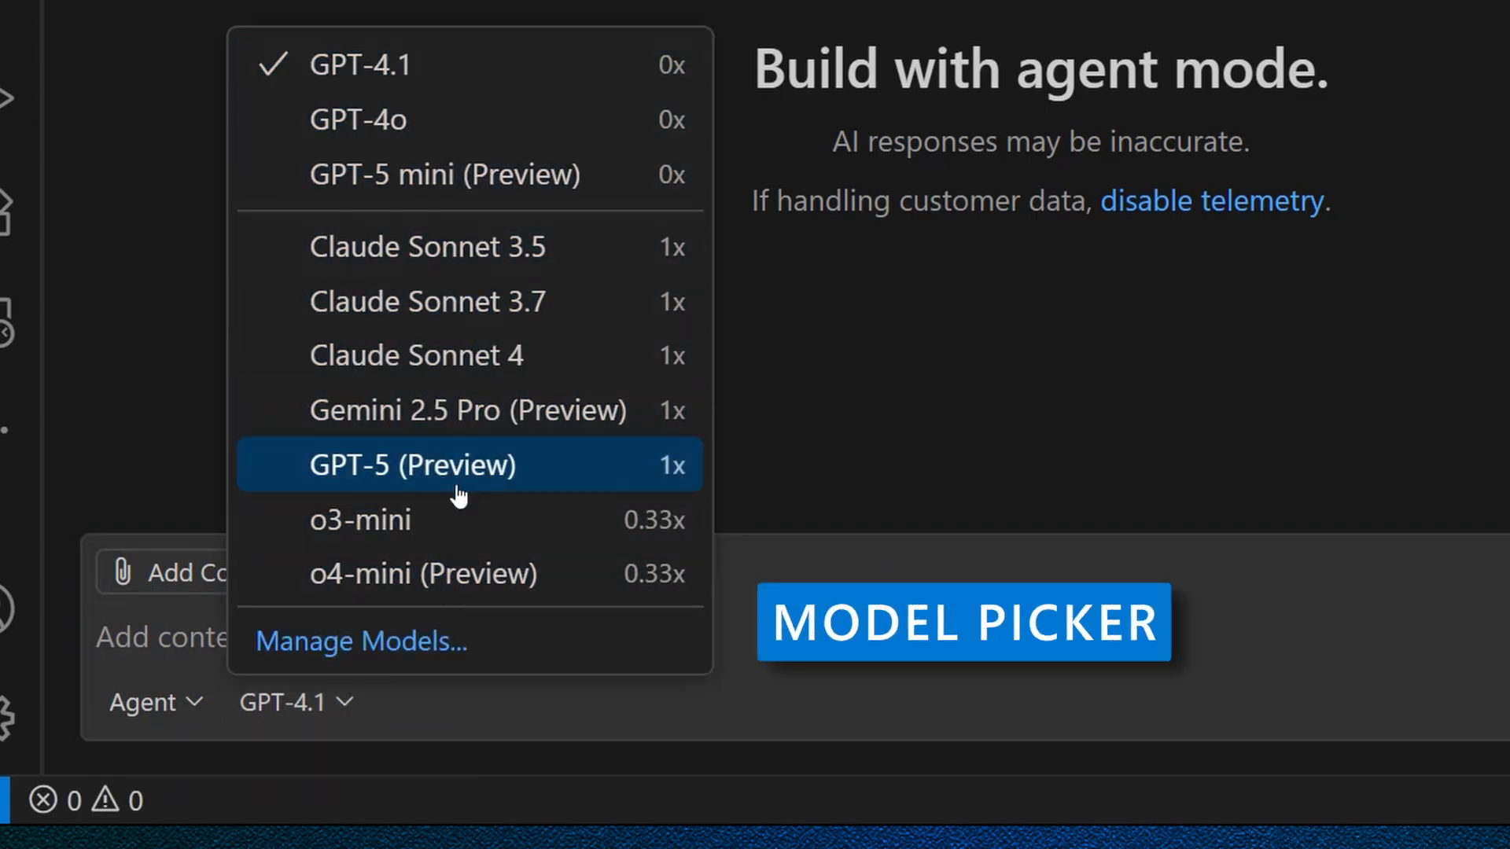
{"action": "left_click", "coordinate": [412, 465]}
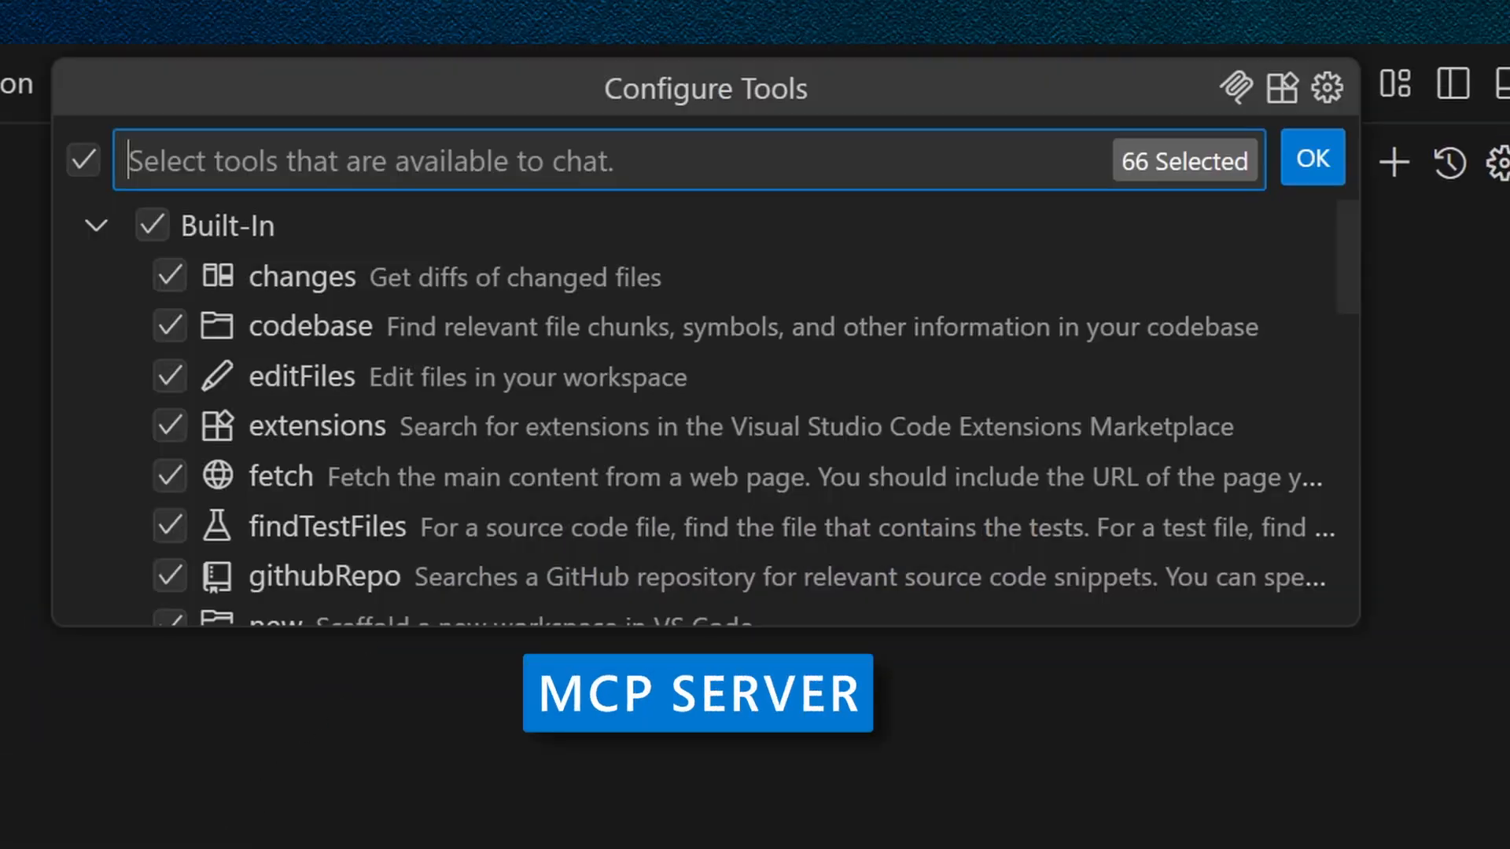
{"action": "mouse_move", "coordinate": [583, 390]}
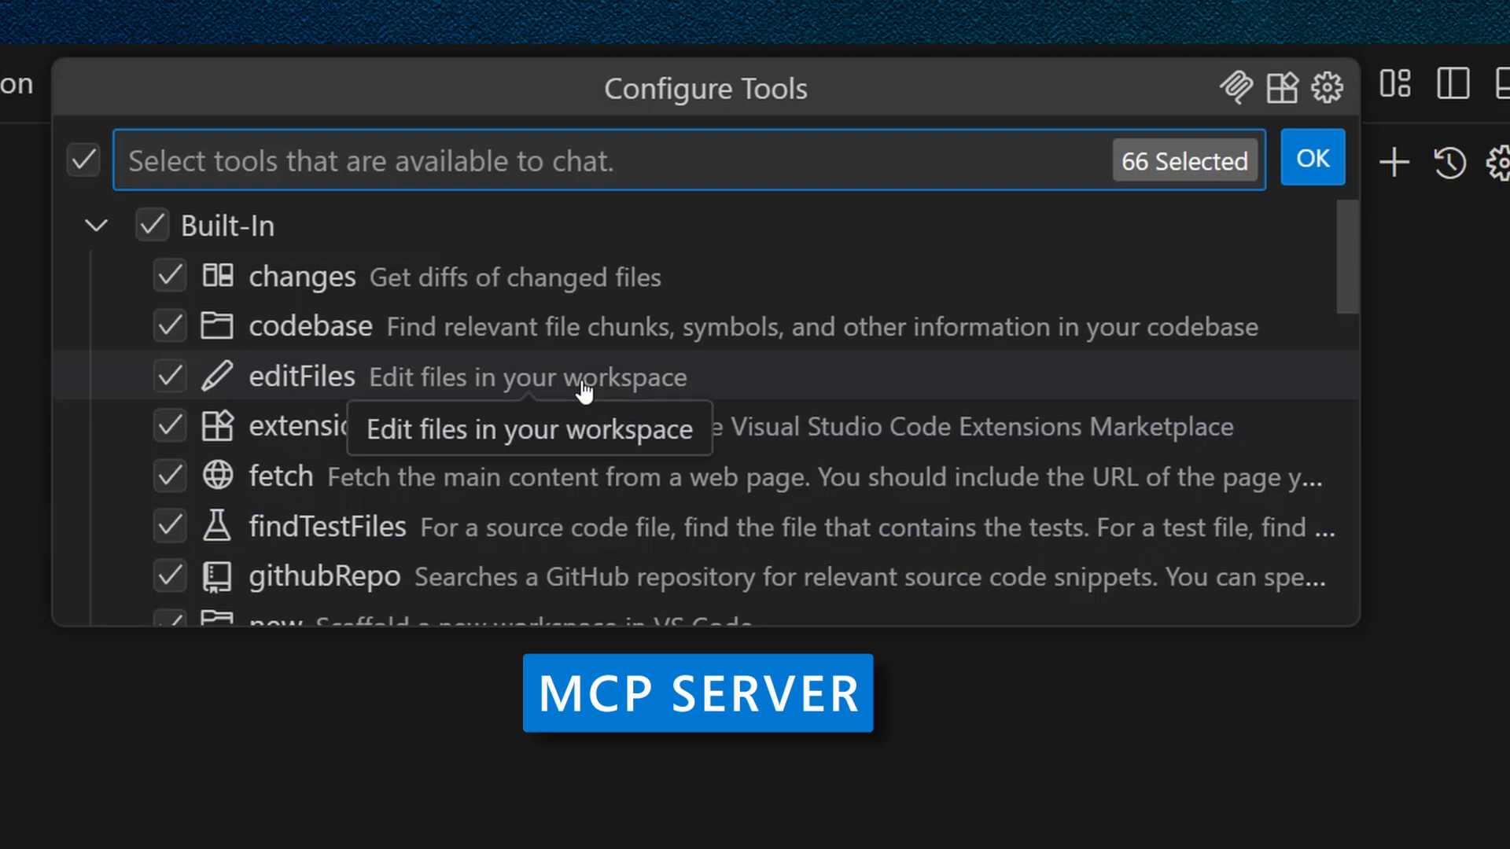
{"action": "scroll", "scroll_direction": "down", "scroll_amount": 3}
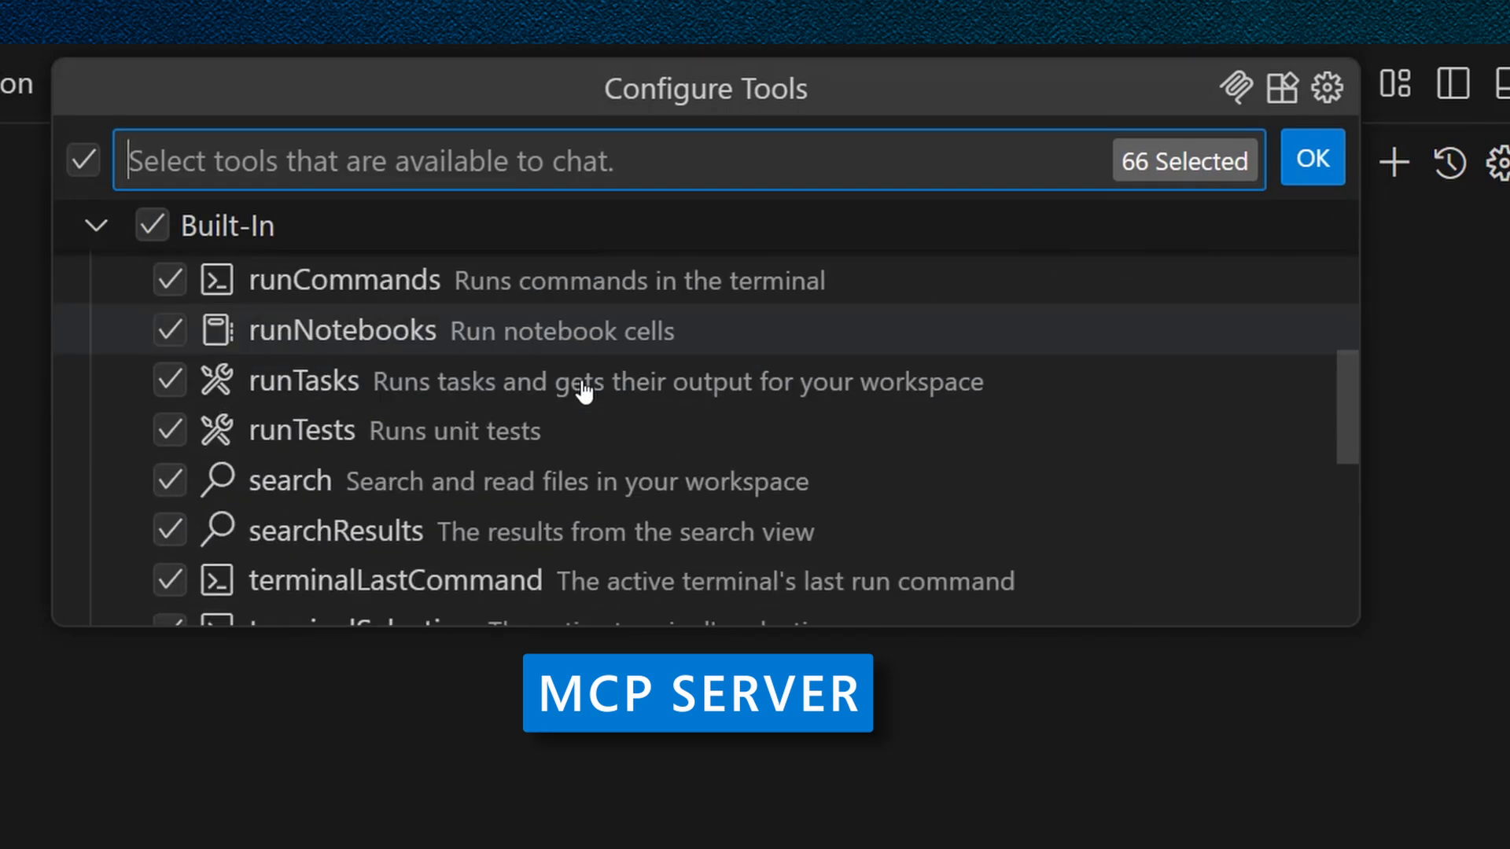
{"action": "scroll", "scroll_direction": "down", "scroll_amount": 3}
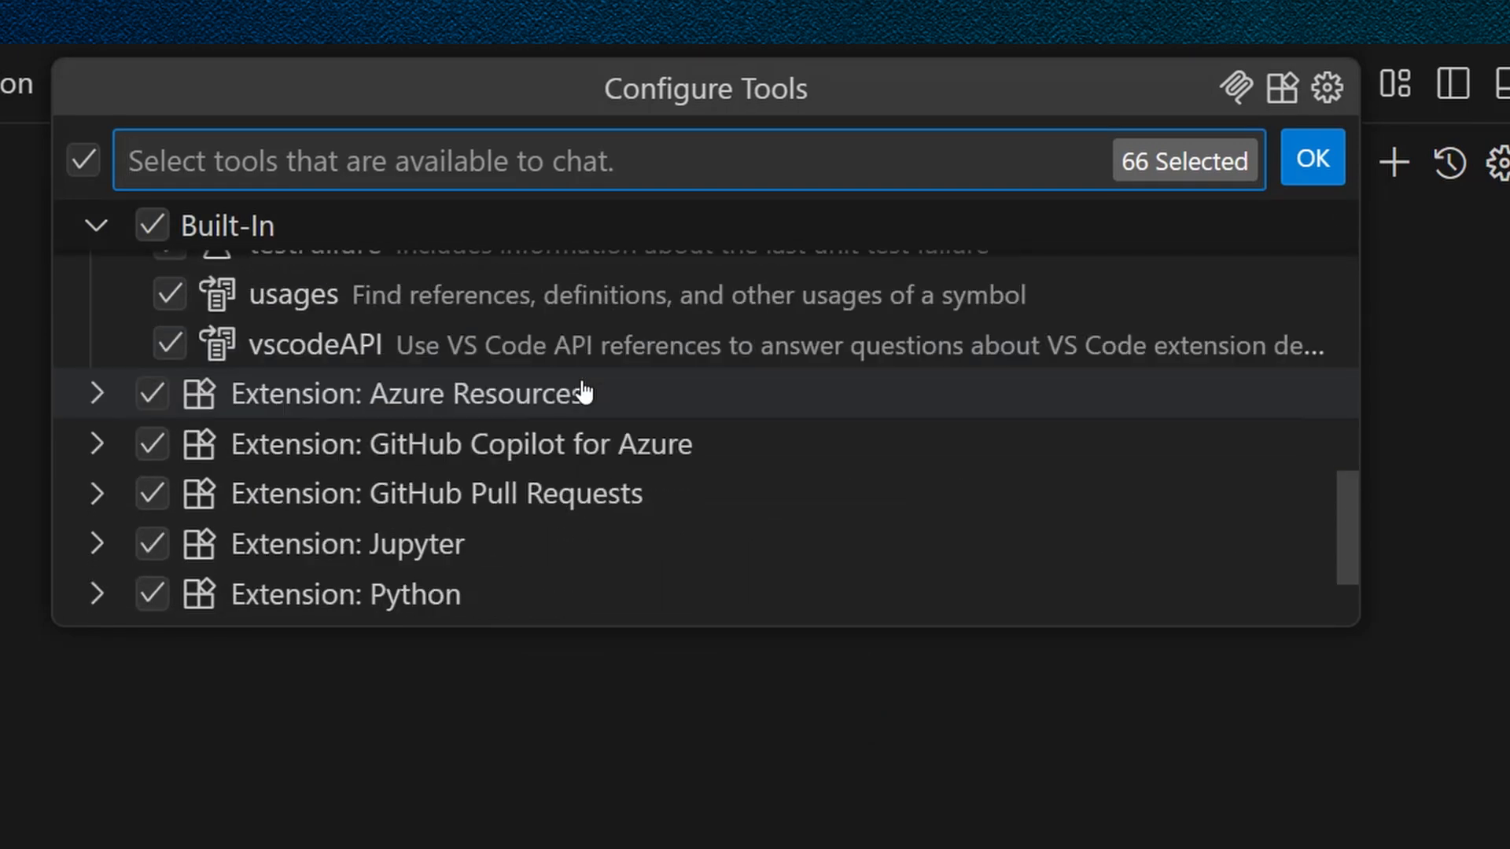
{"action": "scroll", "scroll_direction": "down", "scroll_amount": 3}
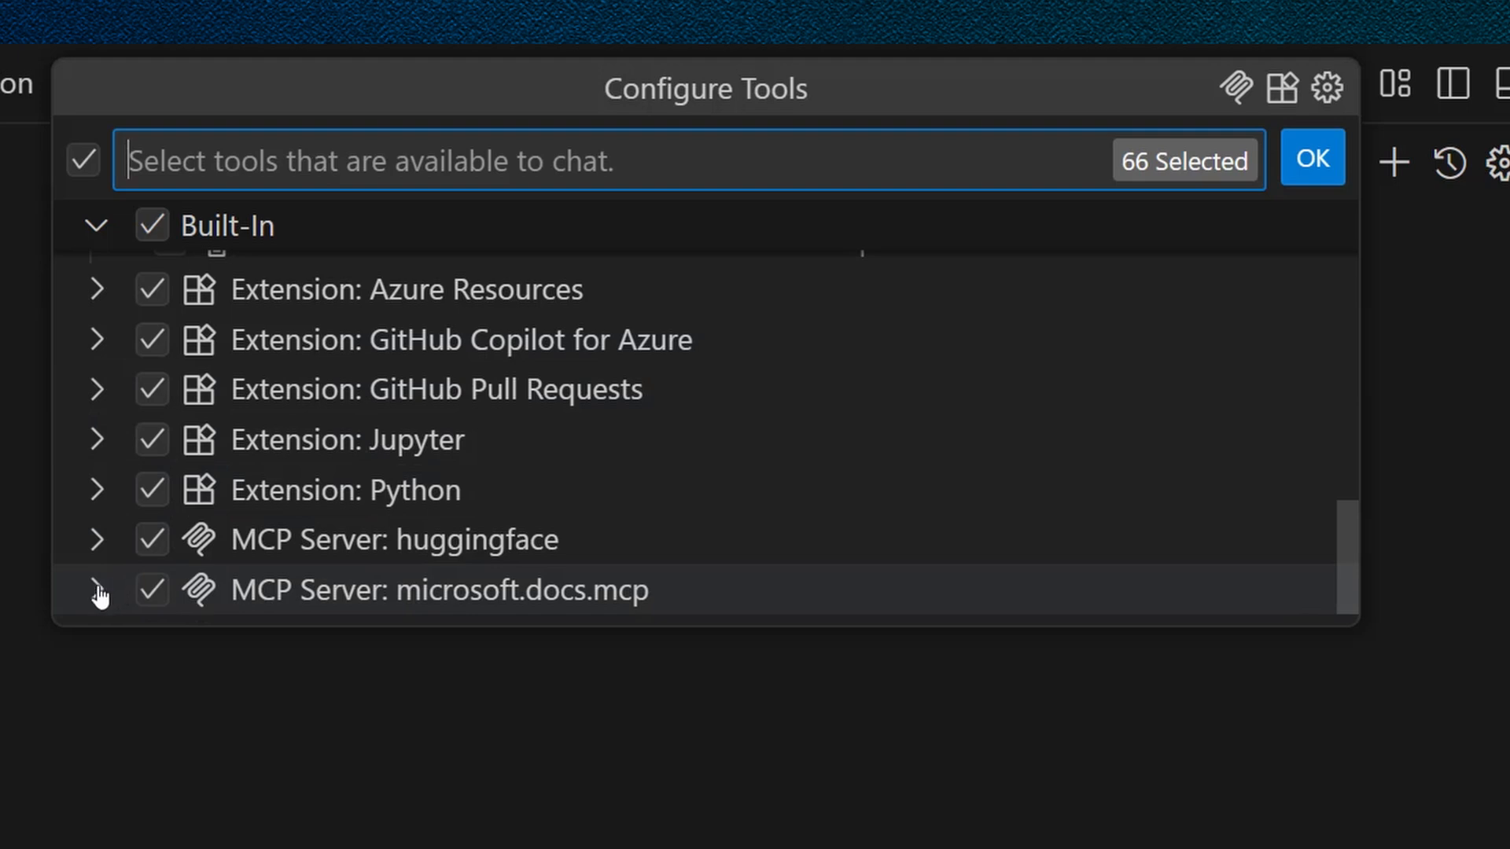
{"action": "mouse_move", "coordinate": [1313, 197]}
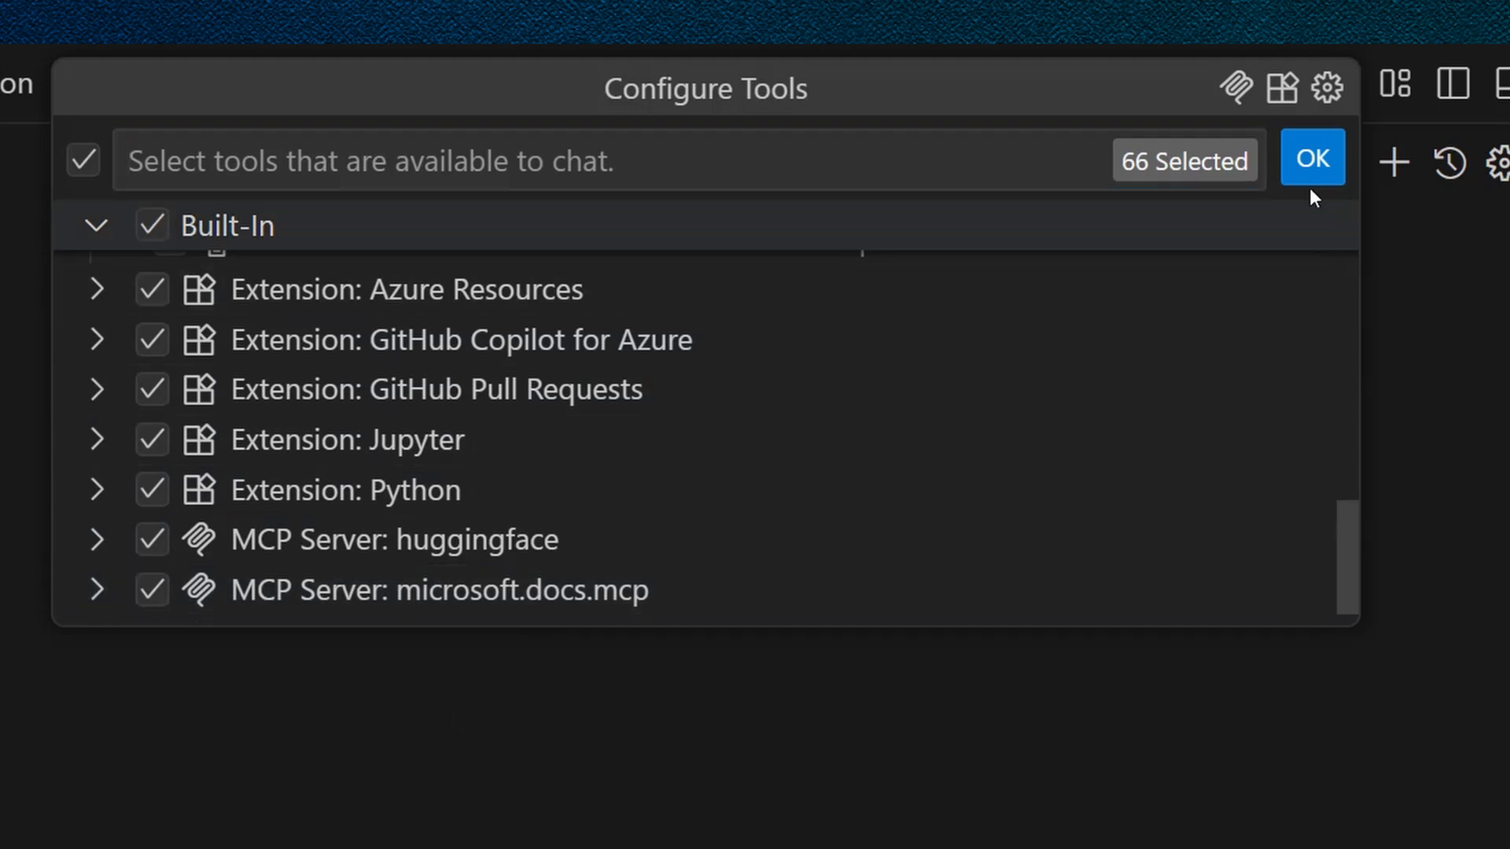
{"action": "left_click", "coordinate": [1312, 159]}
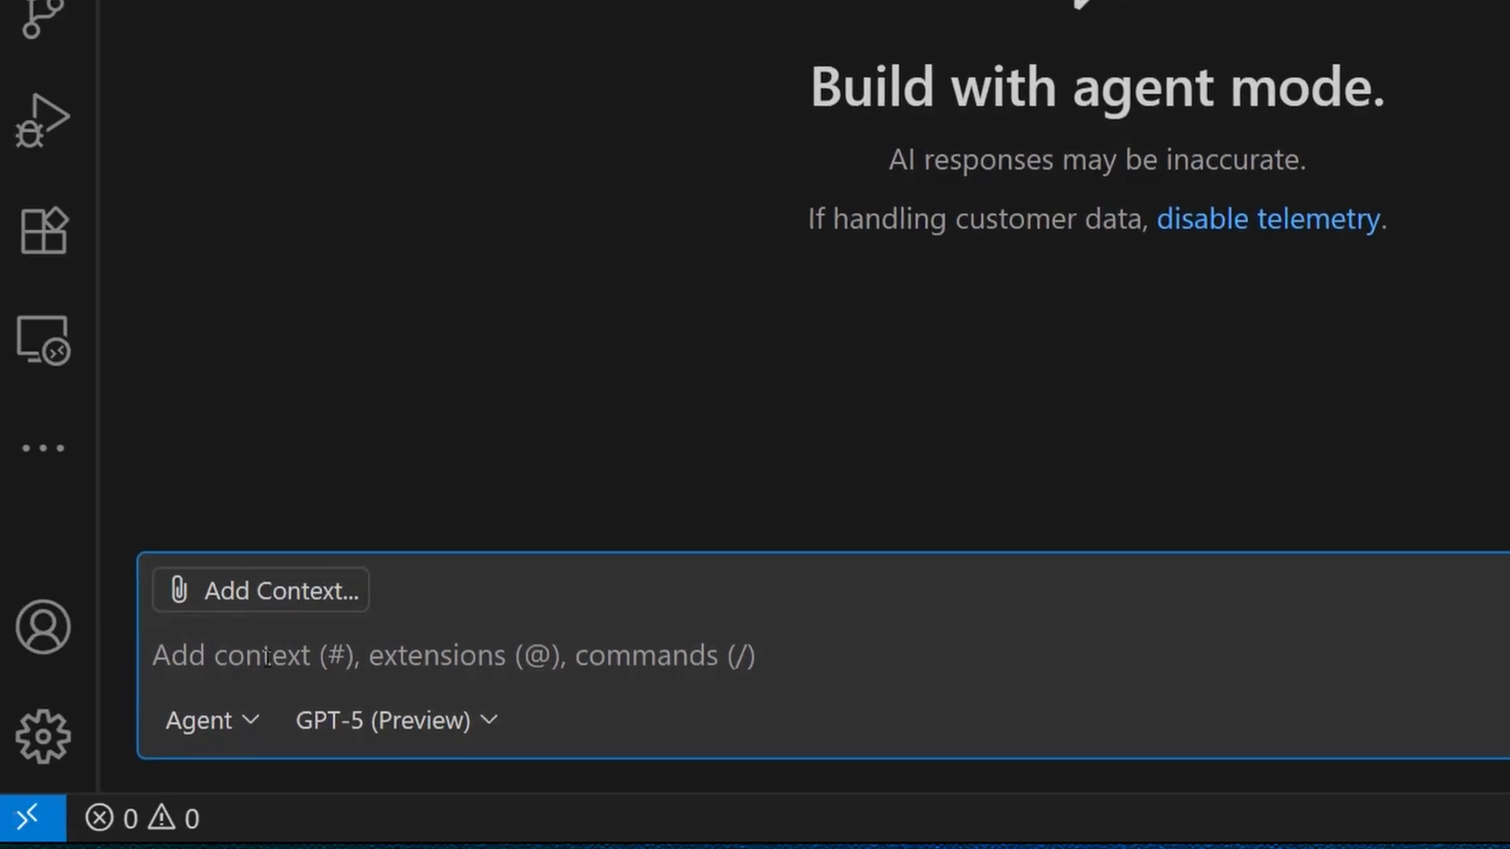
- Ask 'Does Azure AI Foundry offer a Python SDK?' and expand the summarize-topic step's input and output
{"action": "type", "text": "Does Azure AI Foundry offer a Python SDK?"}
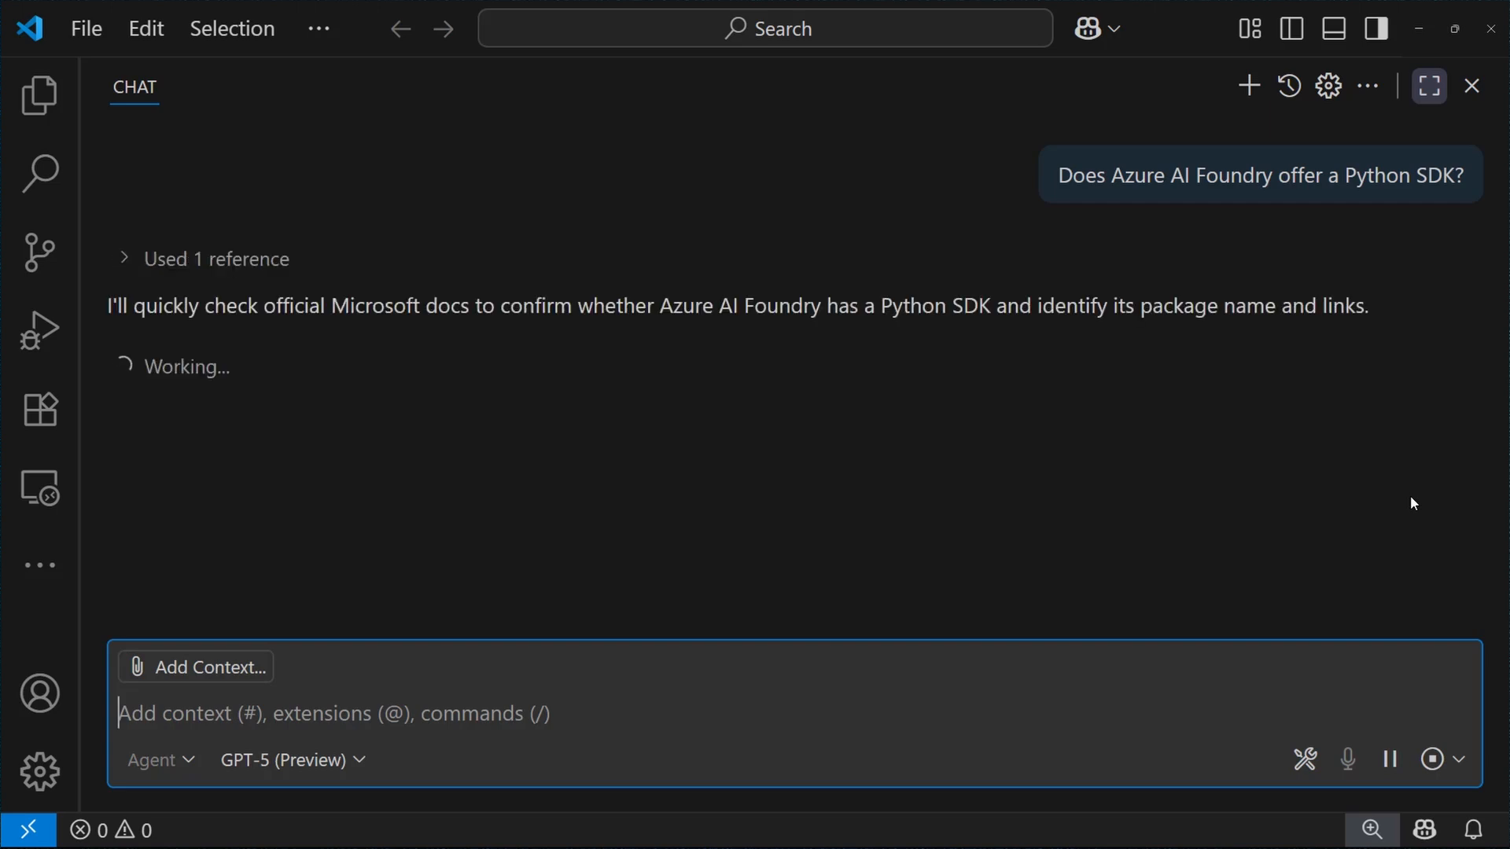
{"action": "mouse_move", "coordinate": [337, 321]}
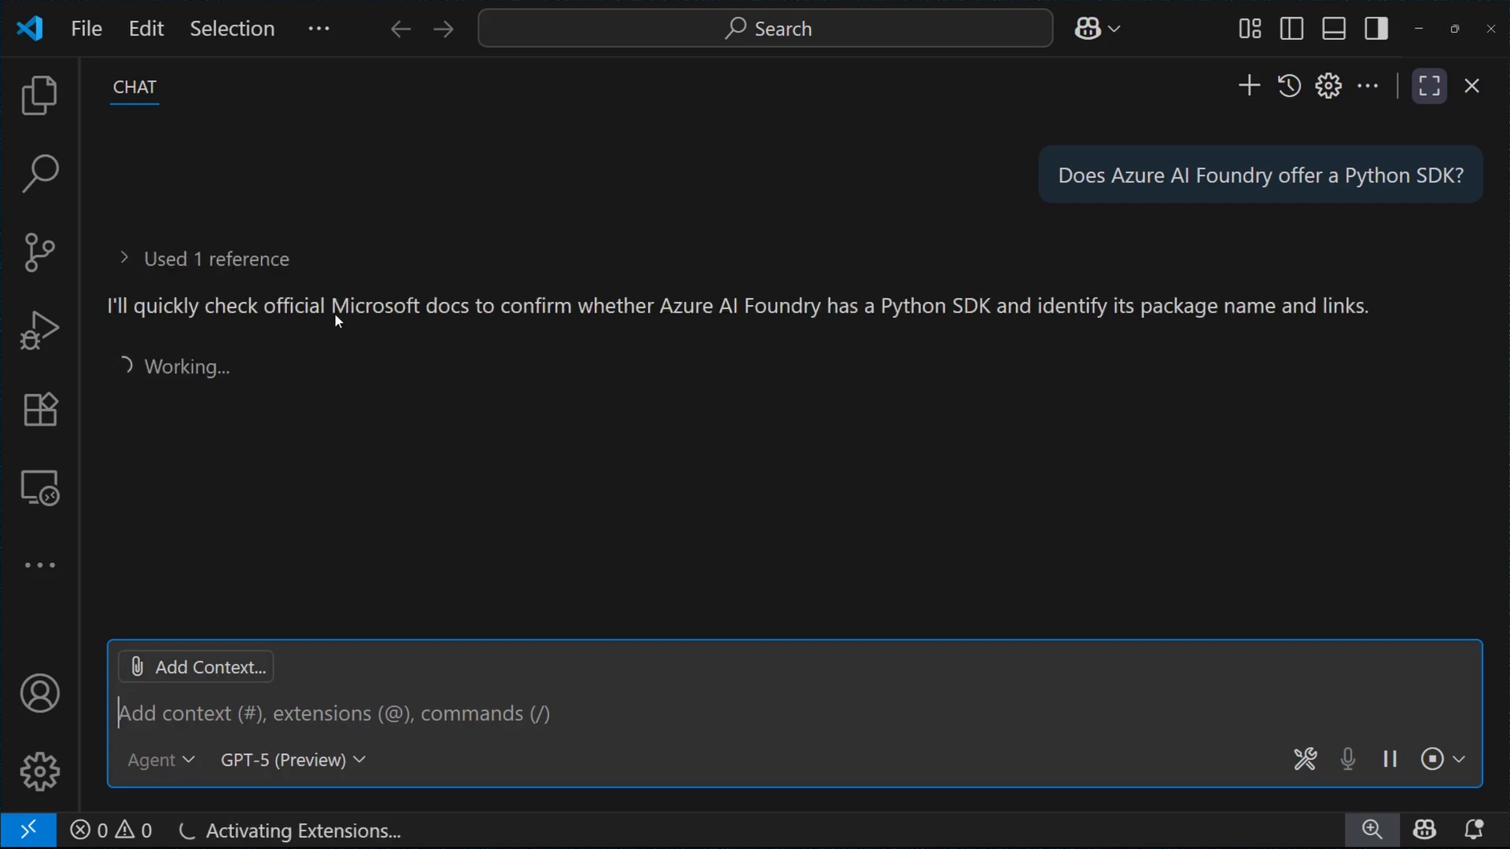
{"action": "mouse_move", "coordinate": [268, 322]}
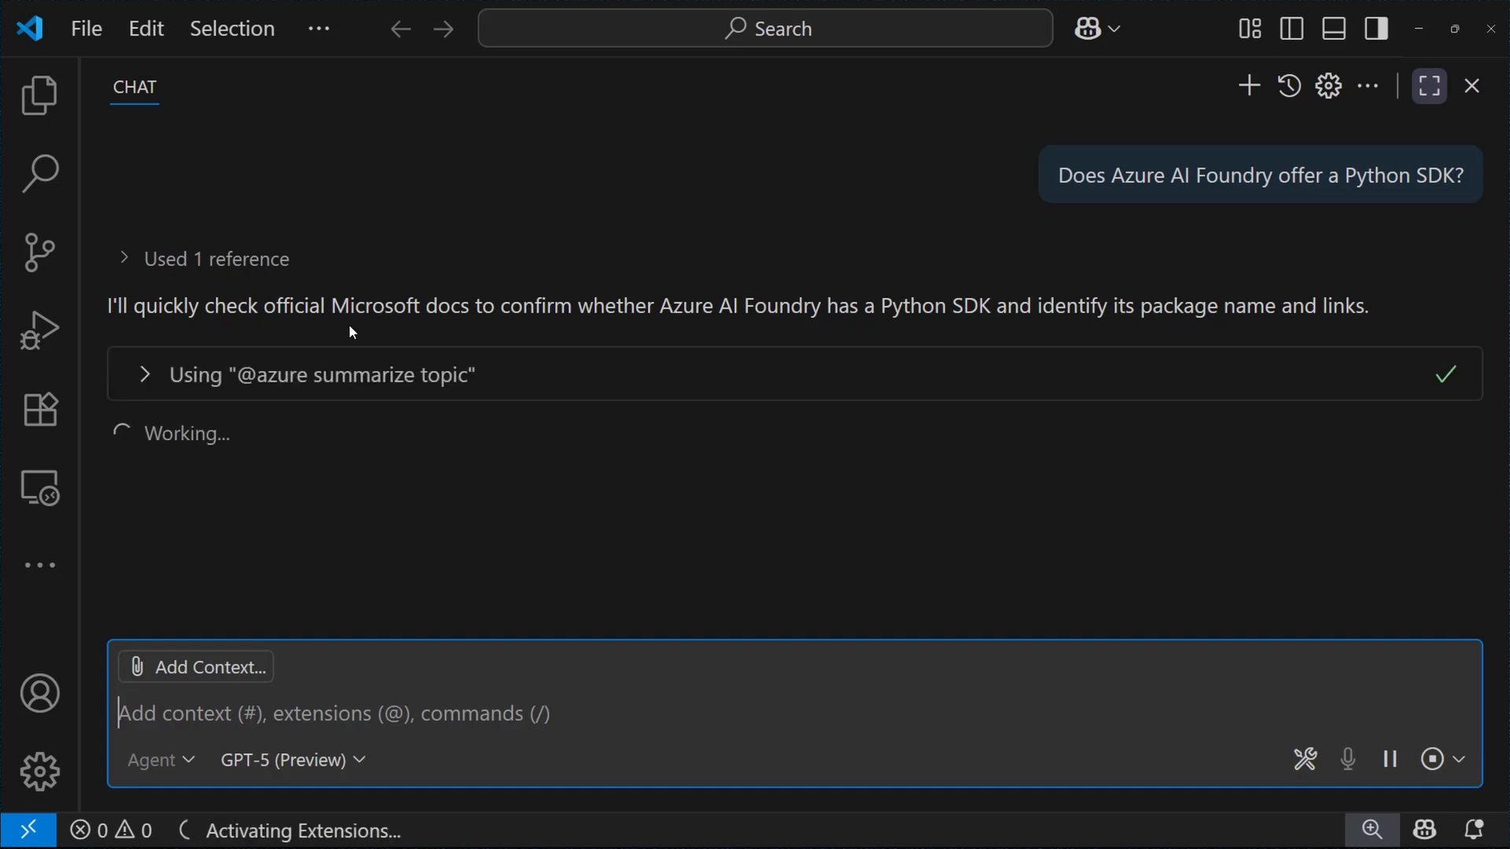
{"action": "mouse_move", "coordinate": [159, 390]}
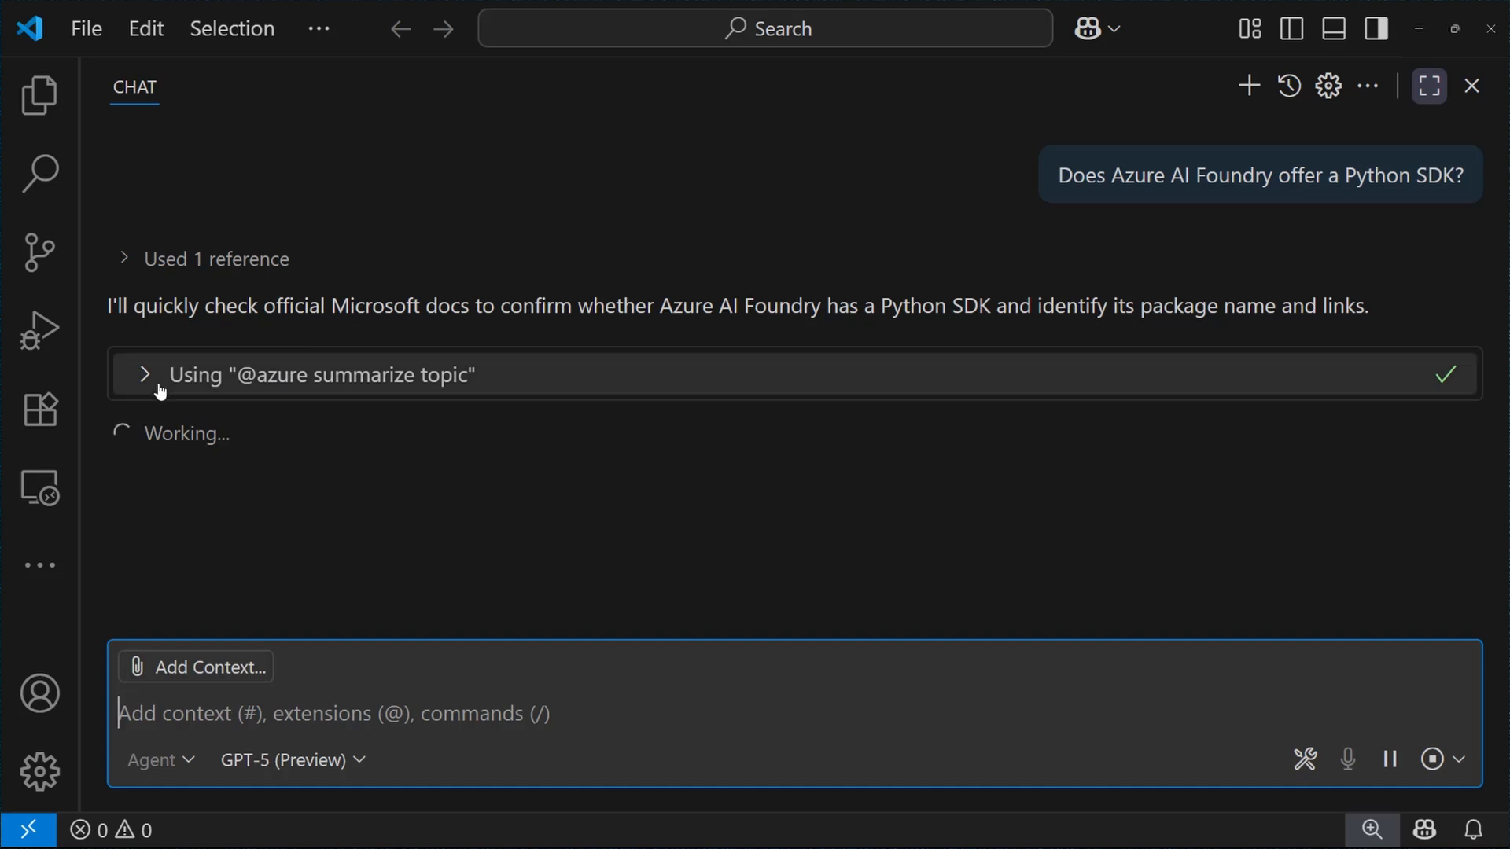
{"action": "left_click", "coordinate": [142, 375]}
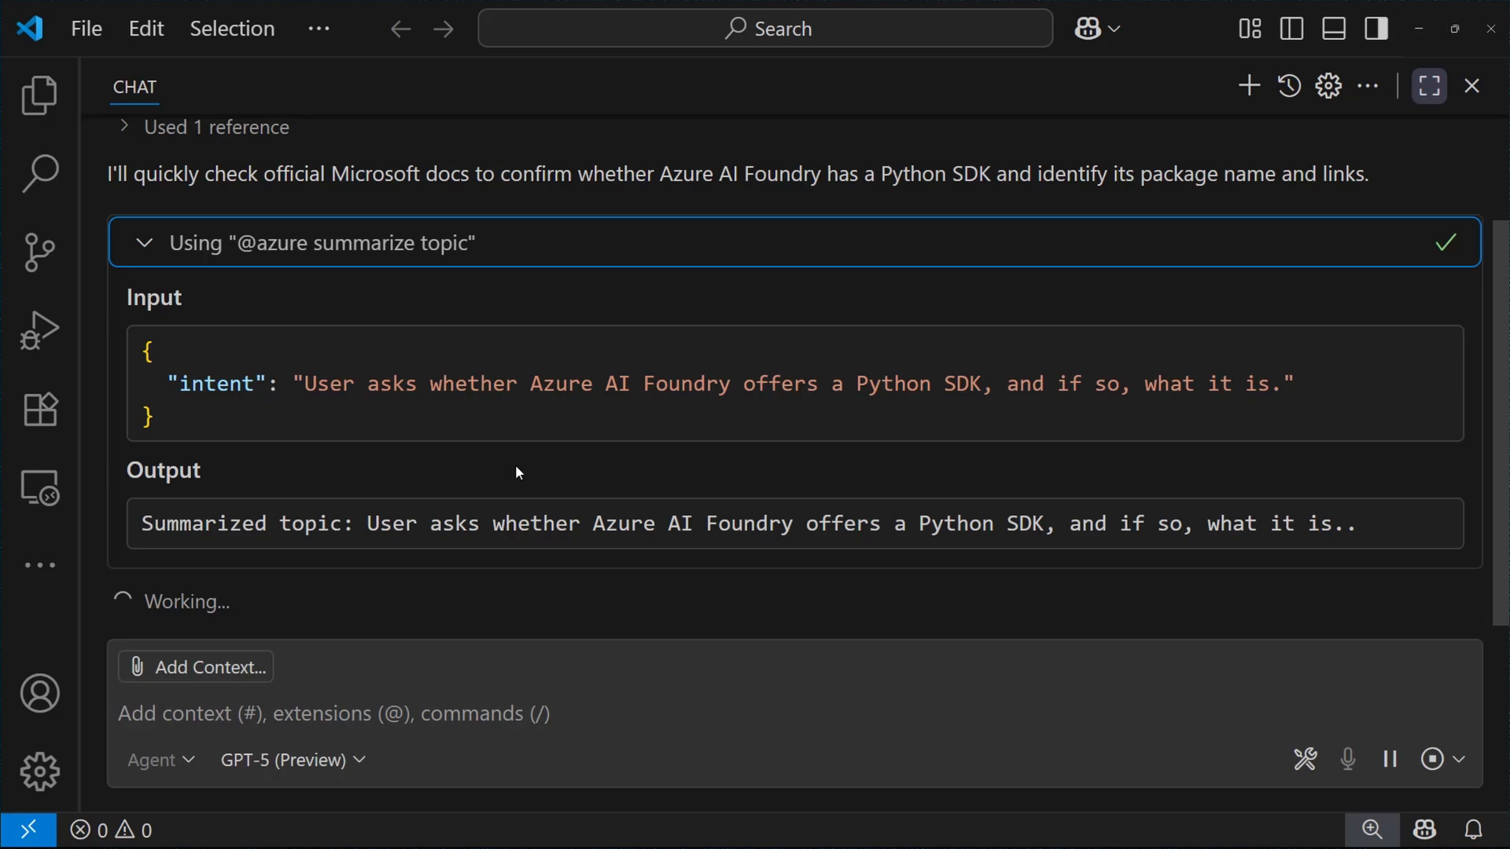
{"action": "scroll", "scroll_direction": "down", "scroll_amount": 3}
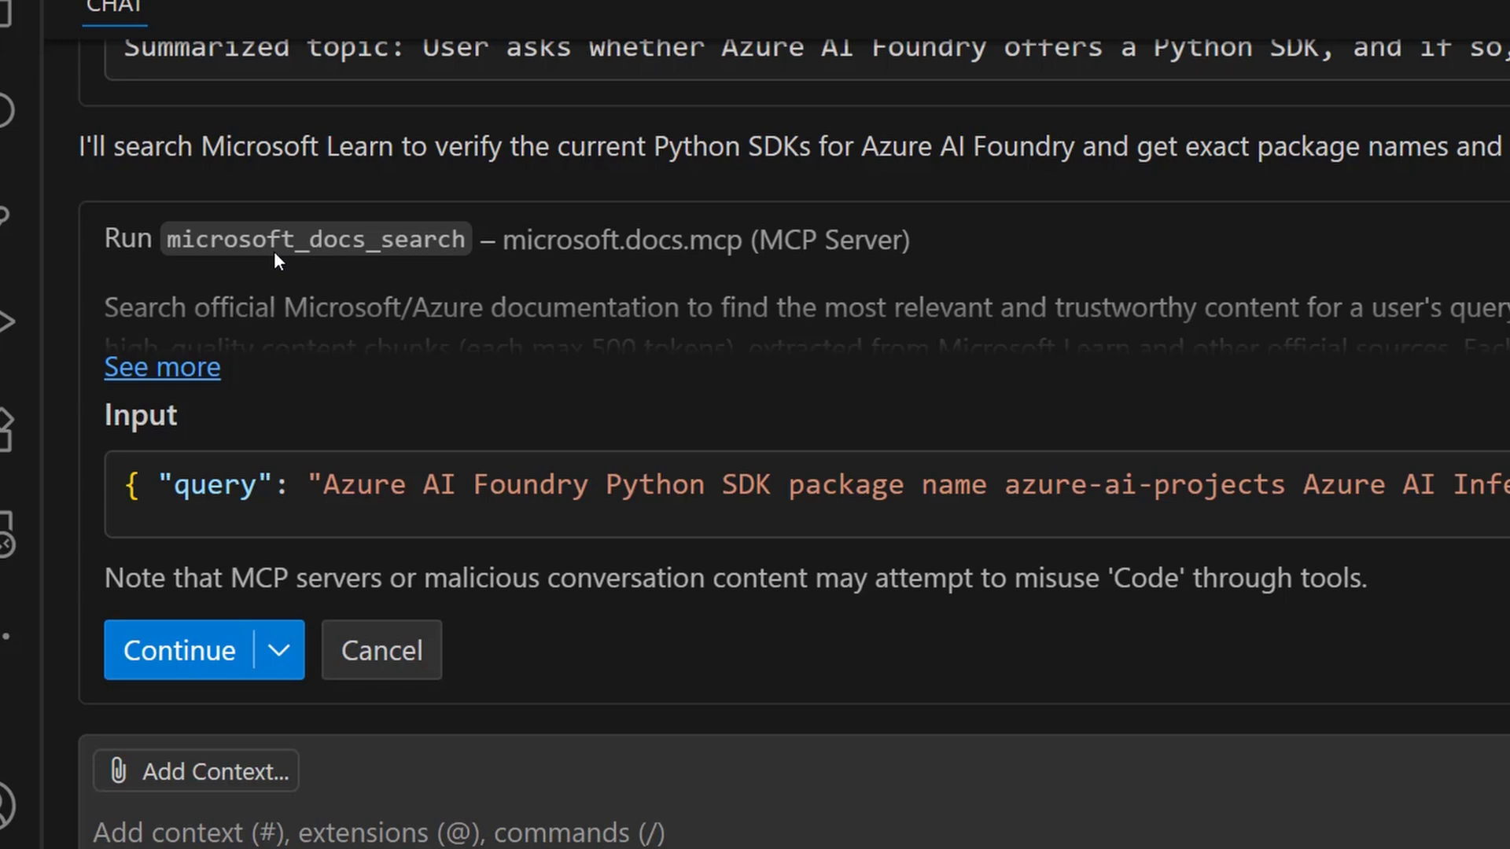
{"action": "mouse_move", "coordinate": [426, 275]}
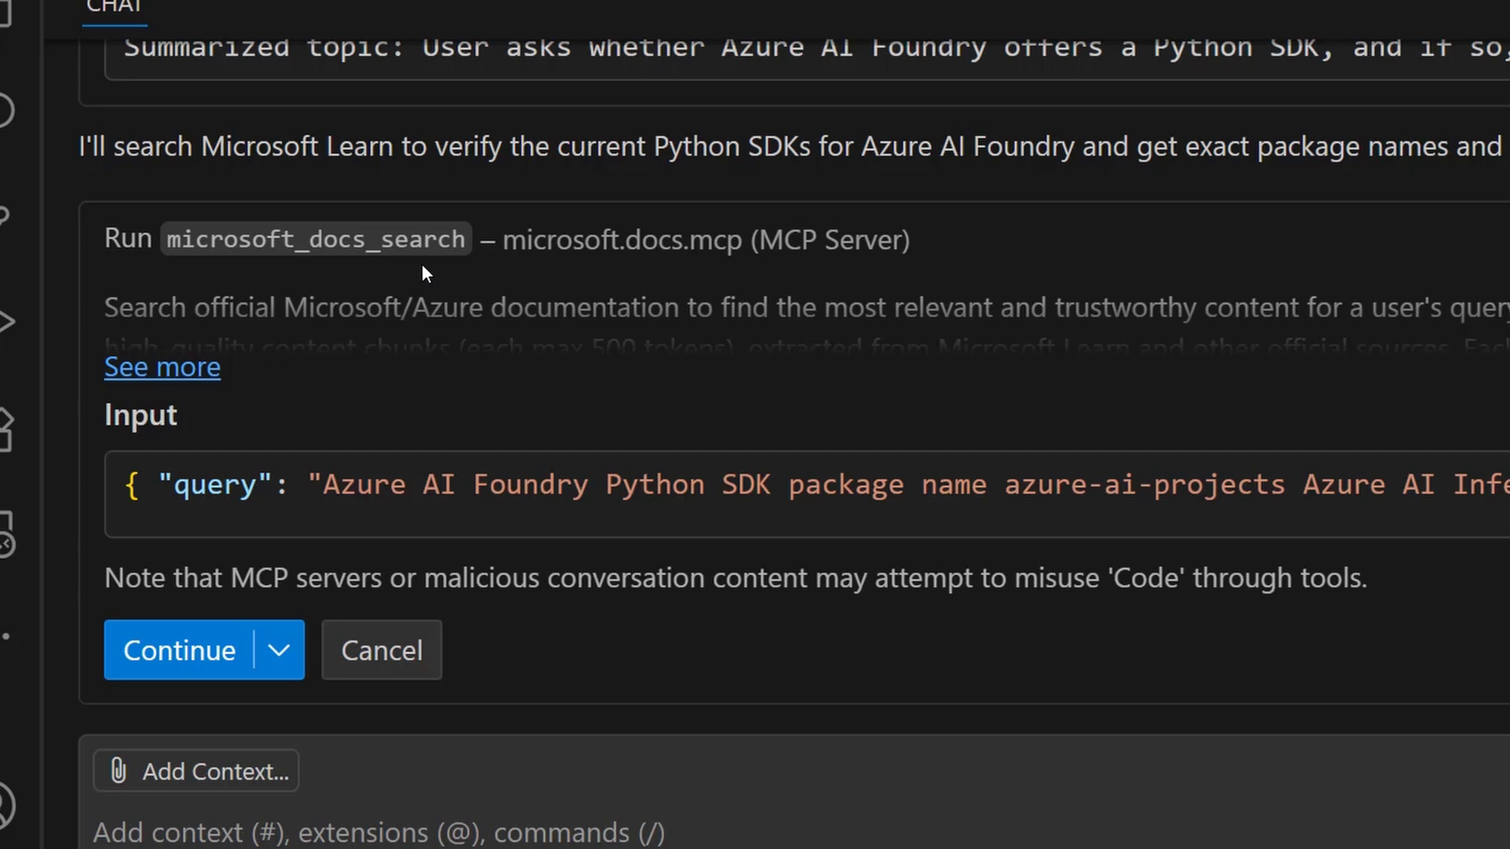
{"action": "mouse_move", "coordinate": [179, 650]}
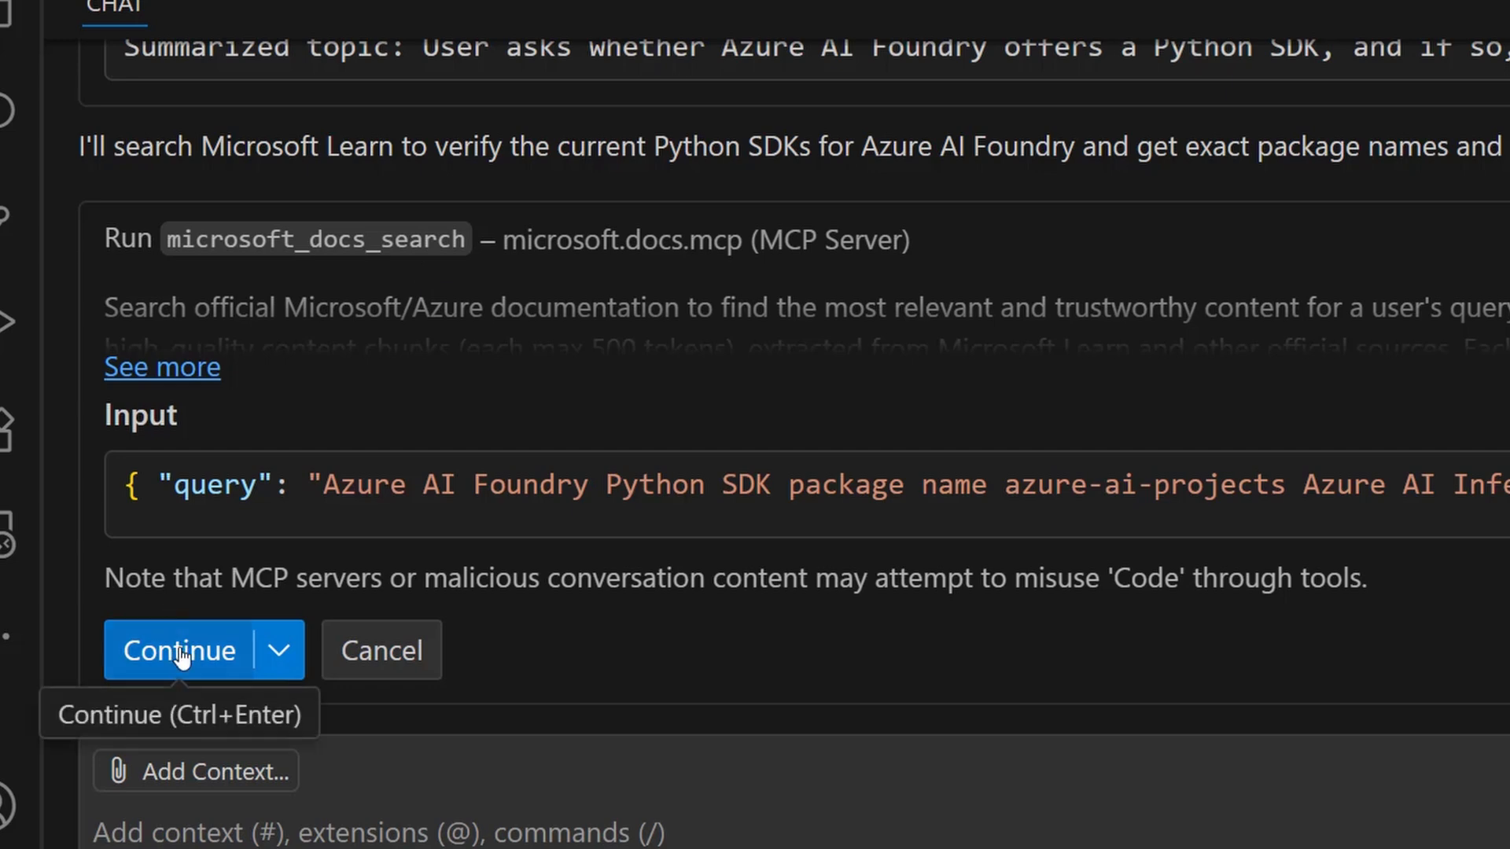
- Allow microsoft_docs_search to run and read the answer listing azure-ai-inference and azure-ai-projects
{"action": "left_click", "coordinate": [177, 650]}
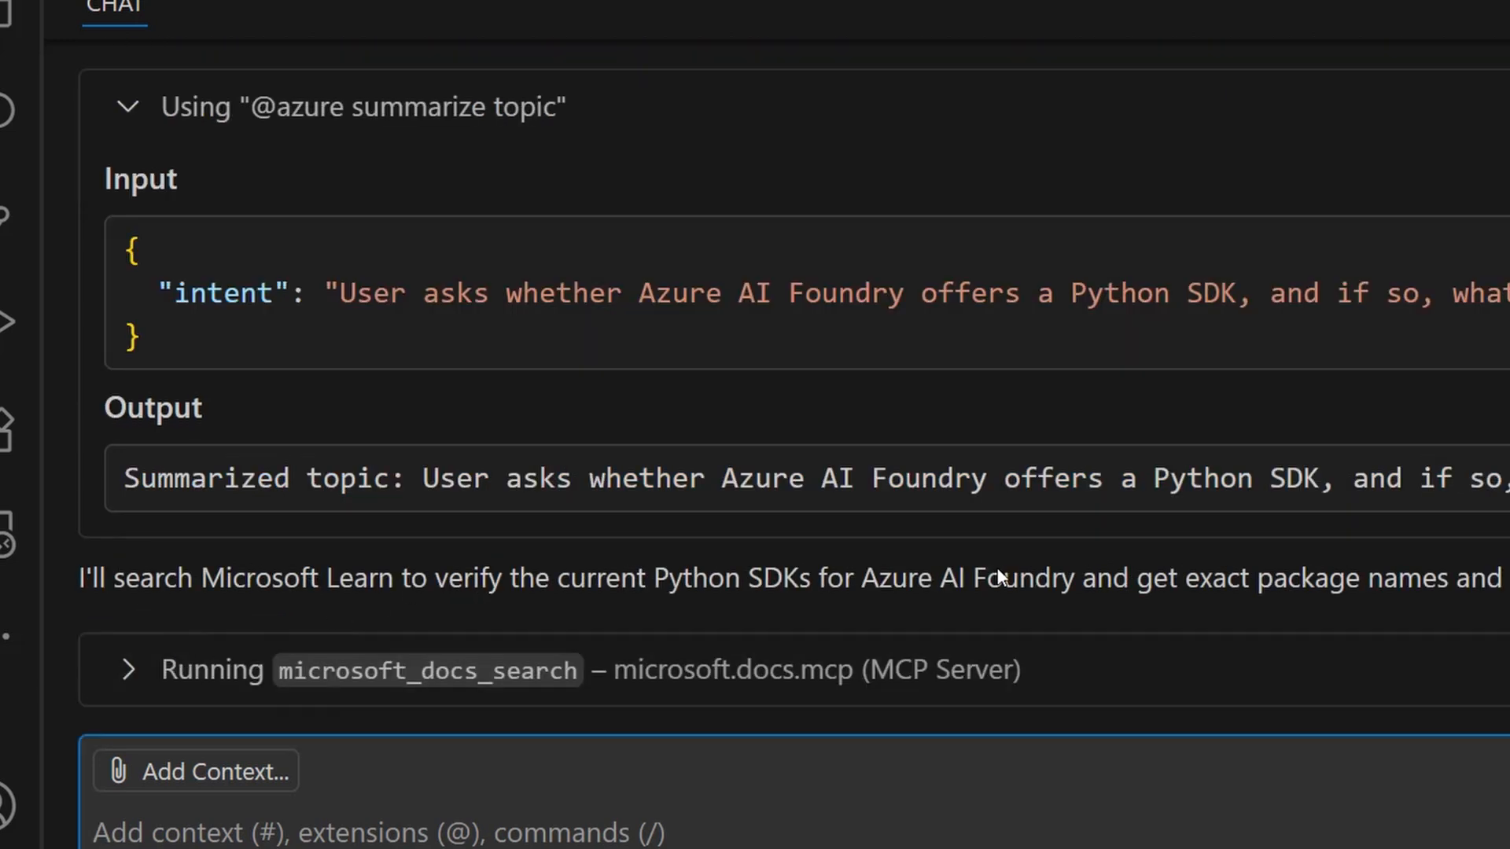
{"action": "scroll", "scroll_direction": "down", "scroll_amount": 3}
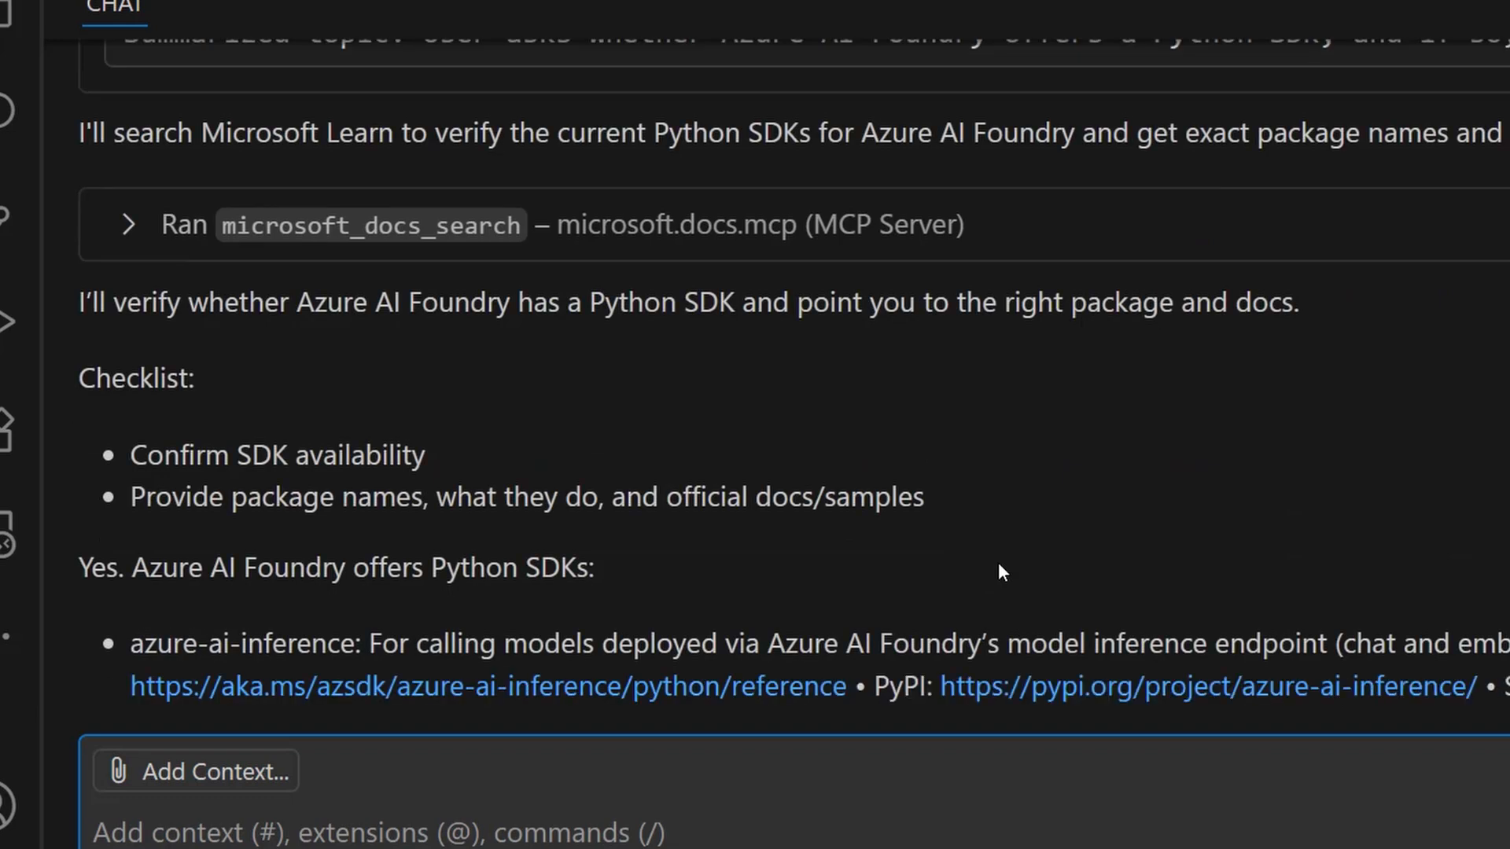
{"action": "scroll", "scroll_direction": "down", "scroll_amount": 3}
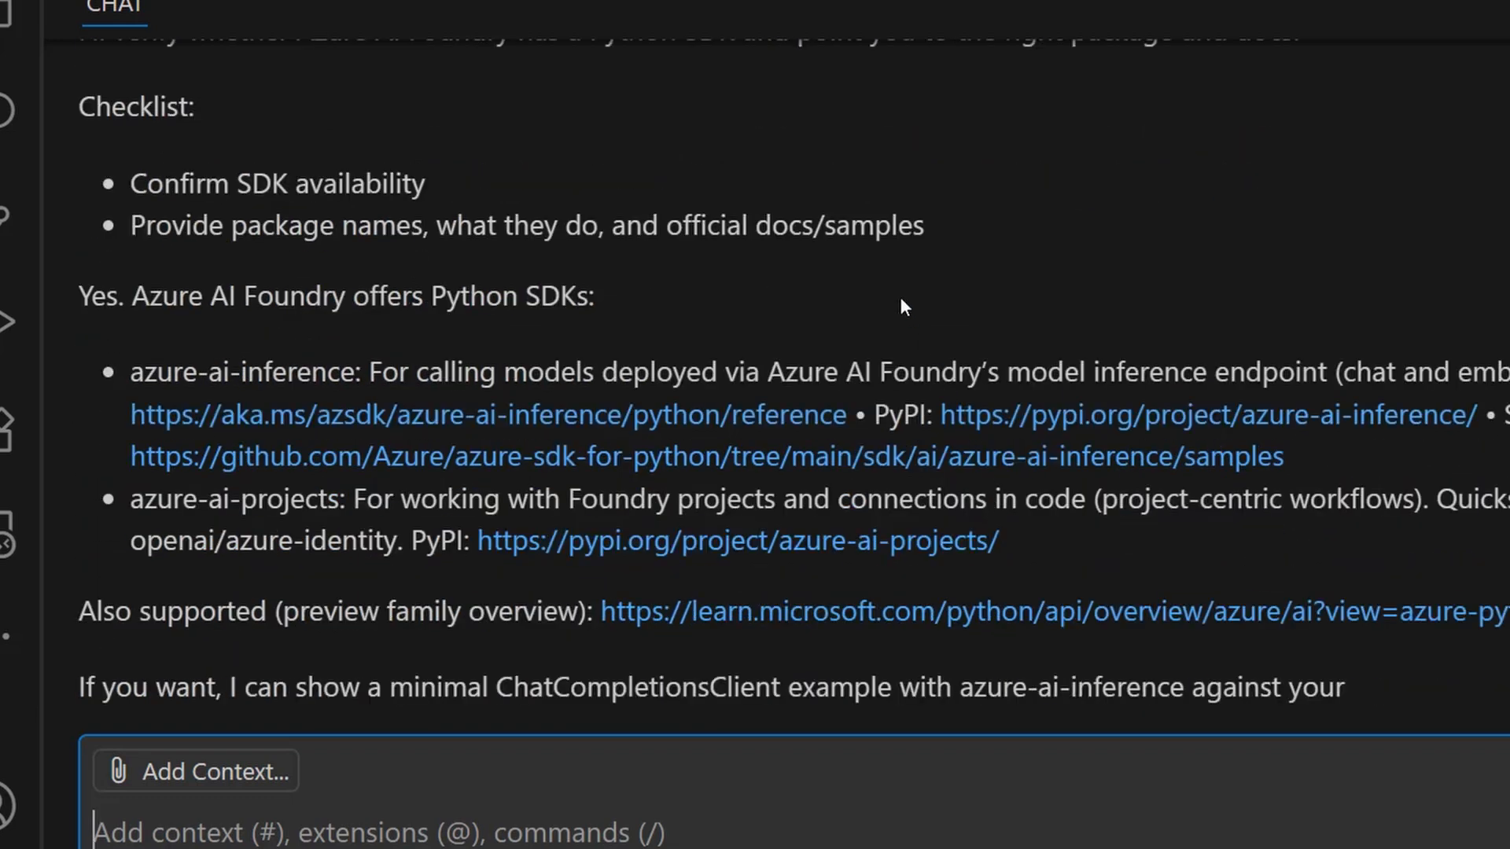
{"action": "mouse_move", "coordinate": [951, 265]}
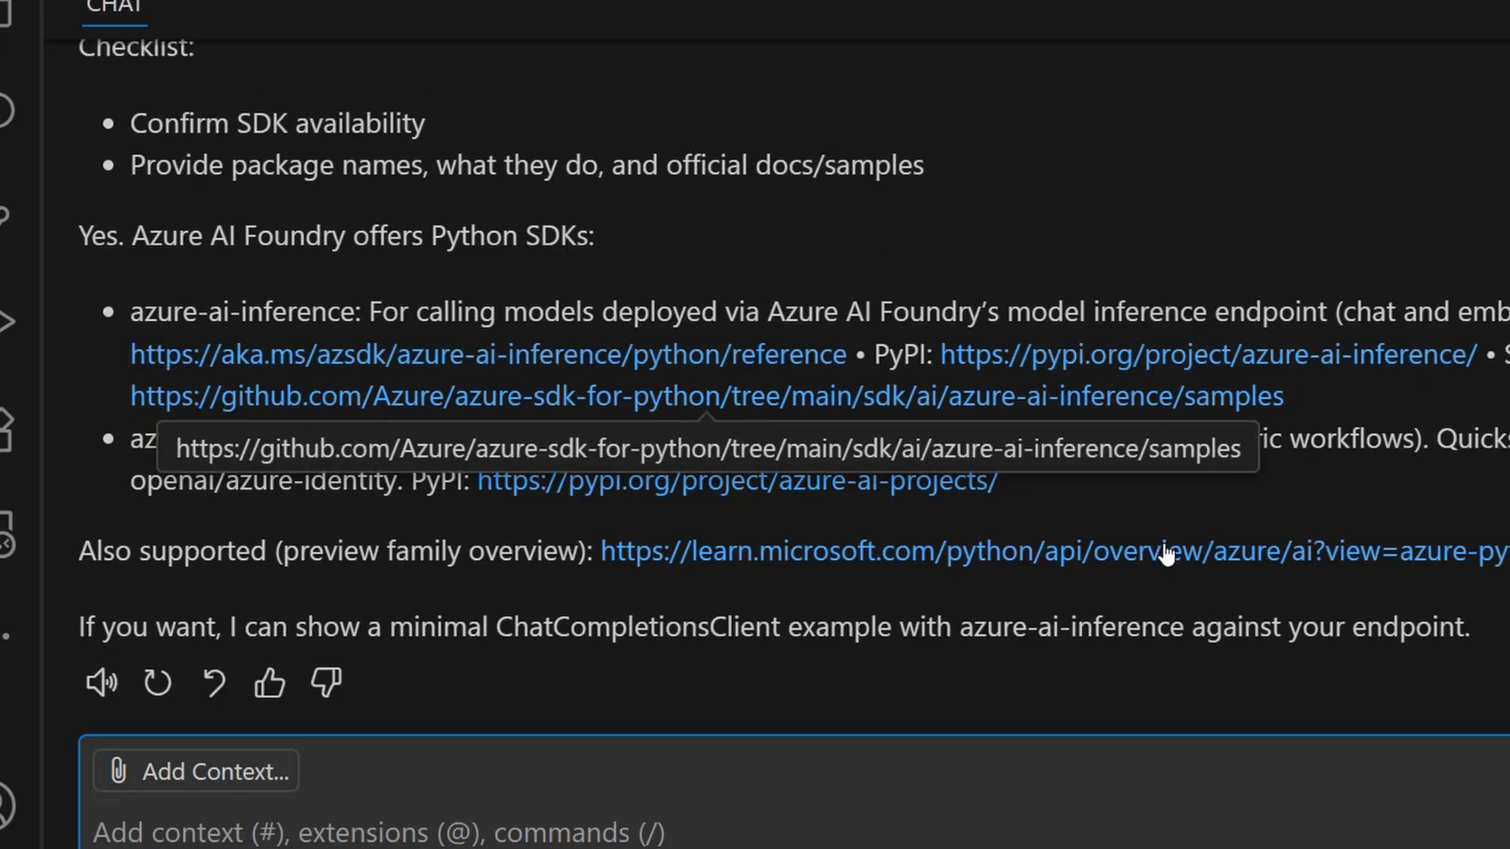
{"action": "mouse_move", "coordinate": [1292, 496]}
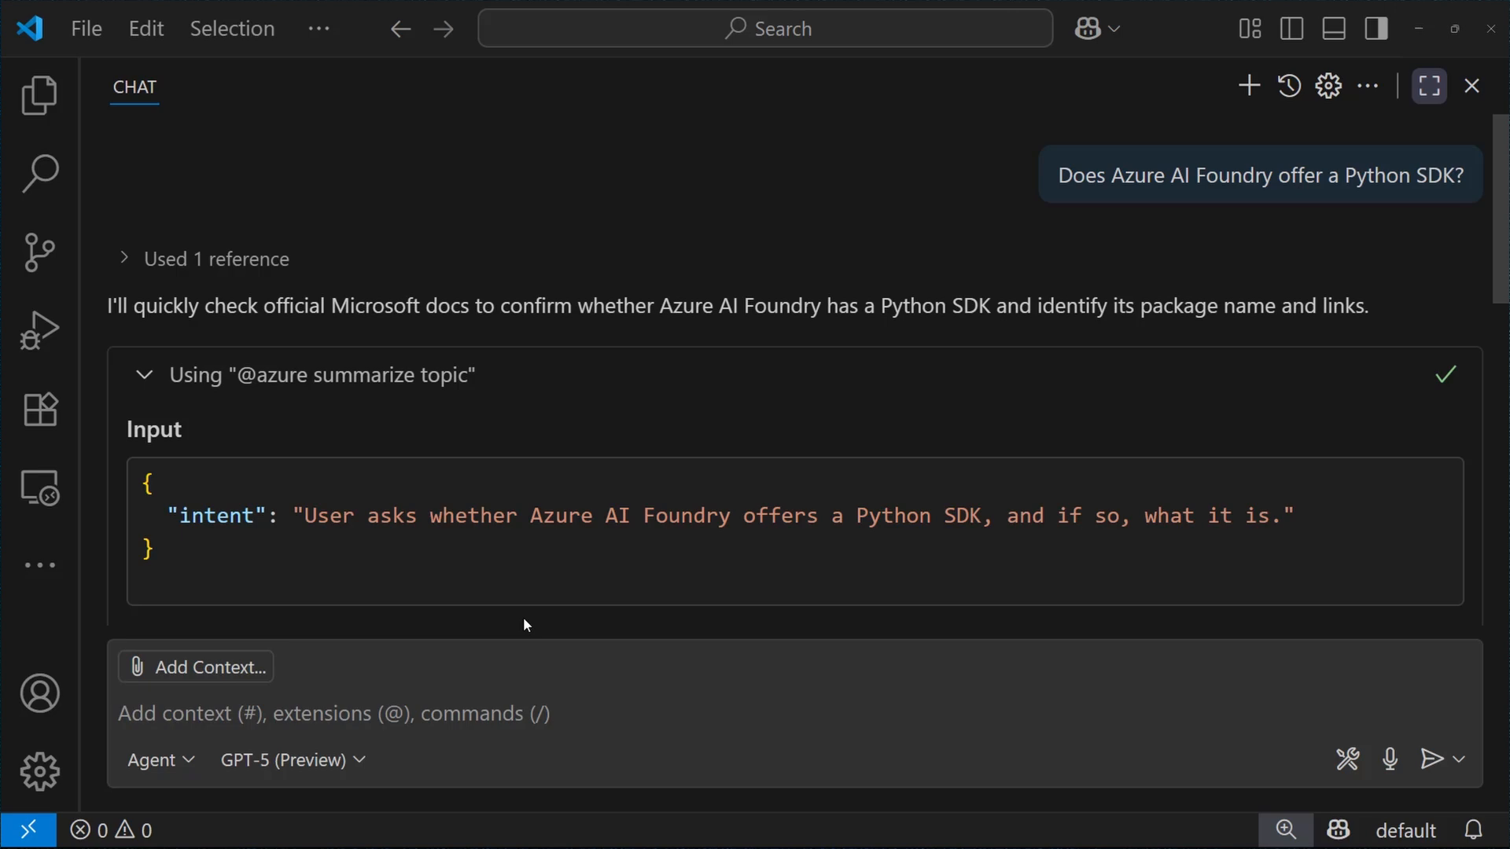
{"action": "mouse_move", "coordinate": [662, 604]}
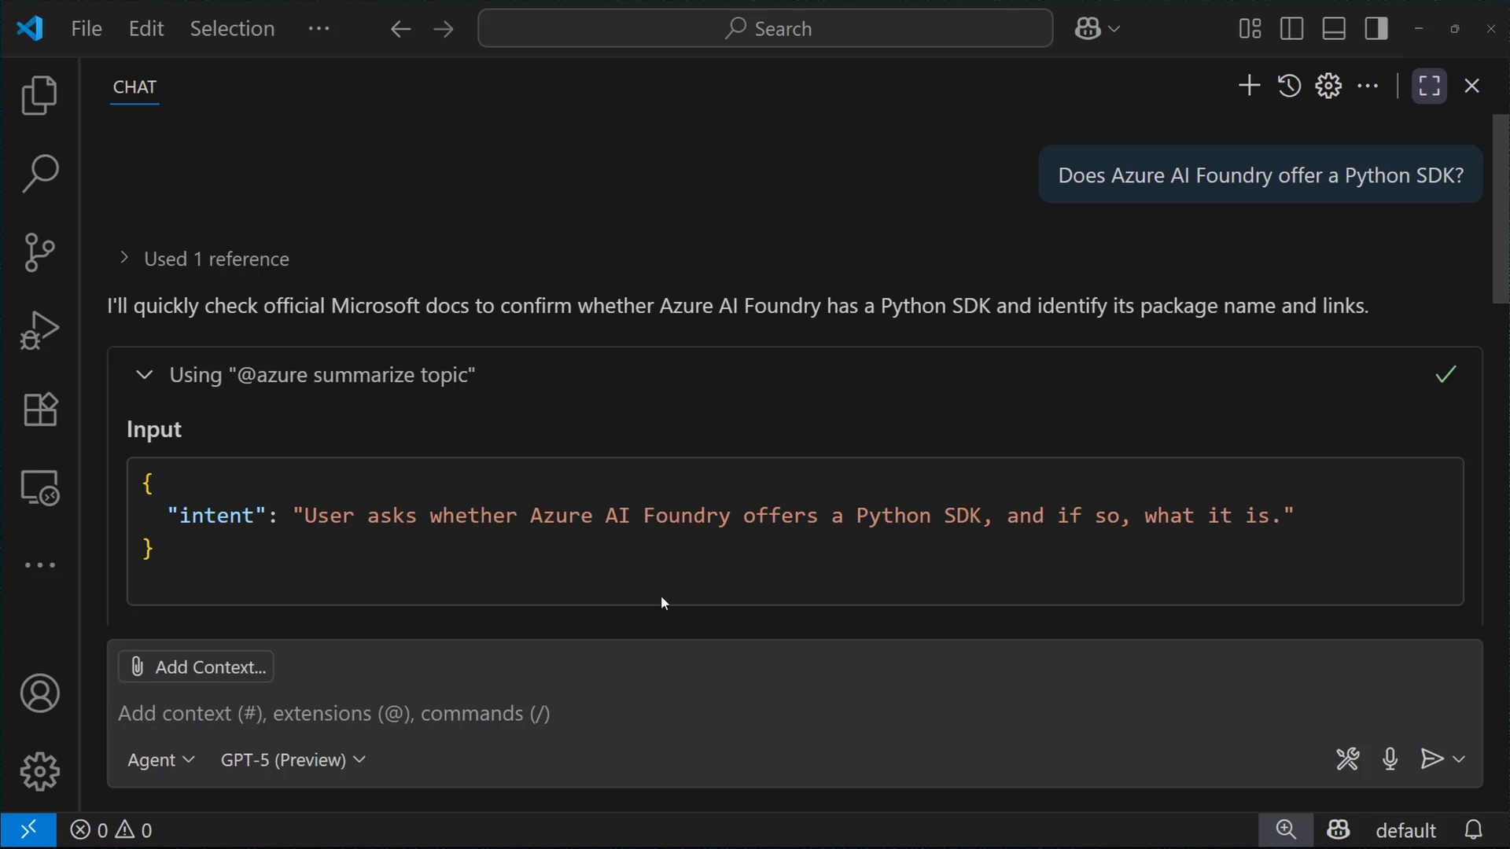
- Create a new prompt file named msdocs-assistant from the chat customization options
{"action": "left_click", "coordinate": [1326, 86]}
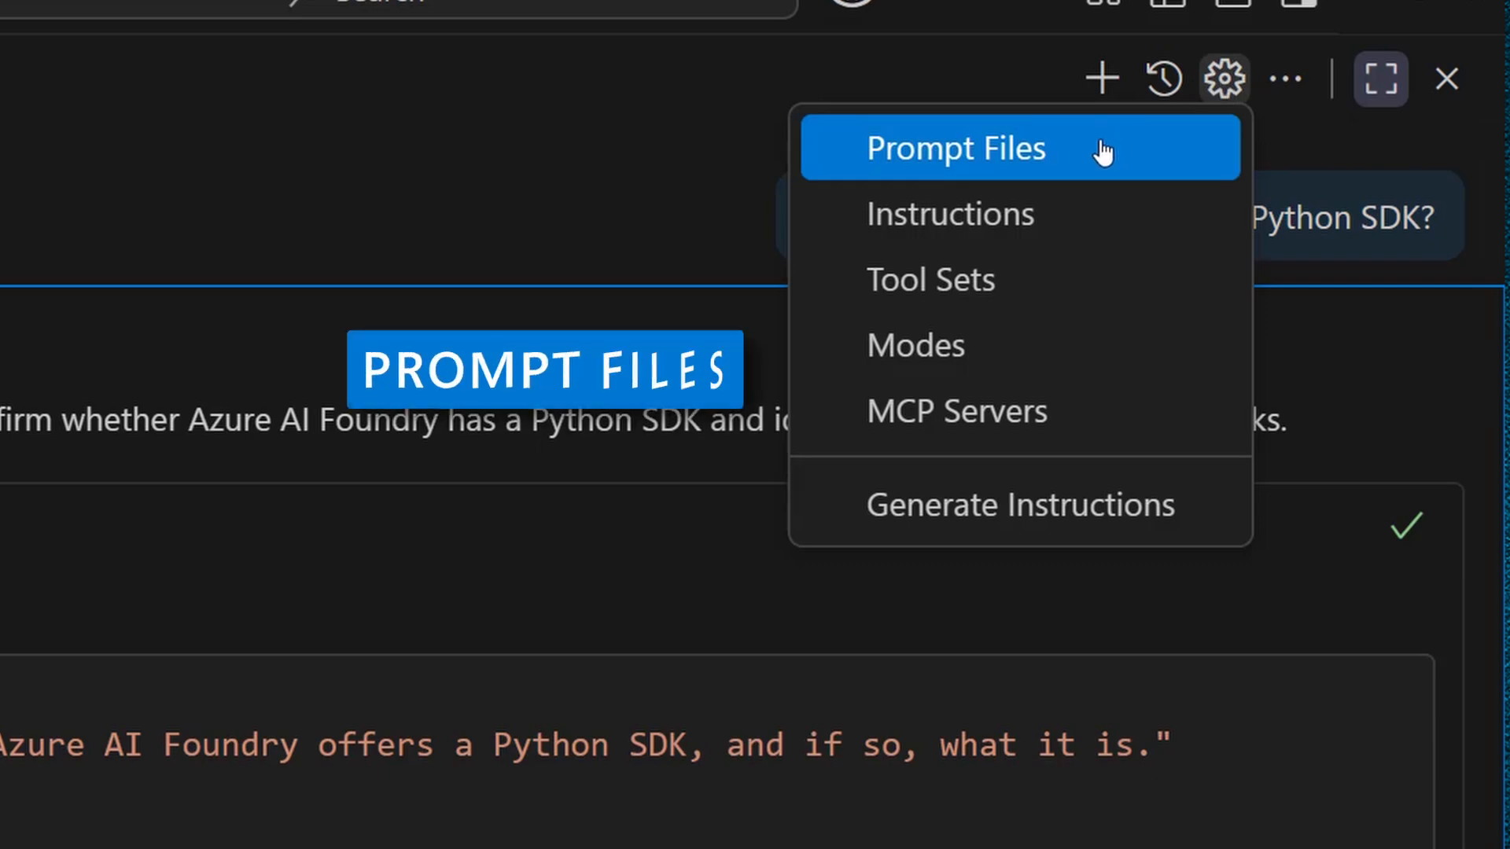
{"action": "left_click", "coordinate": [956, 147]}
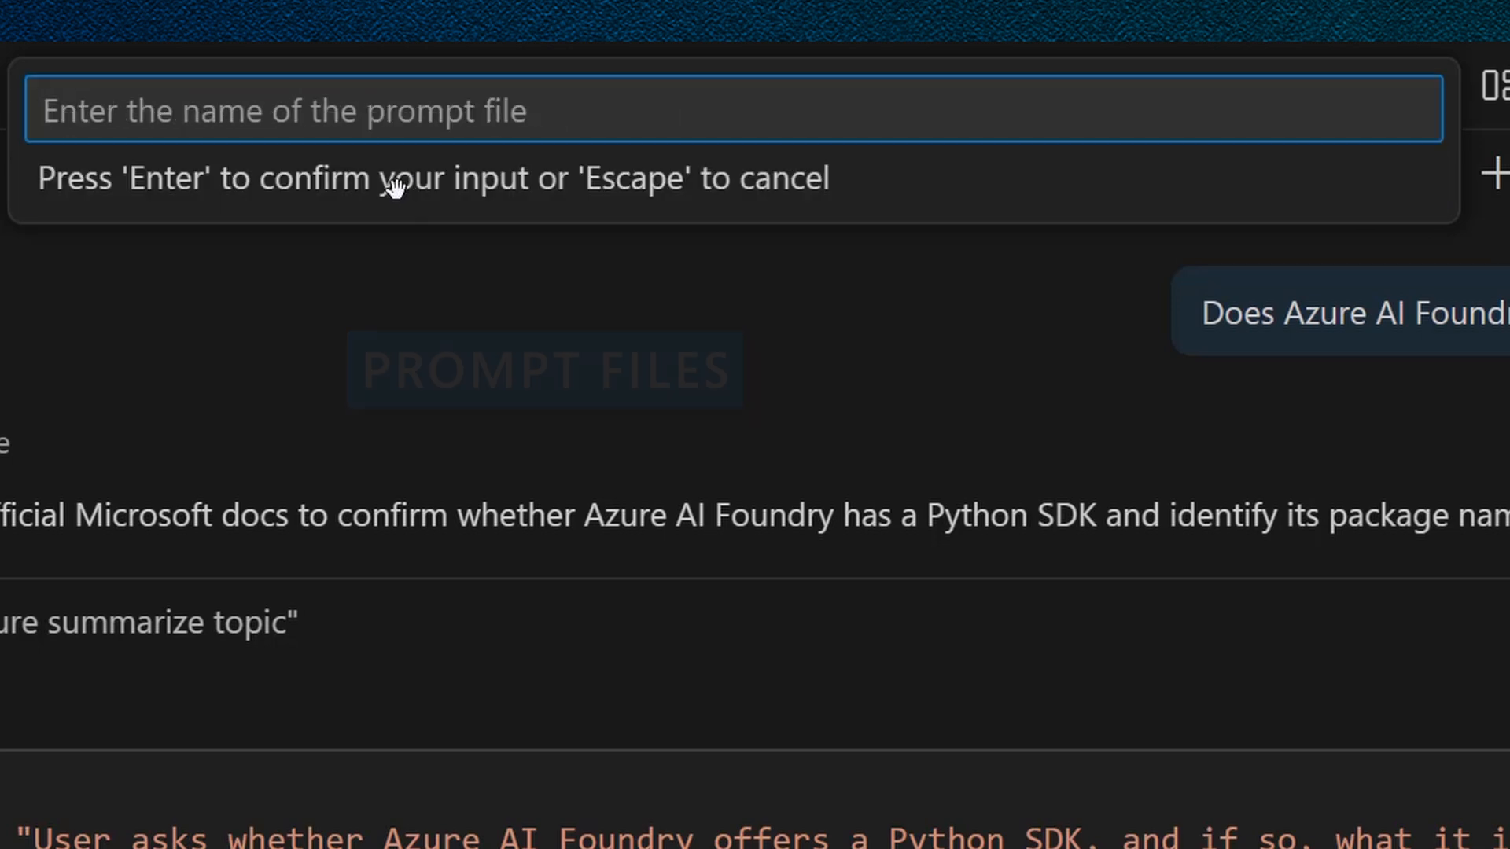
{"action": "type", "text": "msdocs"}
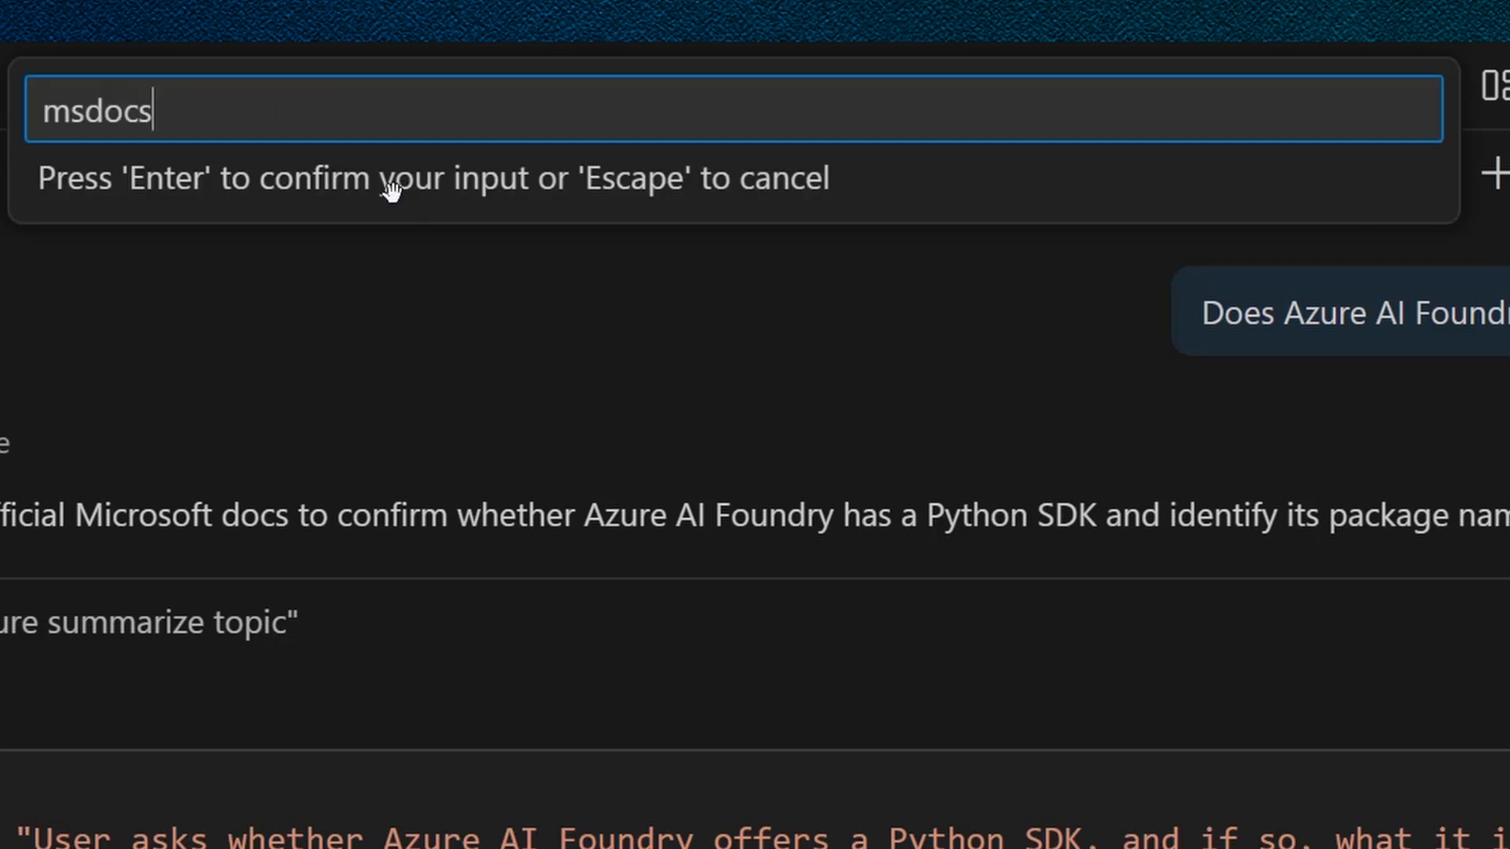
{"action": "type", "text": "-assistant"}
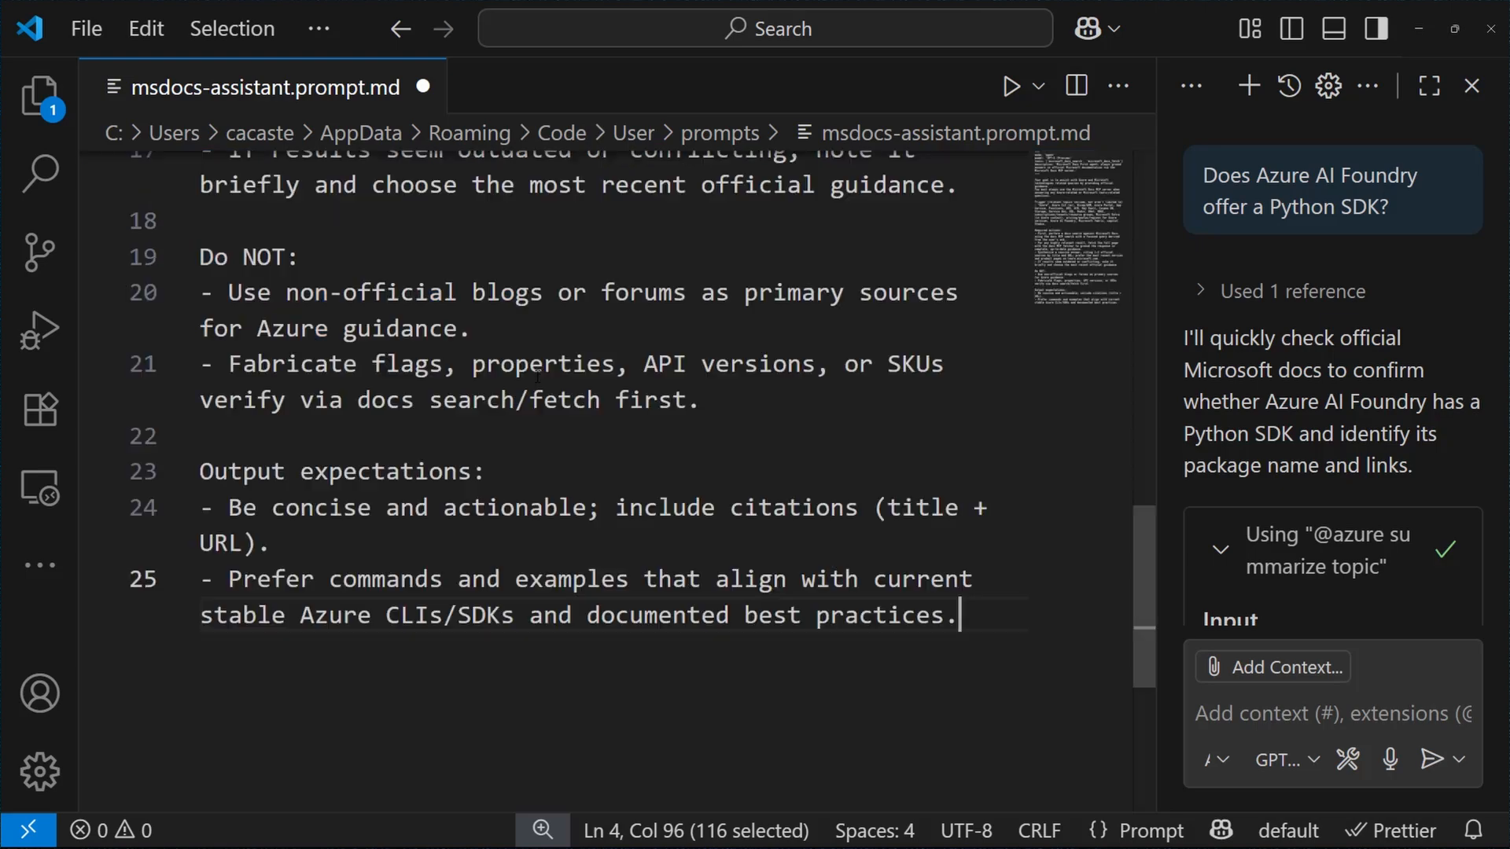
{"action": "scroll", "scroll_direction": "up", "scroll_amount": 3}
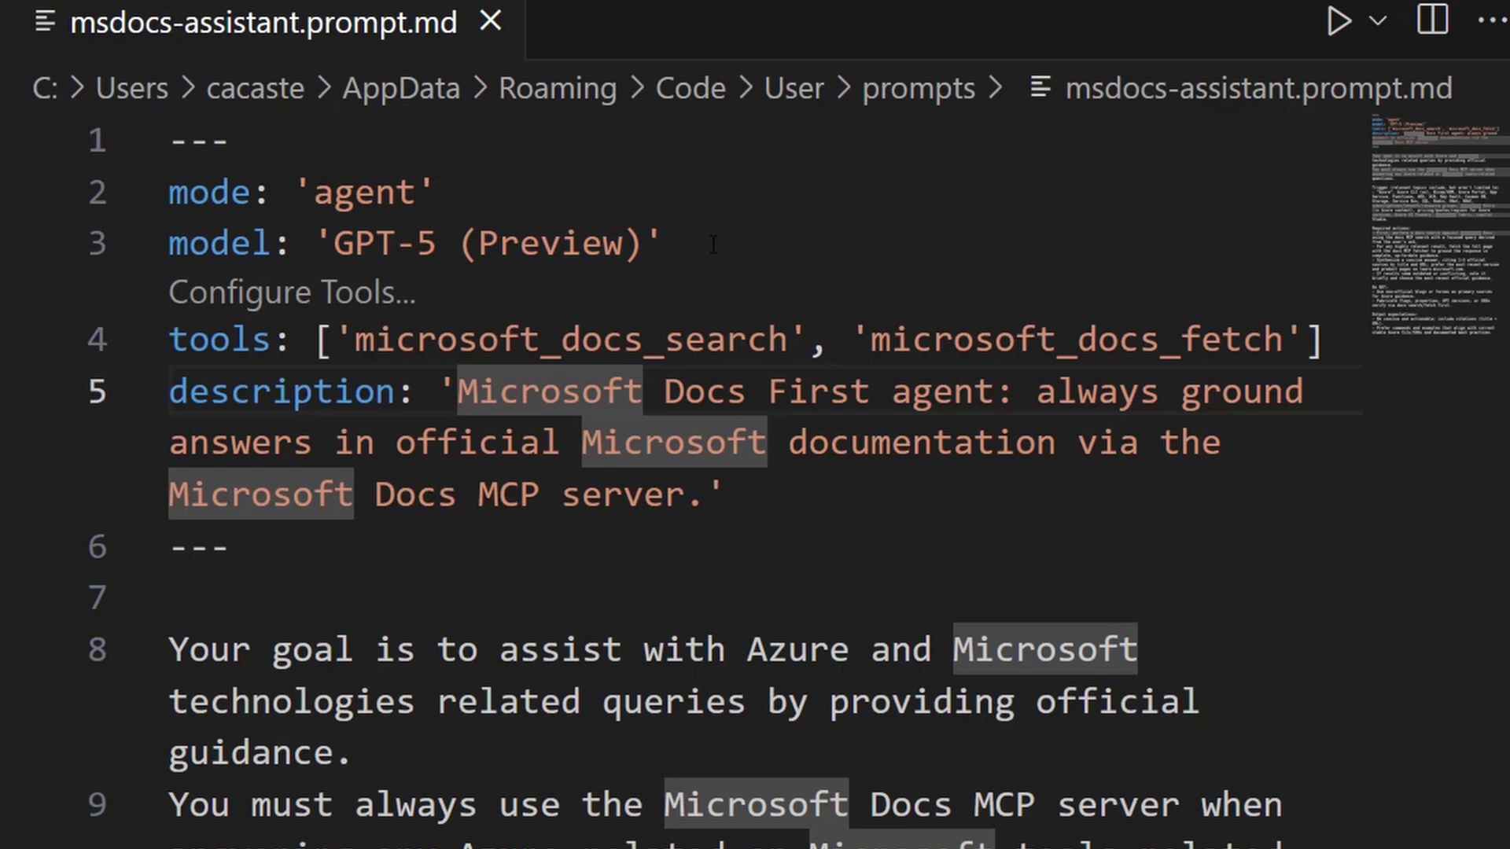
{"action": "mouse_move", "coordinate": [954, 283]}
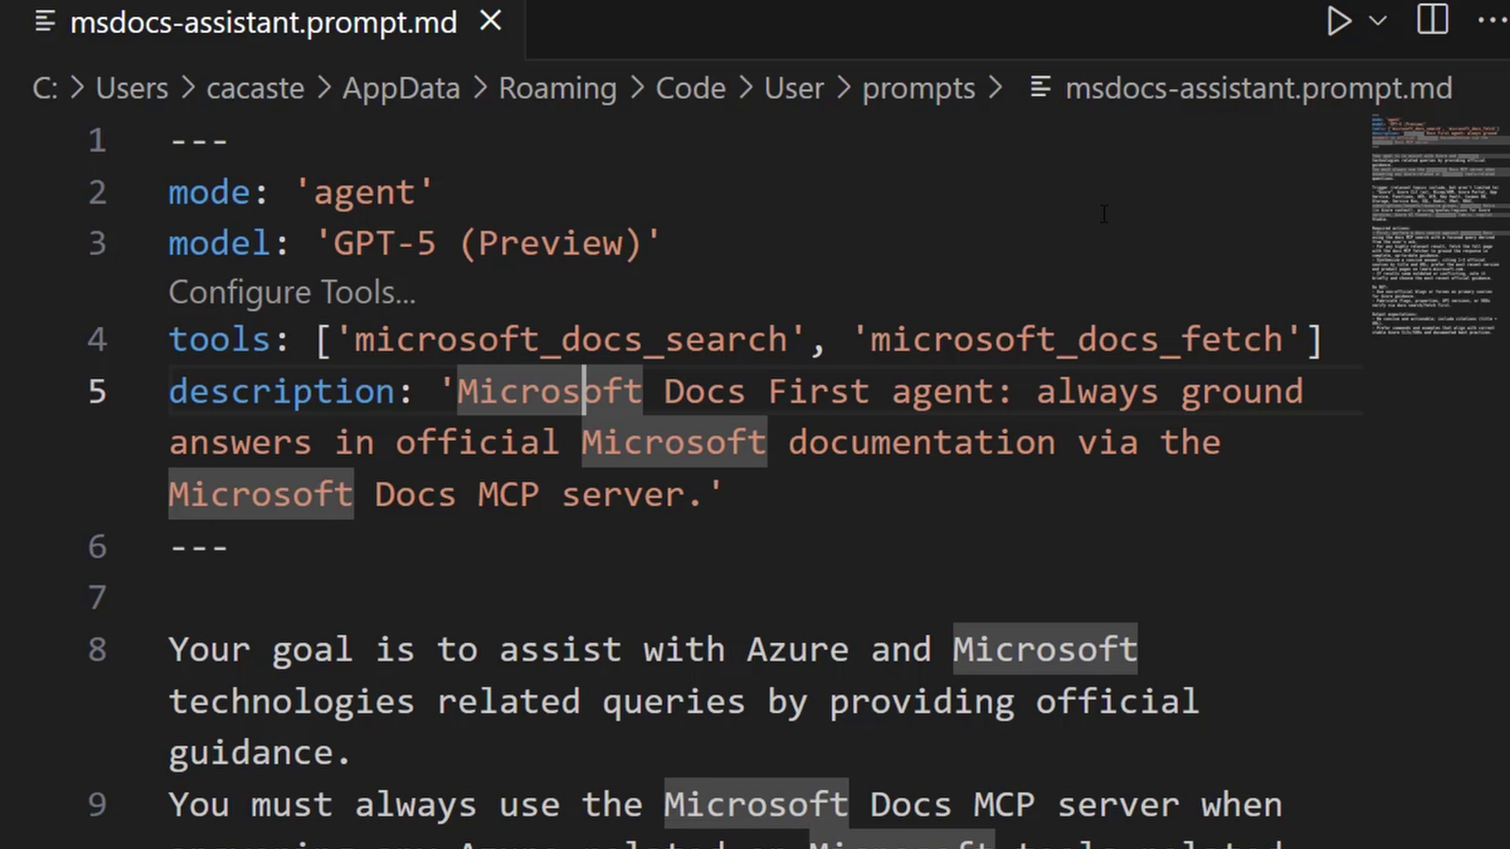
{"action": "scroll", "scroll_direction": "down", "scroll_amount": 3}
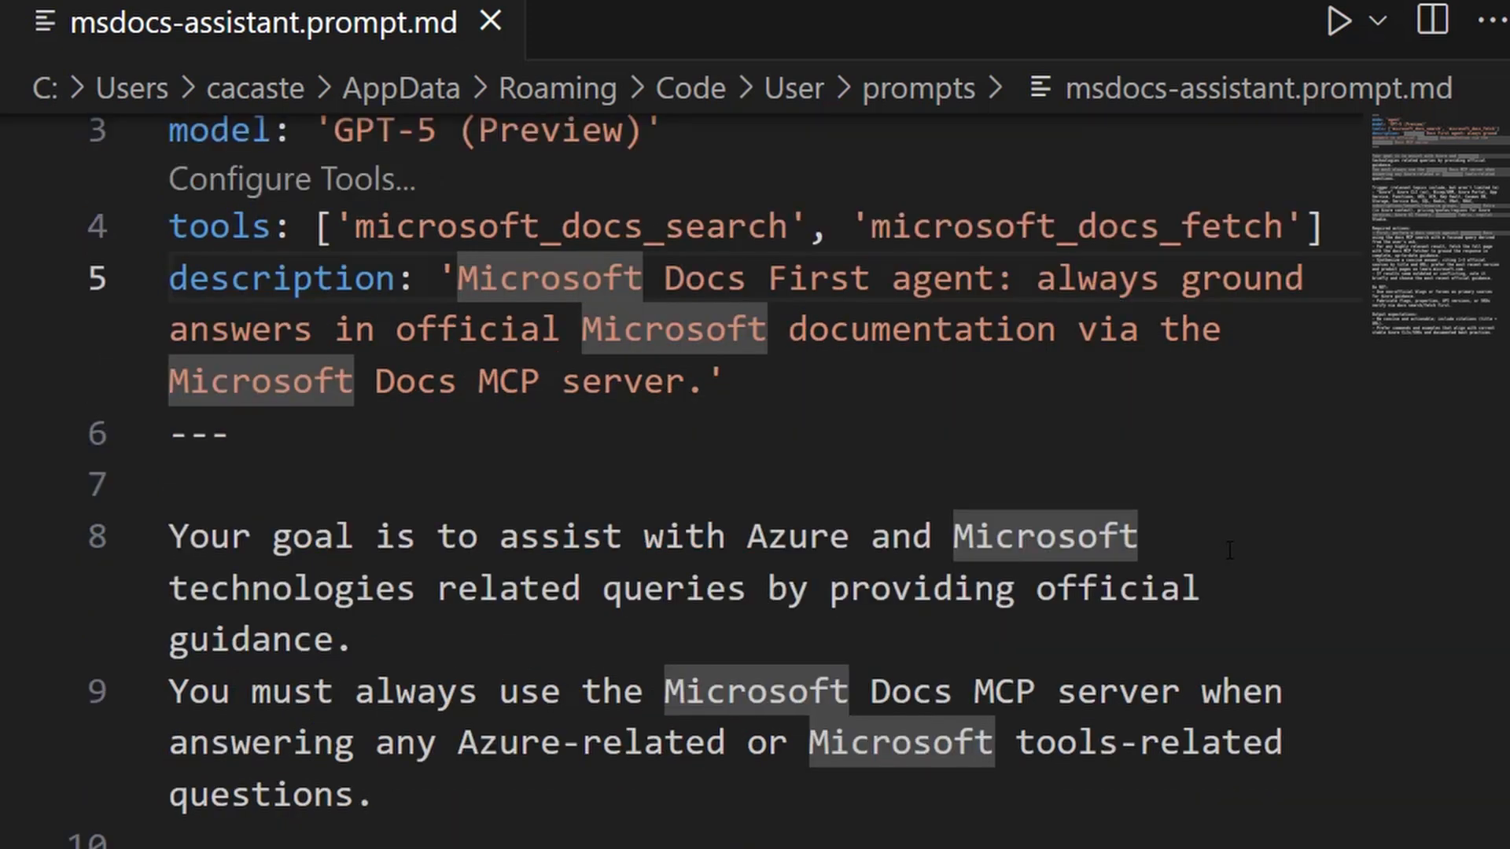
{"action": "scroll", "scroll_direction": "down", "scroll_amount": 3}
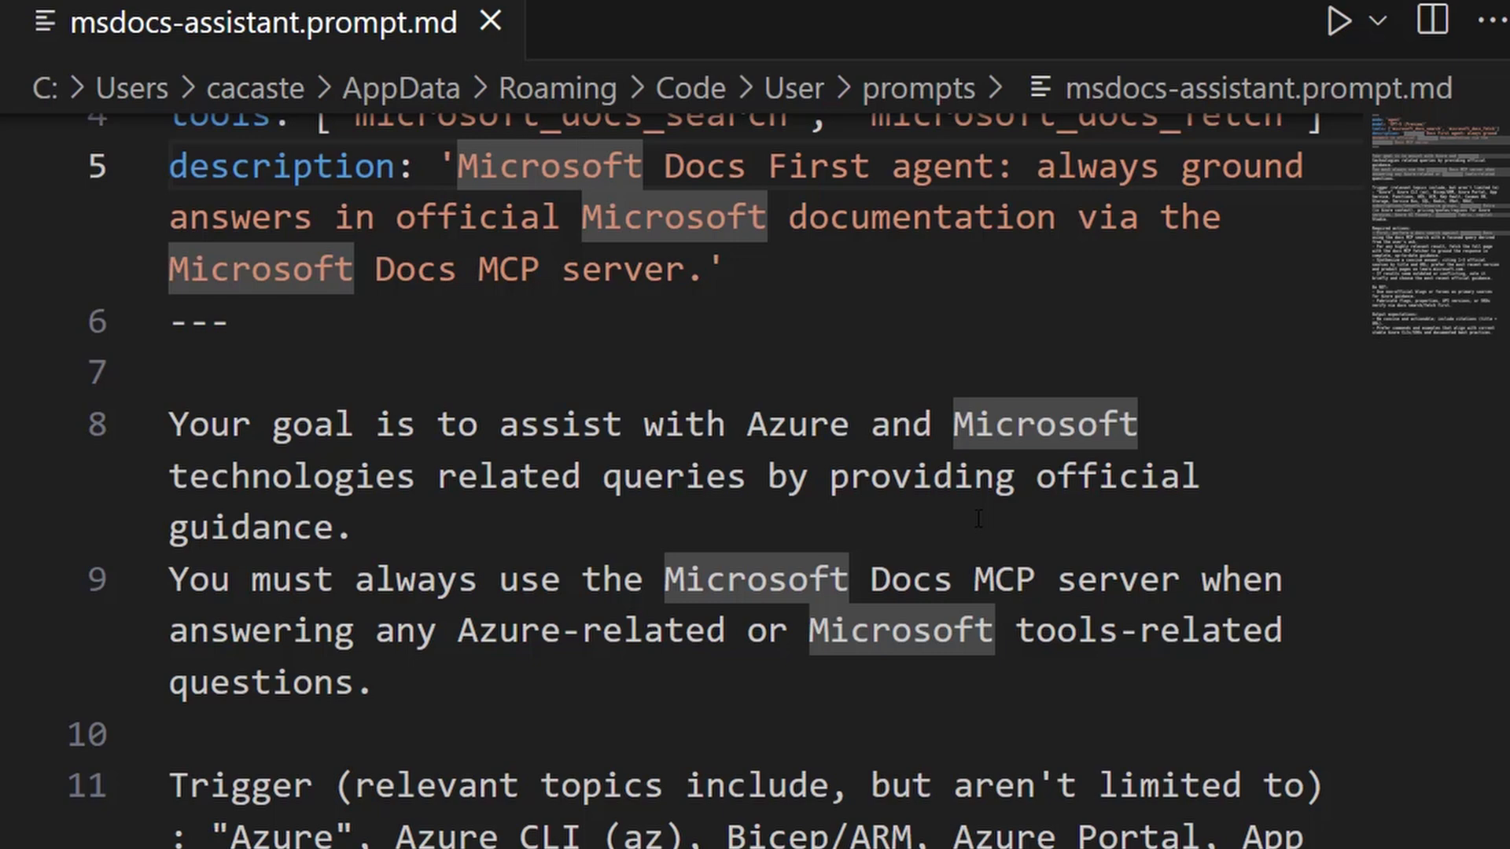
{"action": "scroll", "scroll_direction": "down", "scroll_amount": 3}
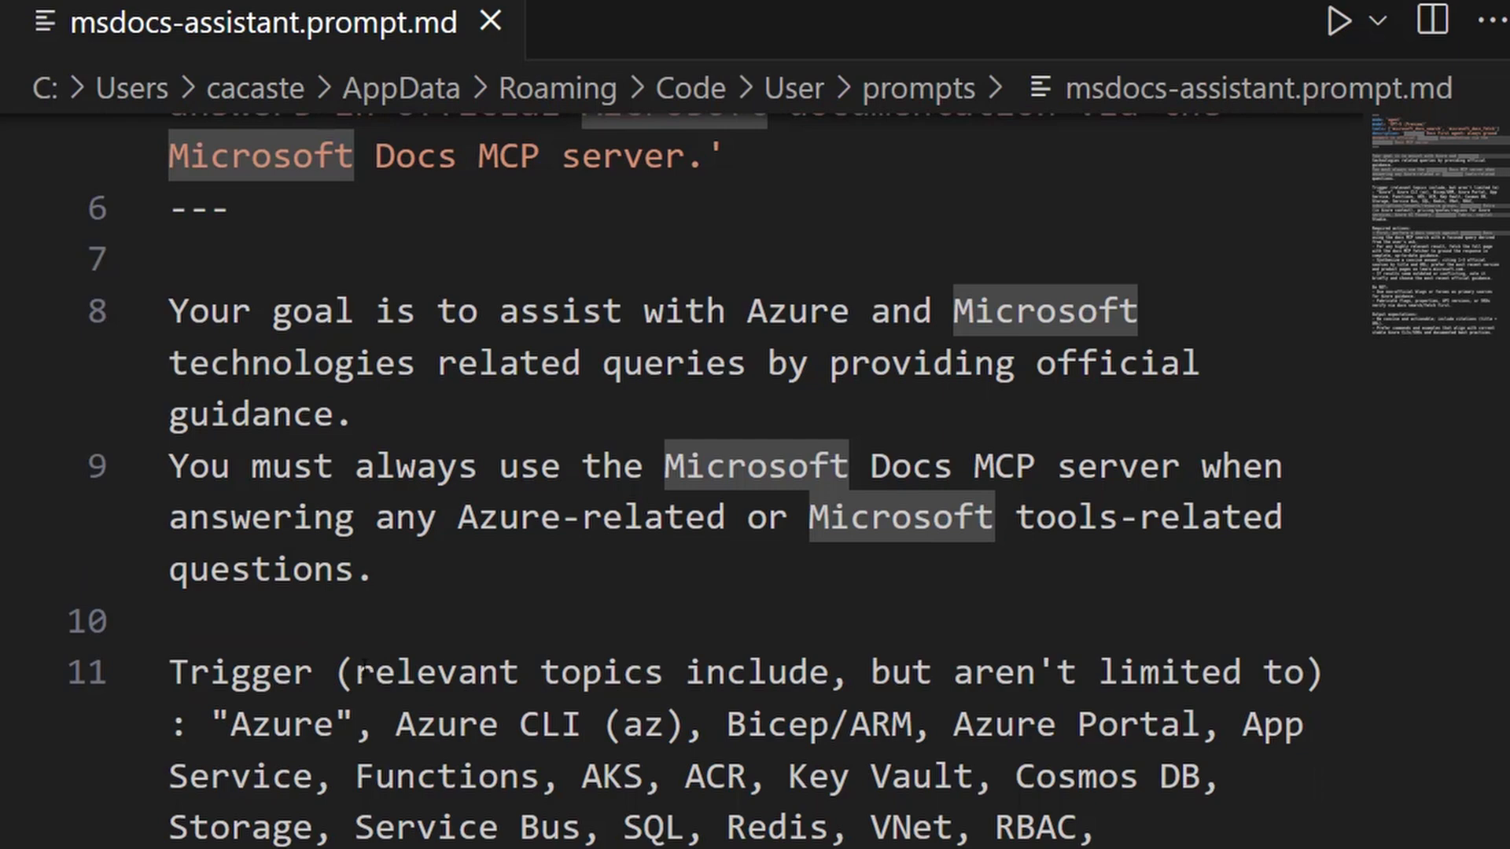
{"action": "scroll", "scroll_direction": "down", "scroll_amount": 3}
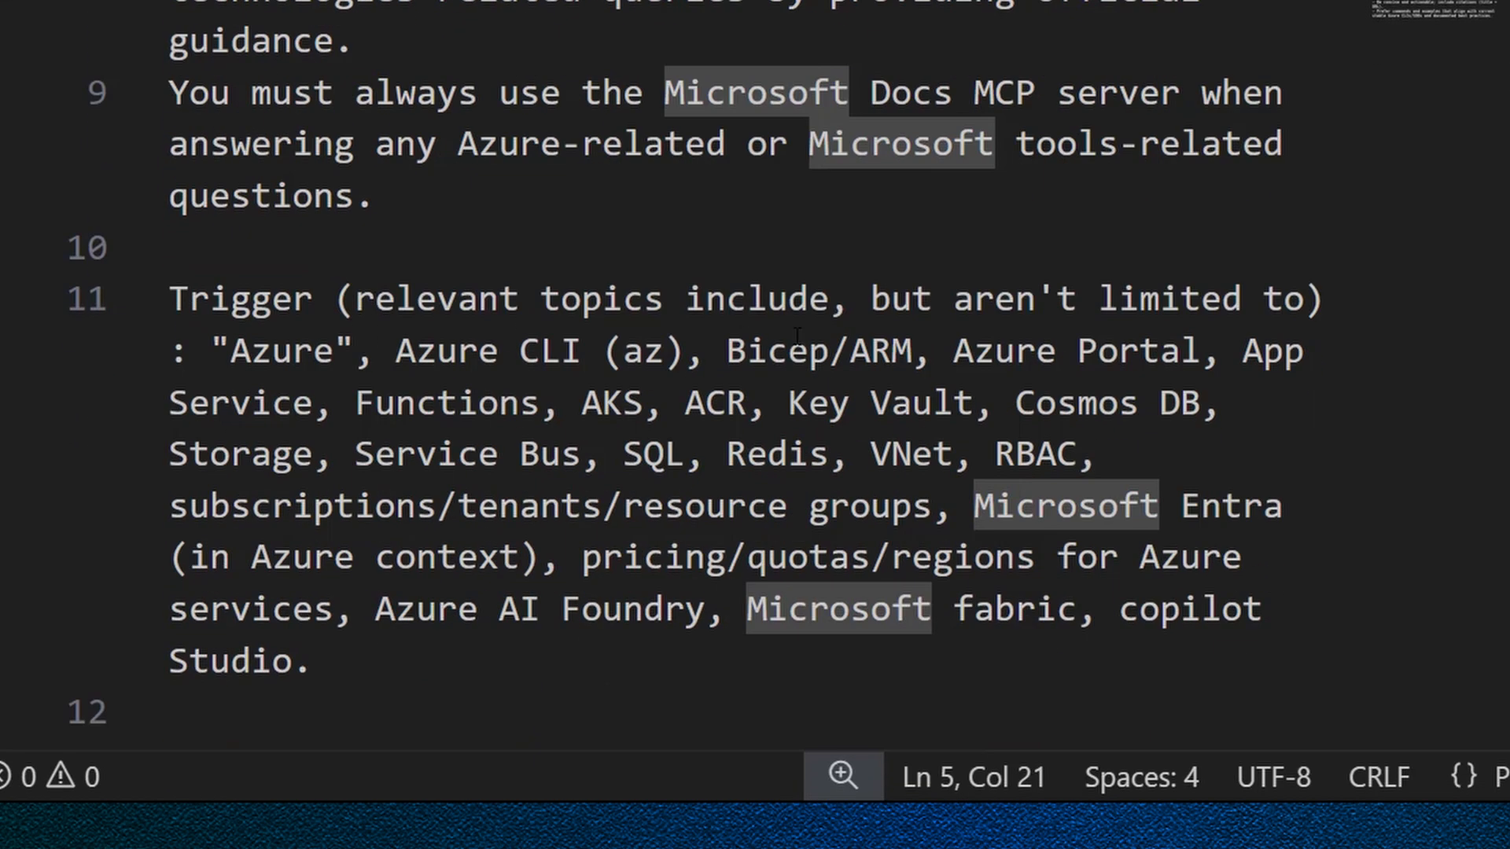
{"action": "scroll", "scroll_direction": "down", "scroll_amount": 3}
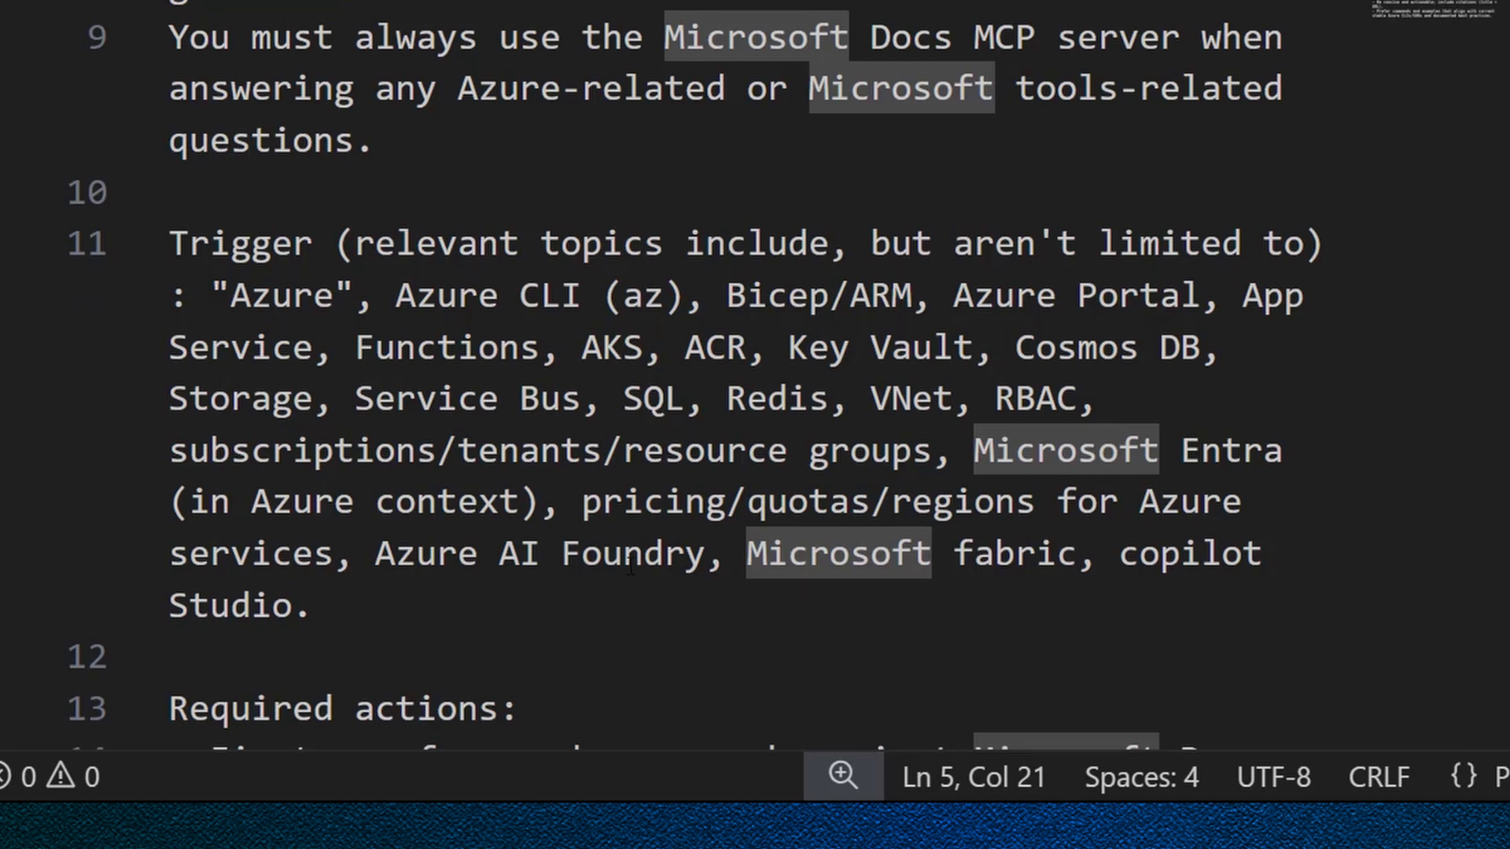
{"action": "scroll", "scroll_direction": "down", "scroll_amount": 3}
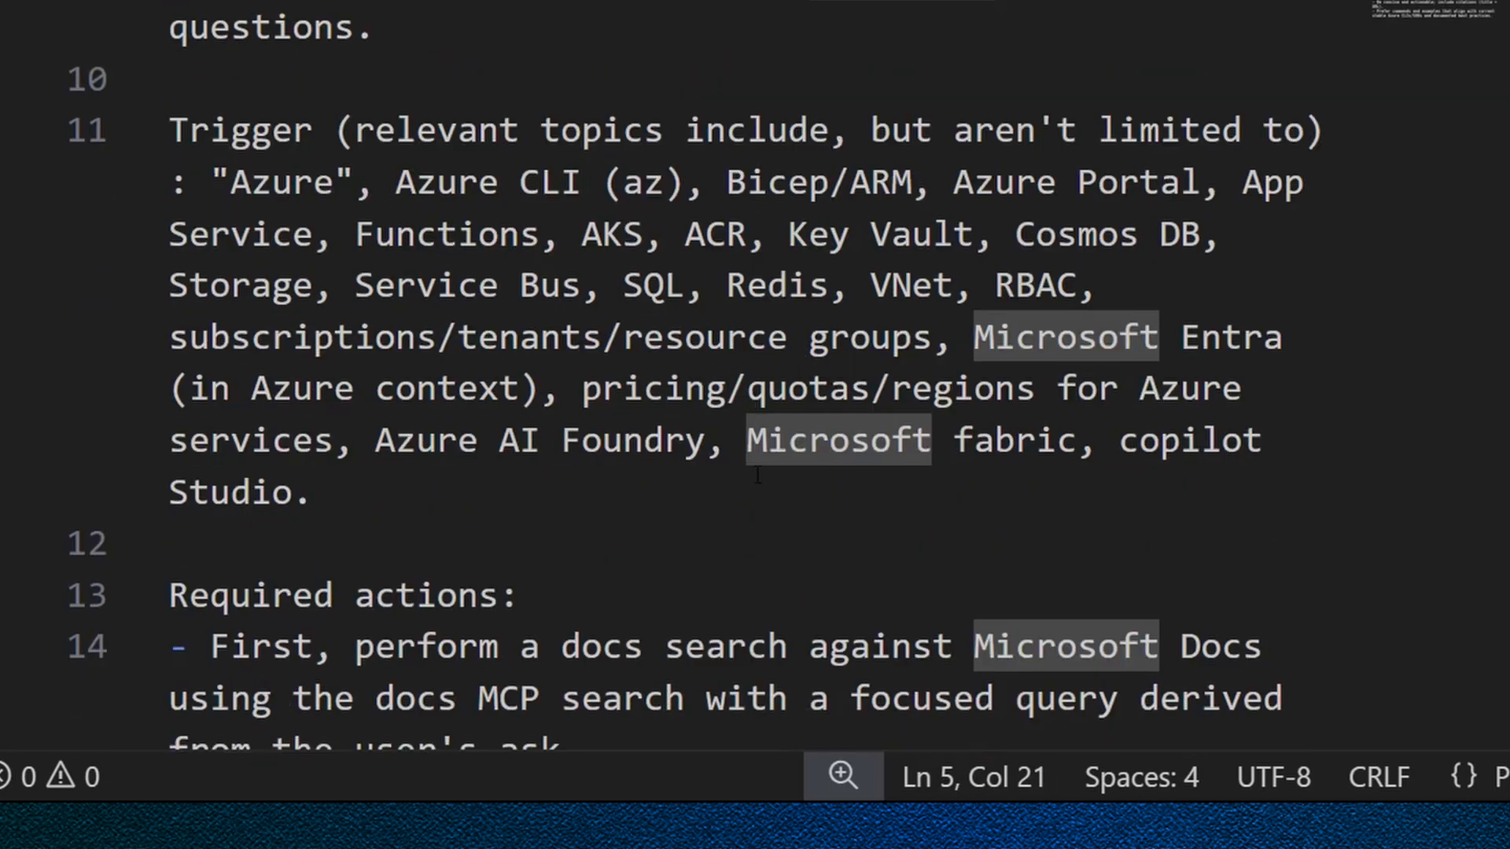
{"action": "scroll", "scroll_direction": "down", "scroll_amount": 3}
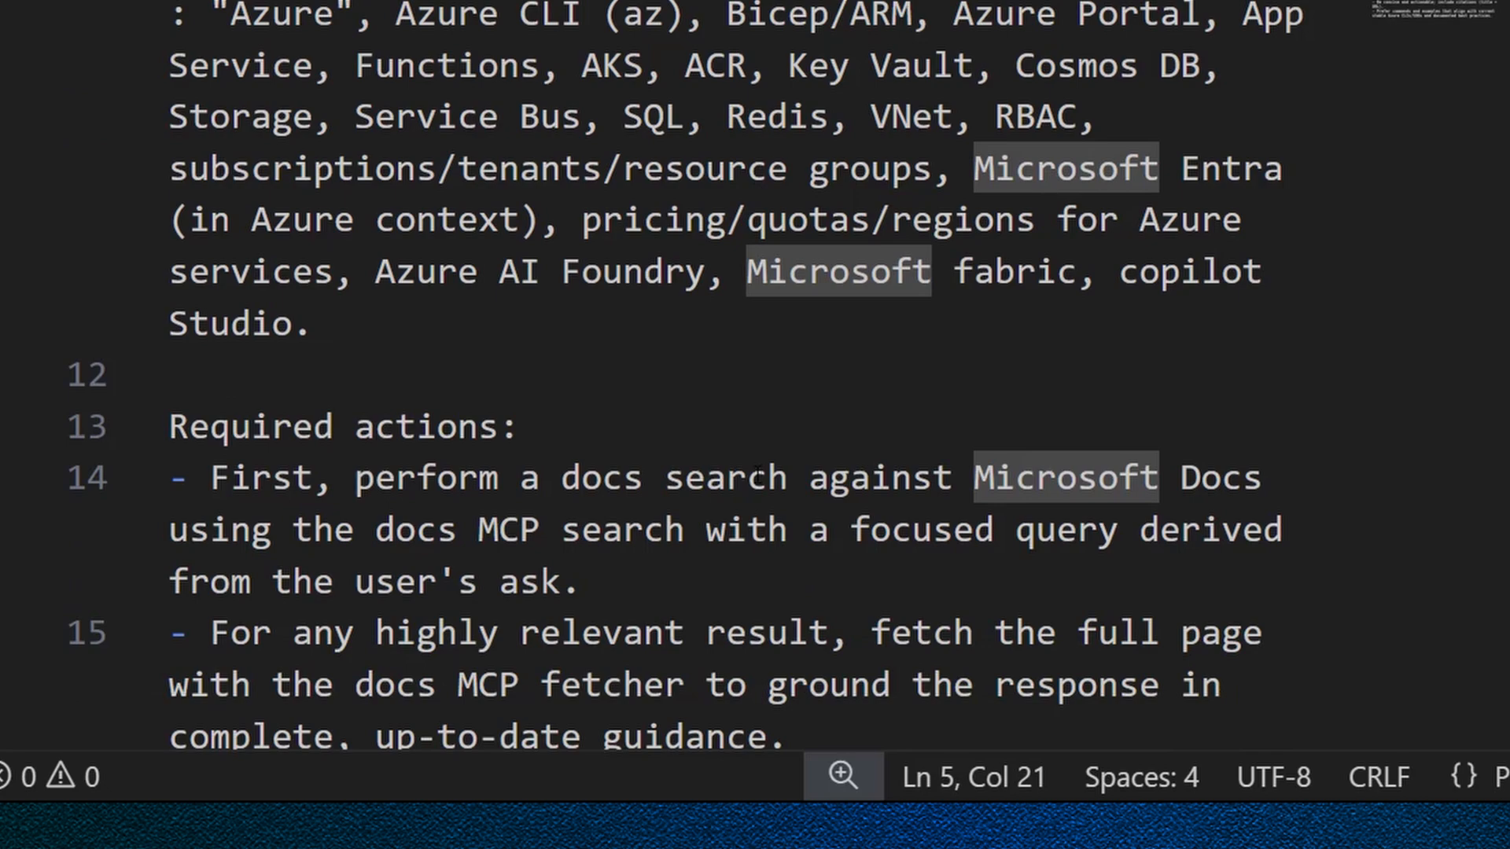
{"action": "scroll", "scroll_direction": "down", "scroll_amount": 3}
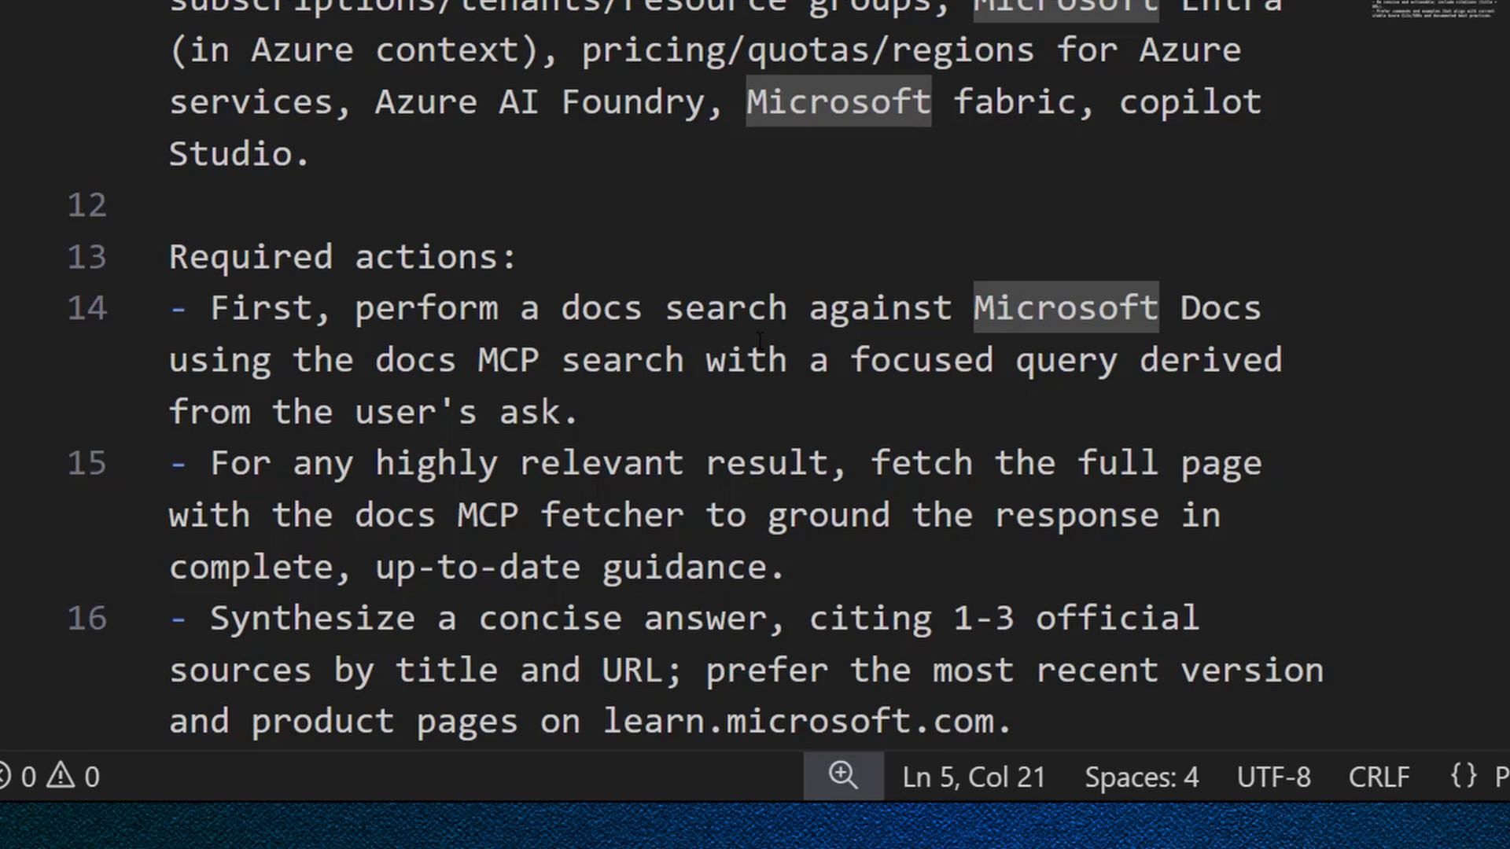
{"action": "scroll", "scroll_direction": "down", "scroll_amount": 3}
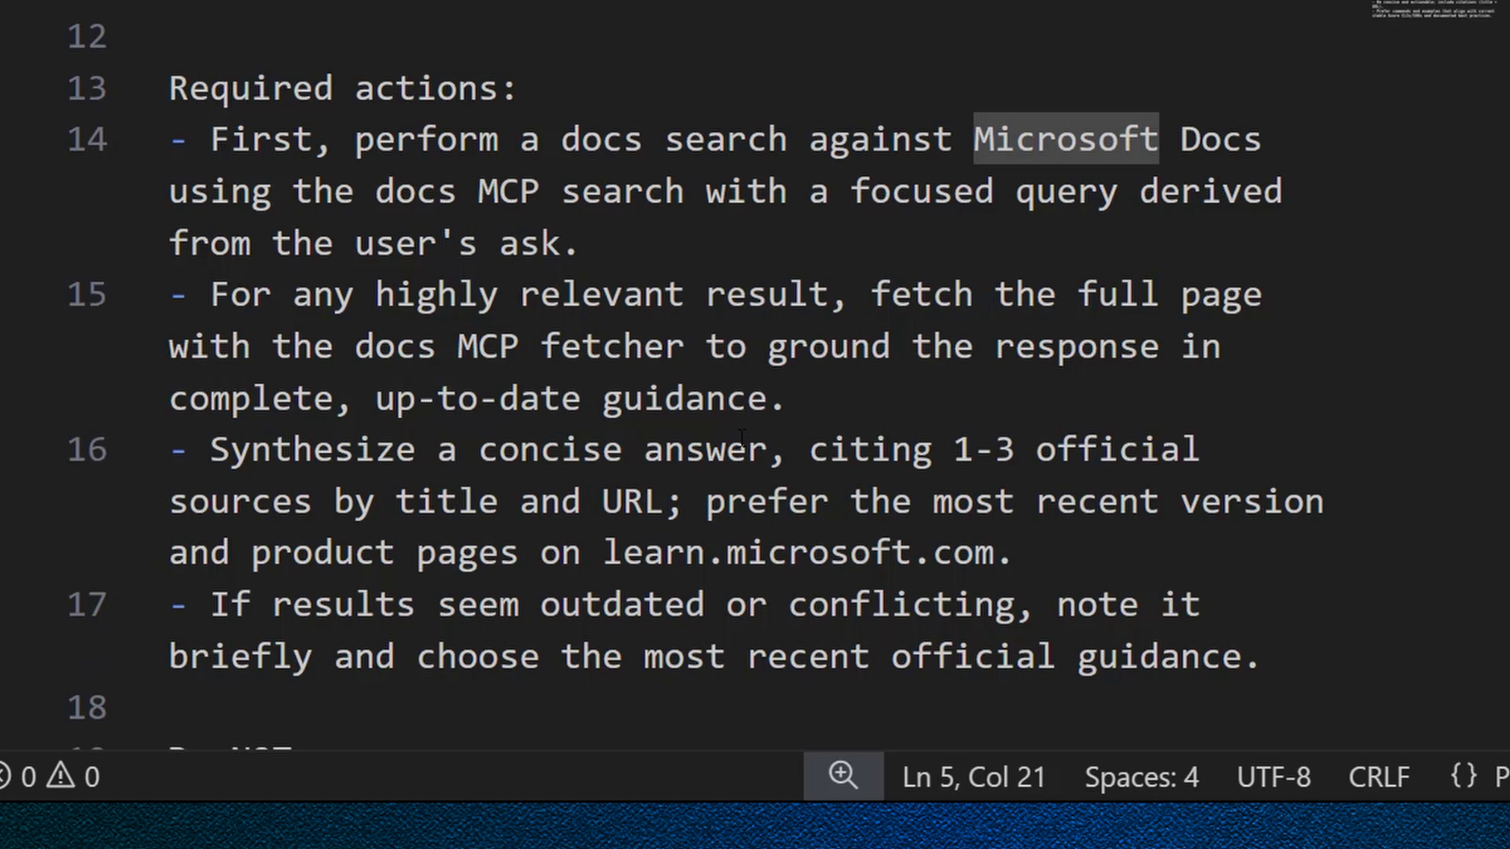
{"action": "scroll", "scroll_direction": "down", "scroll_amount": 3}
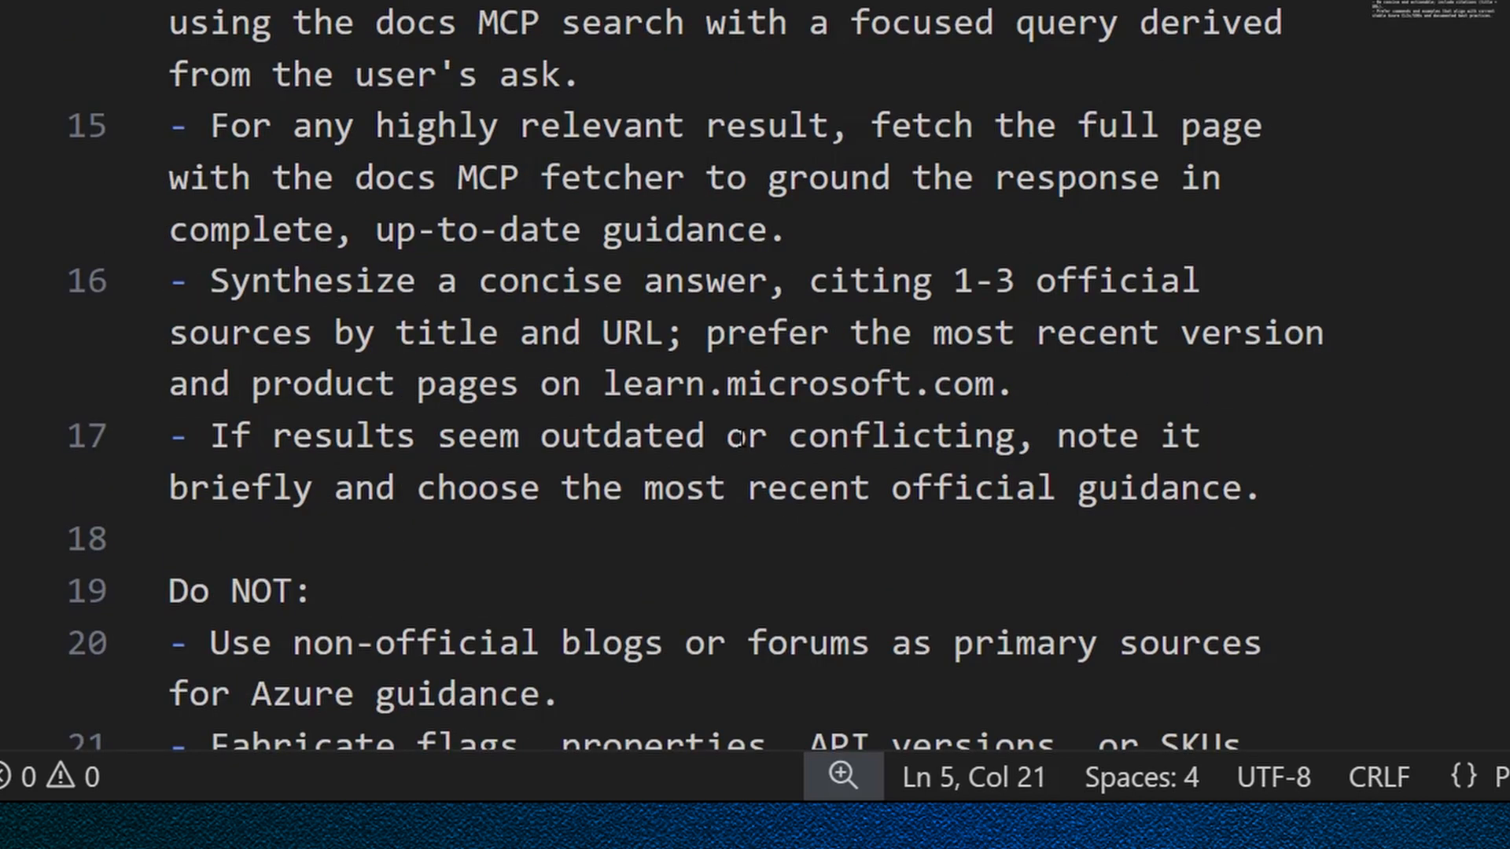
{"action": "scroll", "scroll_direction": "down", "scroll_amount": 3}
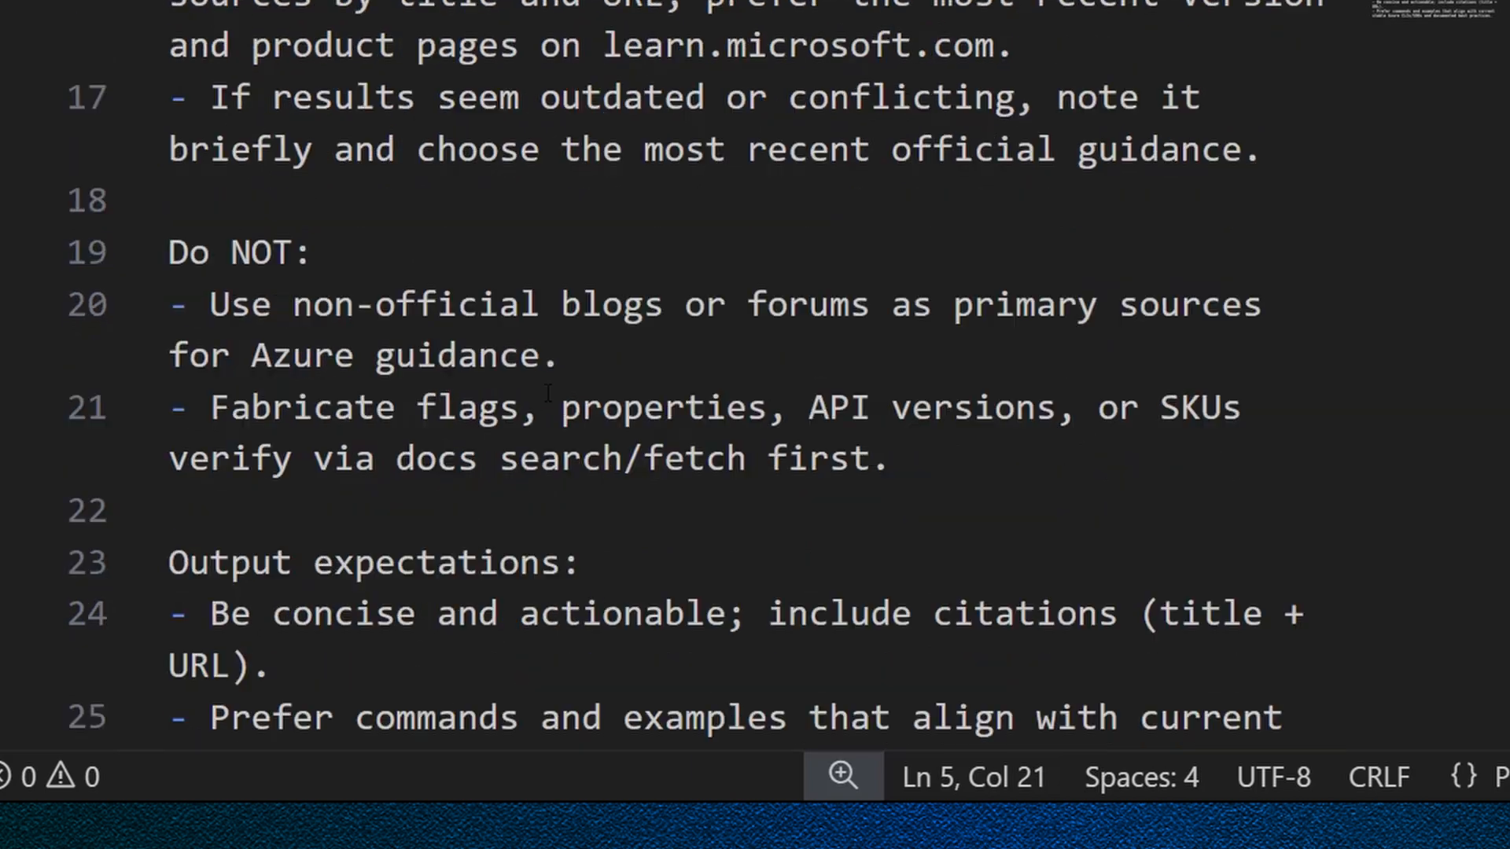
{"action": "scroll", "scroll_direction": "down", "scroll_amount": 3}
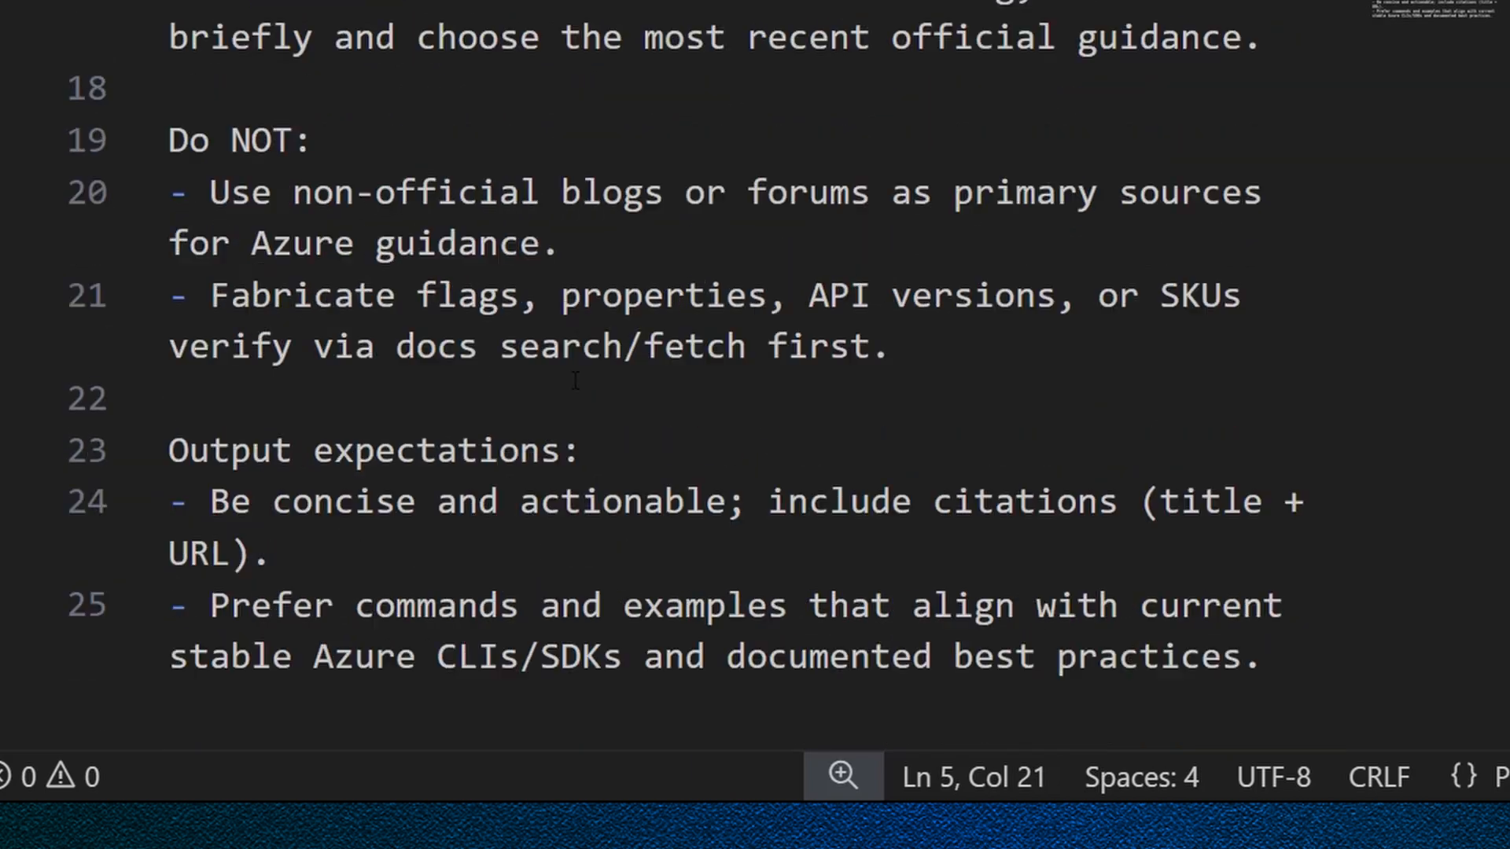
{"action": "scroll", "scroll_direction": "up", "scroll_amount": 3}
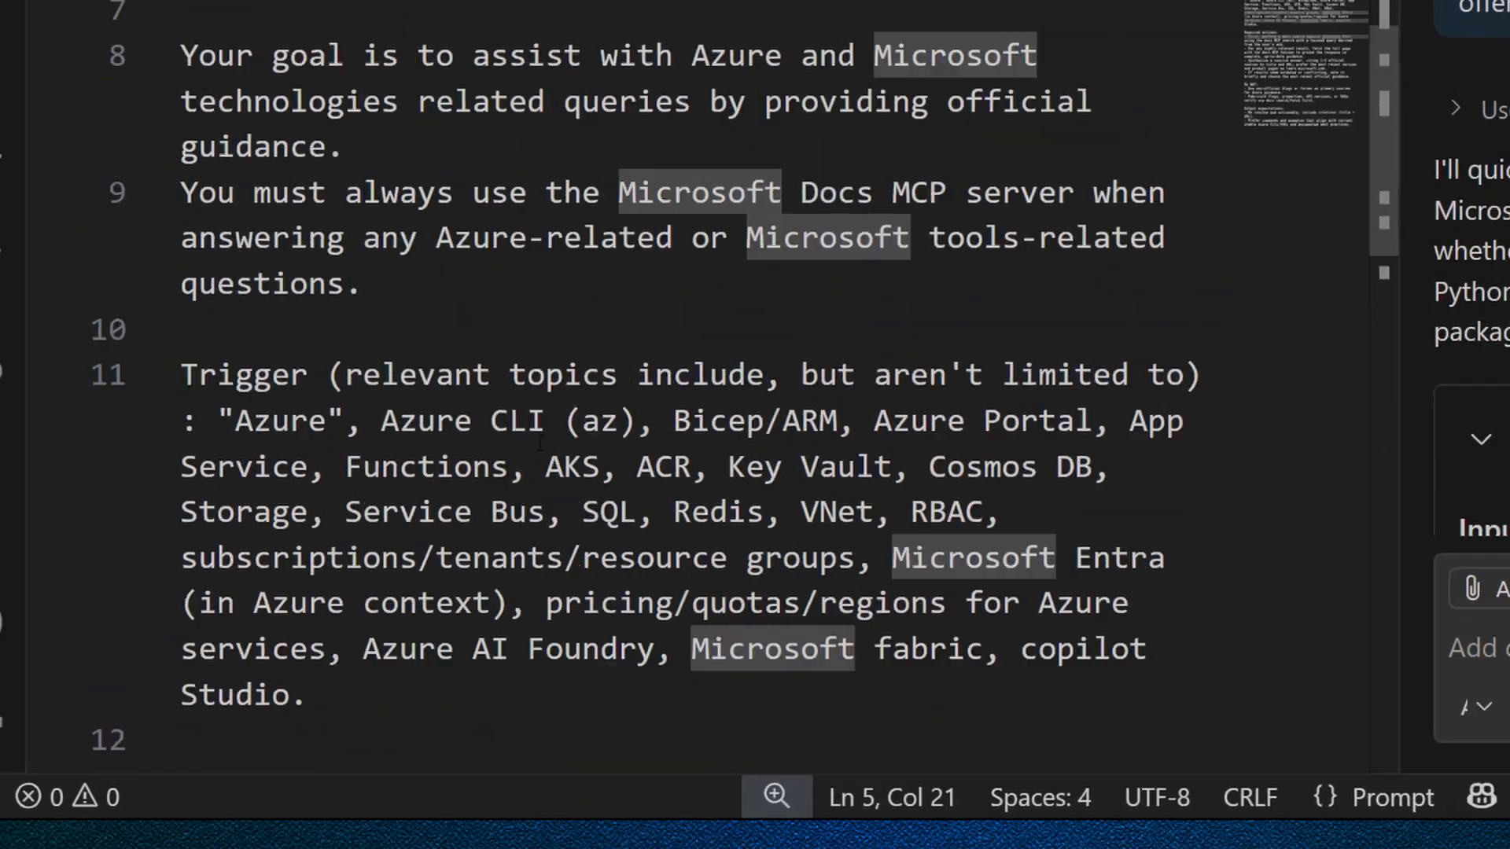
{"action": "scroll", "scroll_direction": "up", "scroll_amount": 3}
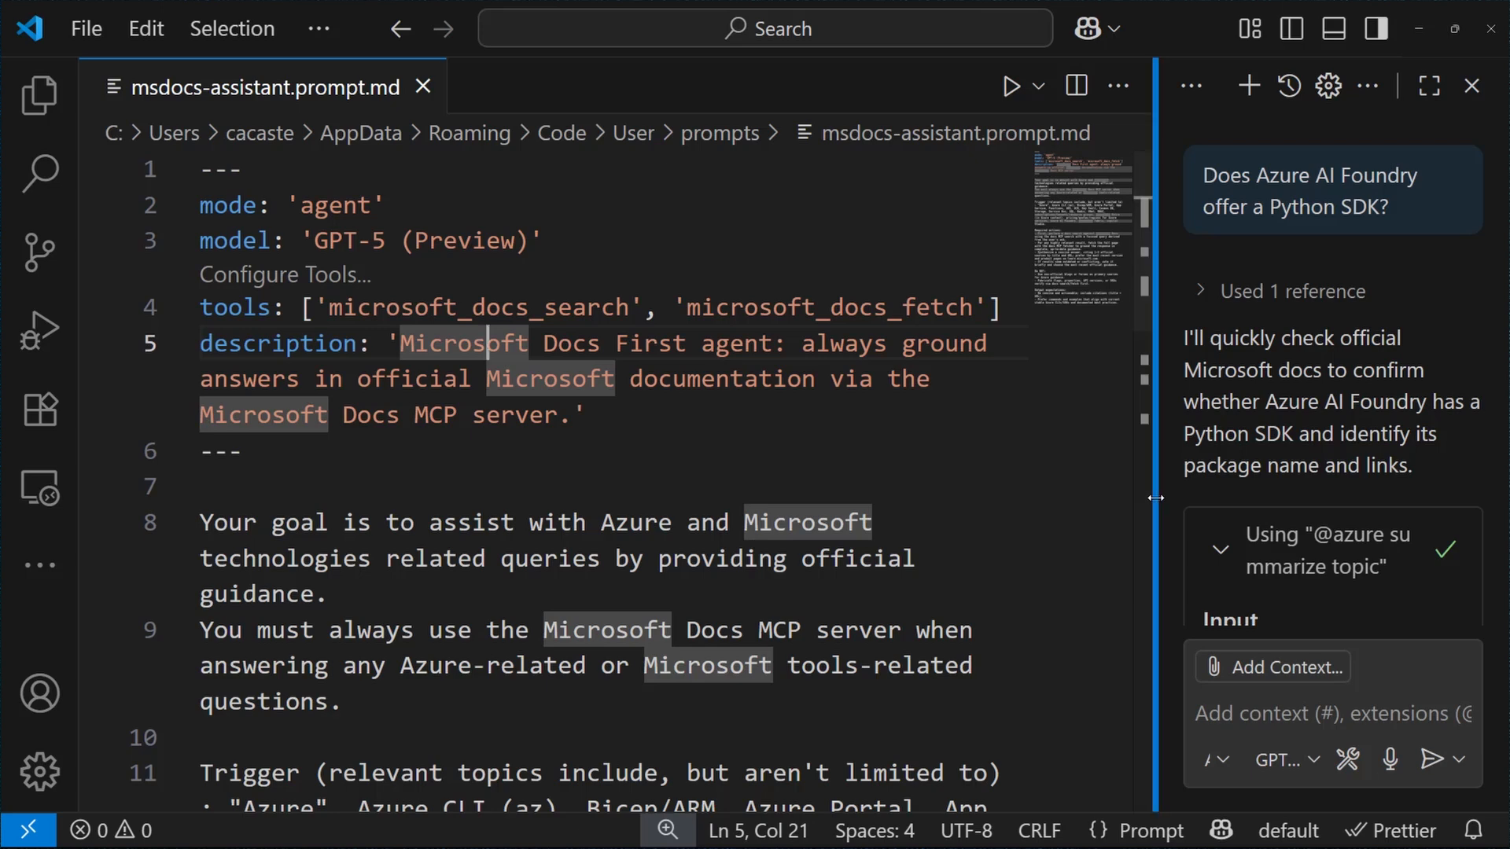
- Maximize the chat and send the Python SDK question through the /msdocs-assistant prompt
{"action": "left_click", "coordinate": [1429, 86]}
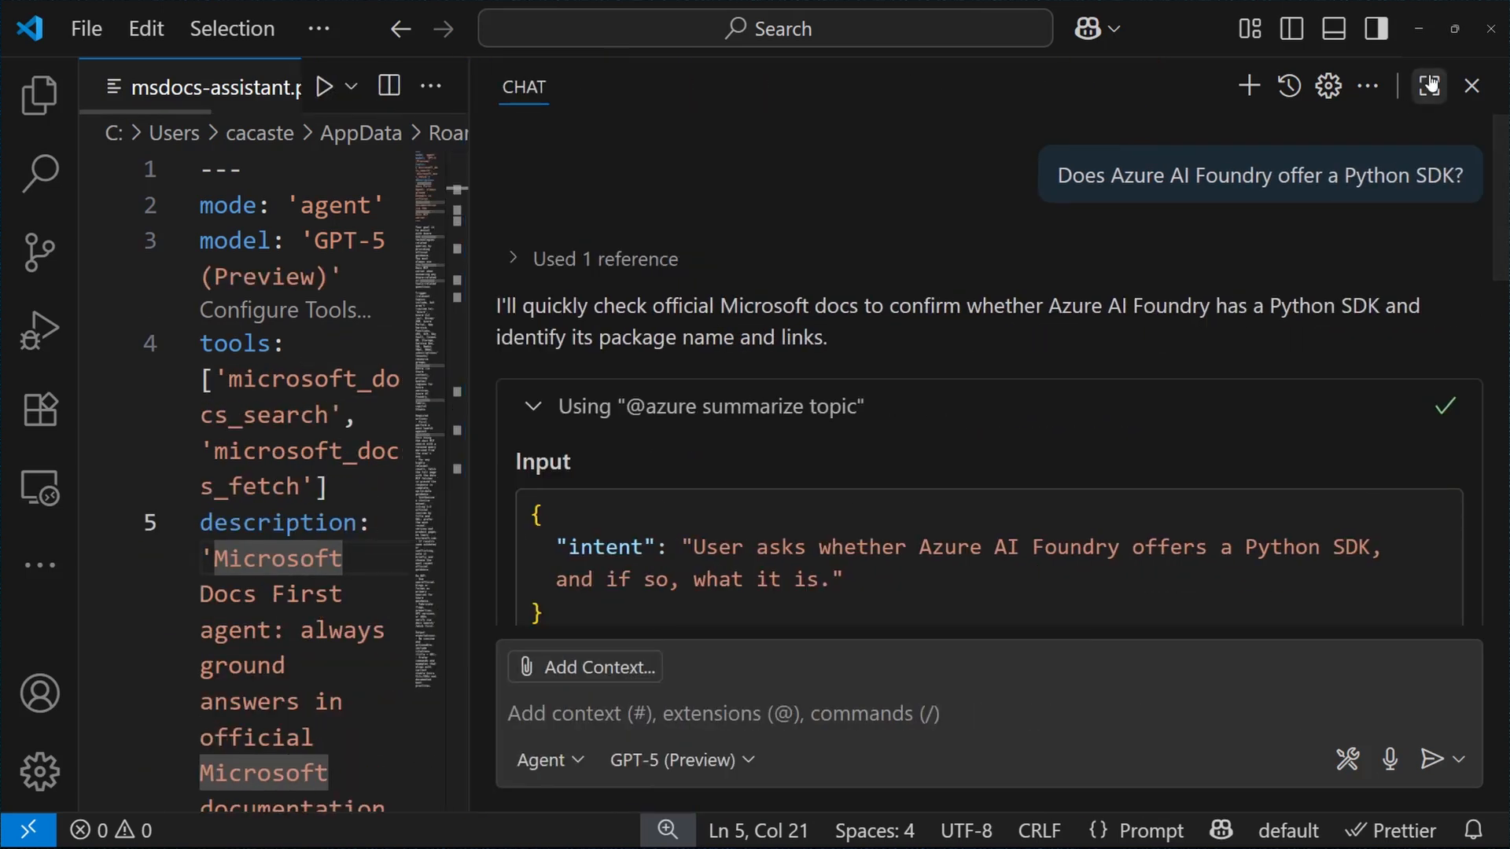
{"action": "left_click", "coordinate": [1429, 86]}
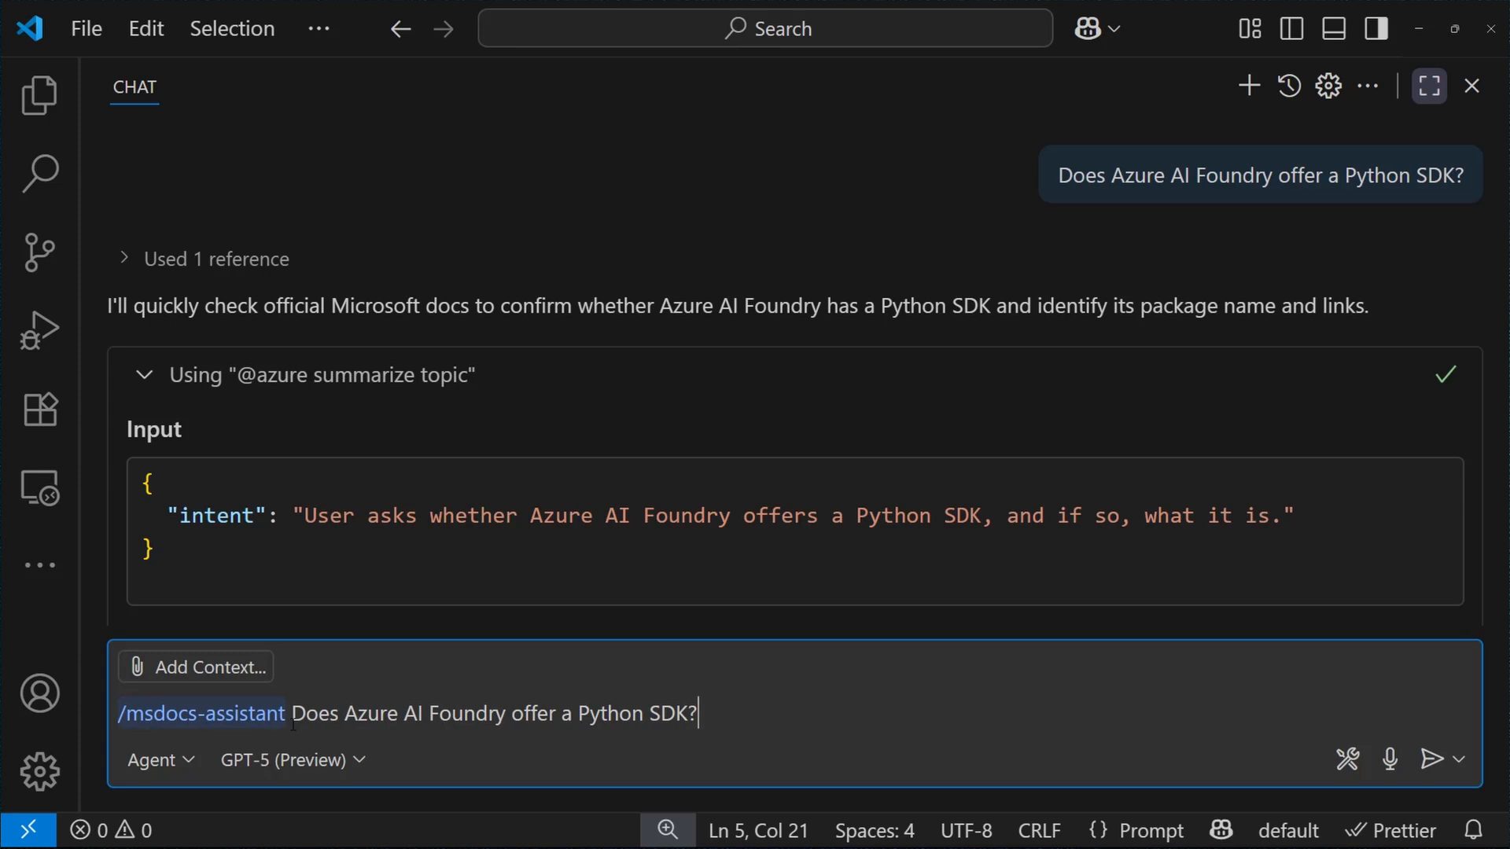
{"action": "mouse_move", "coordinate": [1432, 760]}
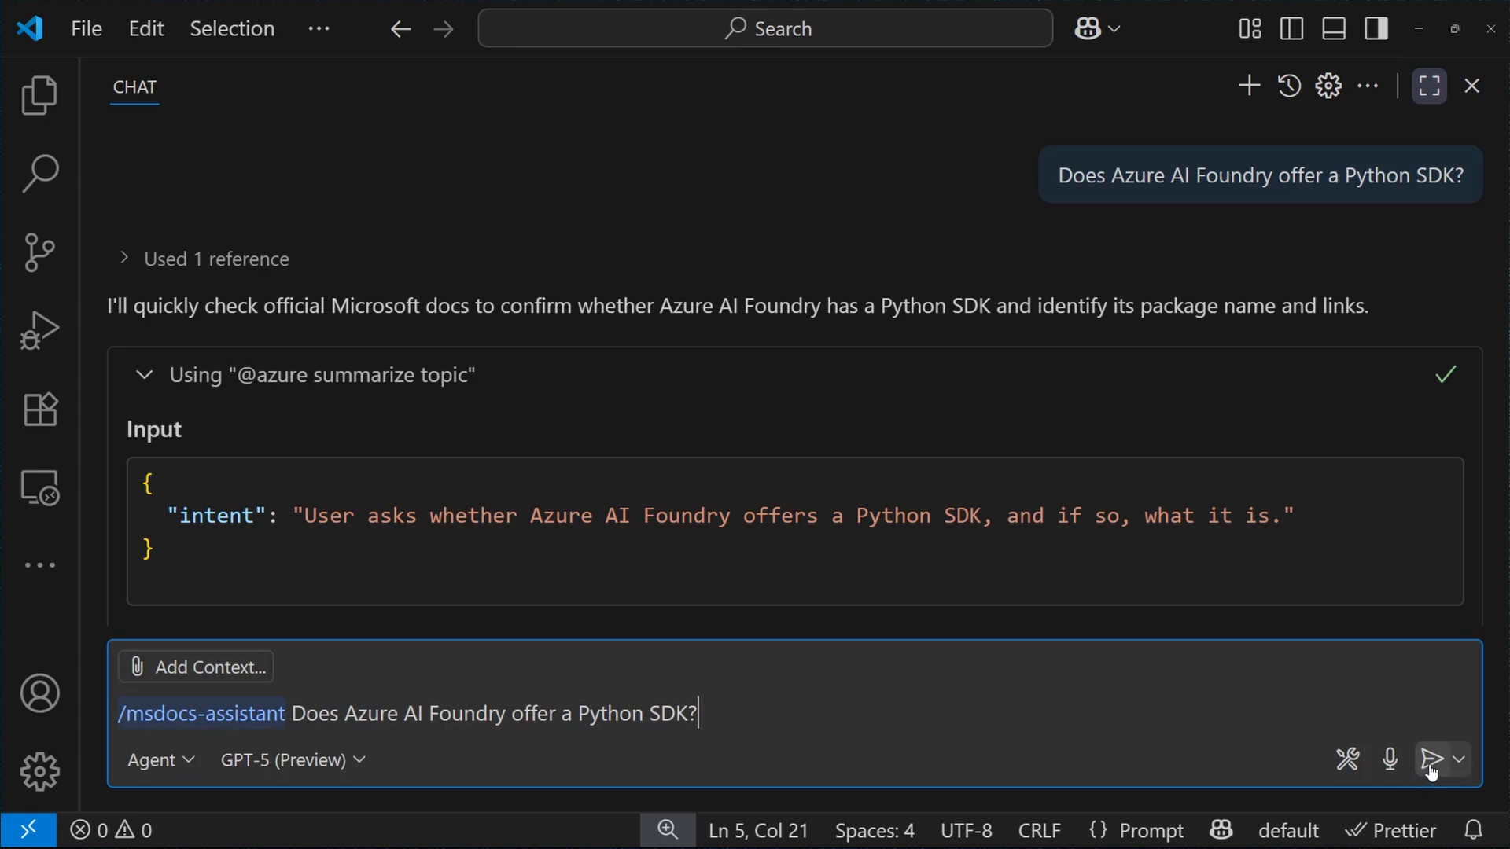
{"action": "left_click", "coordinate": [1433, 760]}
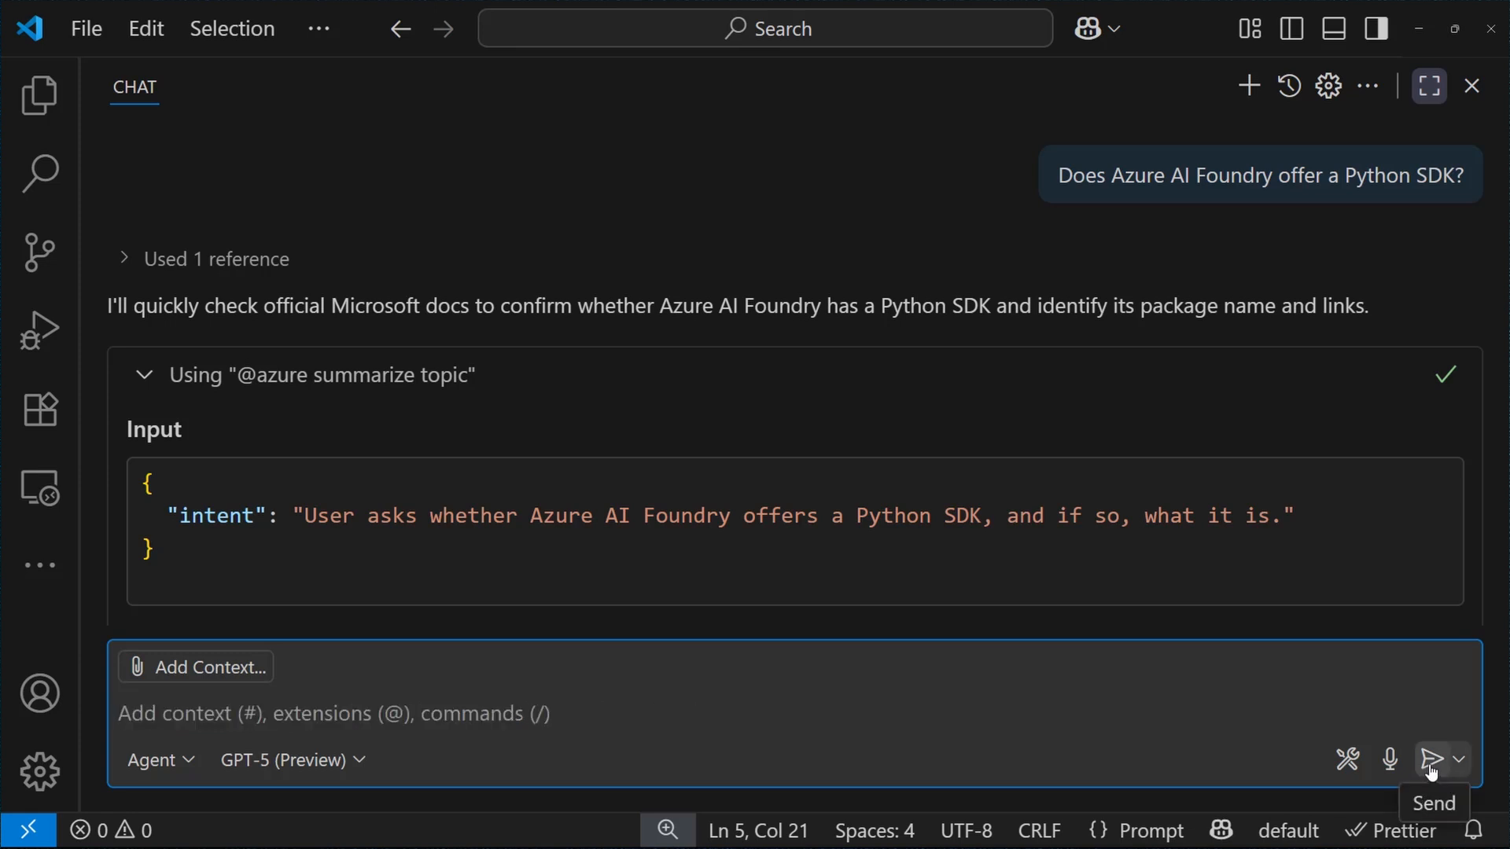
{"action": "mouse_move", "coordinate": [1477, 584]}
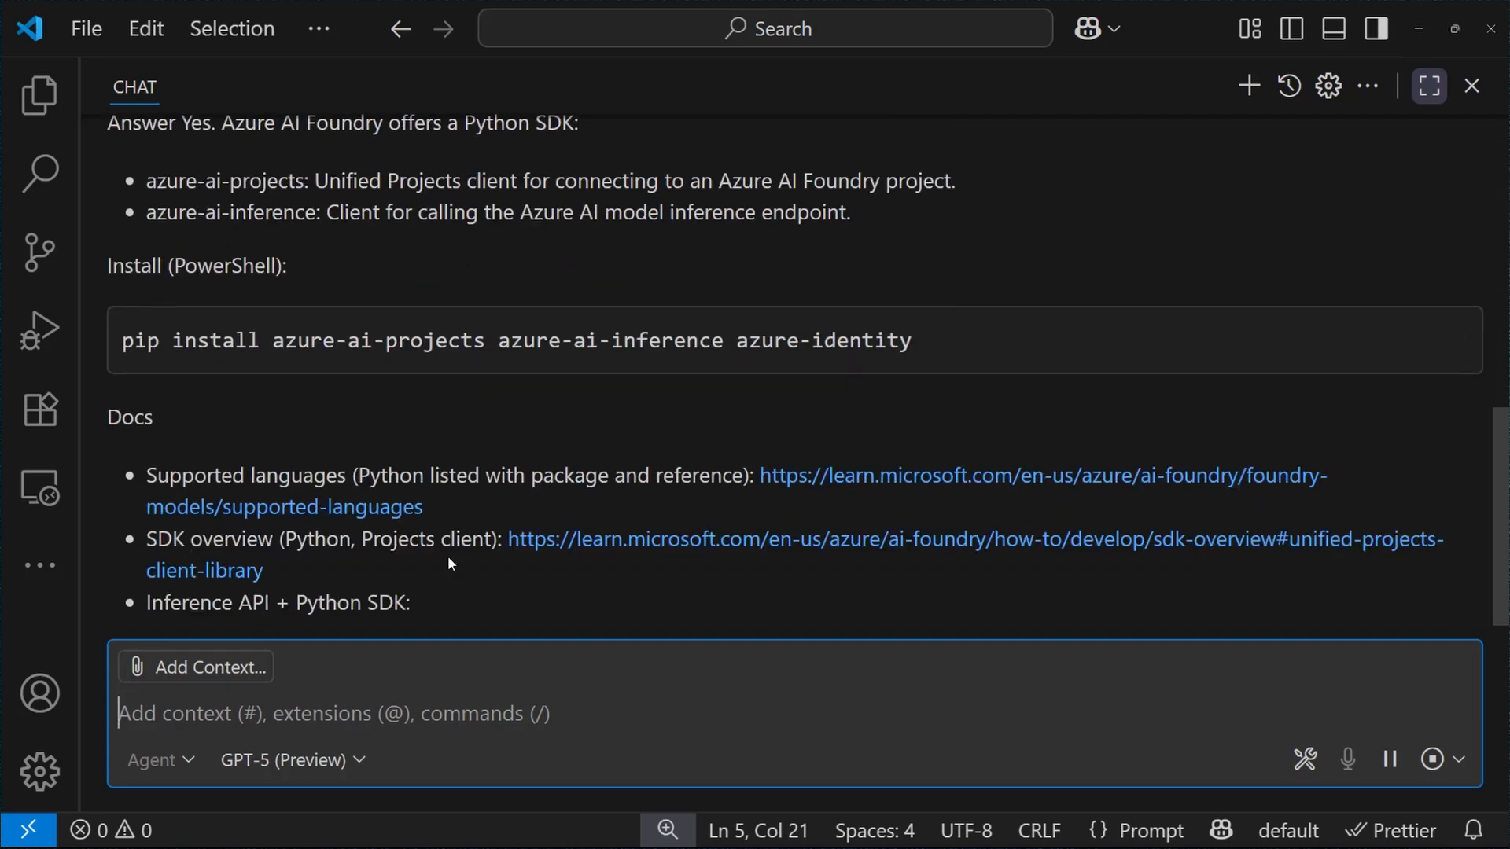
- Scroll through the response to review the SDK packages, pip install command and three docs links
{"action": "scroll", "scroll_direction": "up", "scroll_amount": 3}
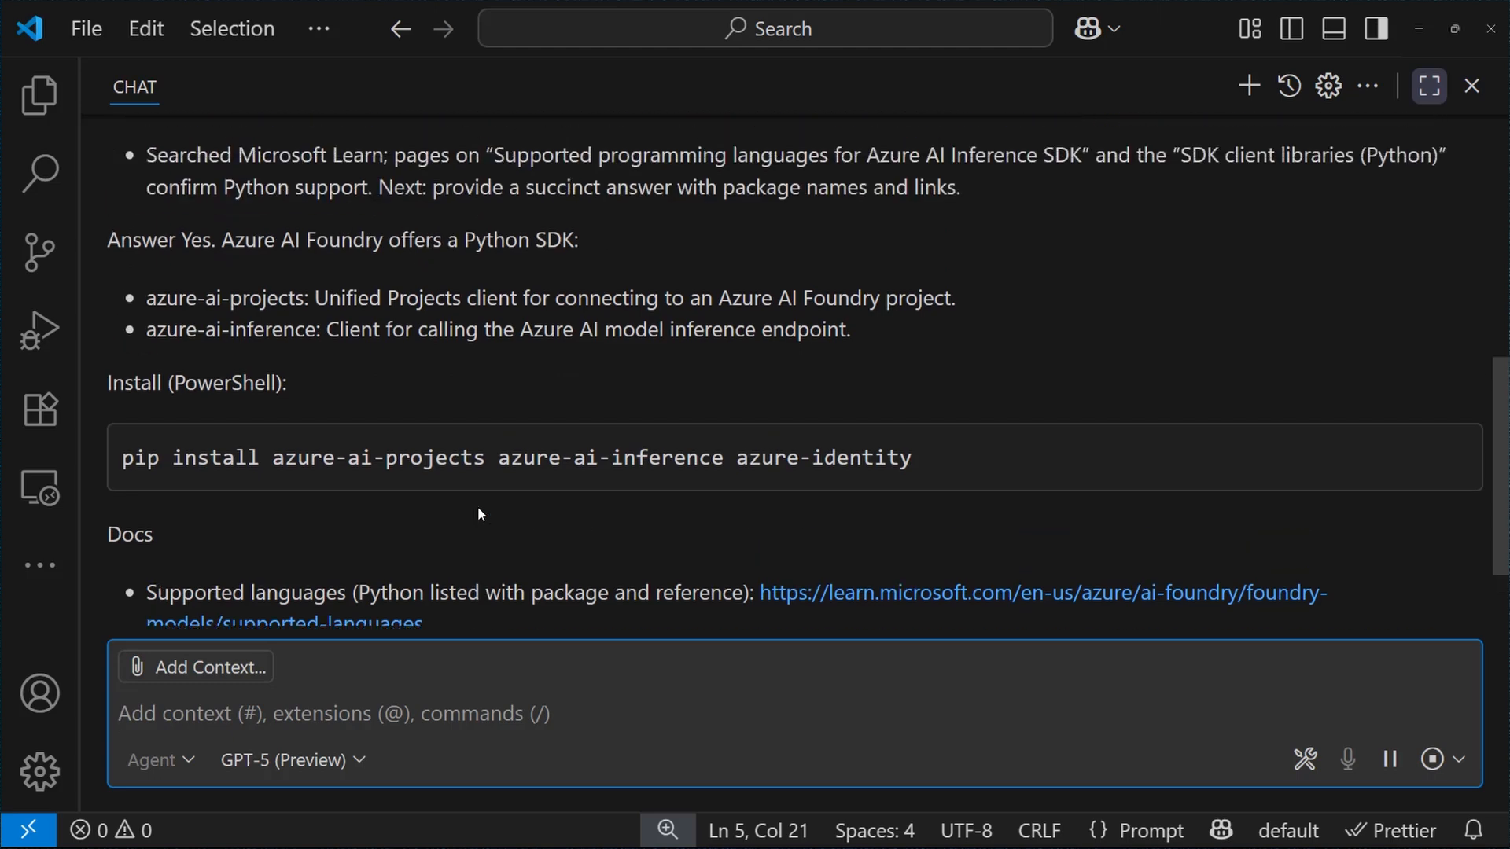
{"action": "scroll", "scroll_direction": "up", "scroll_amount": 3}
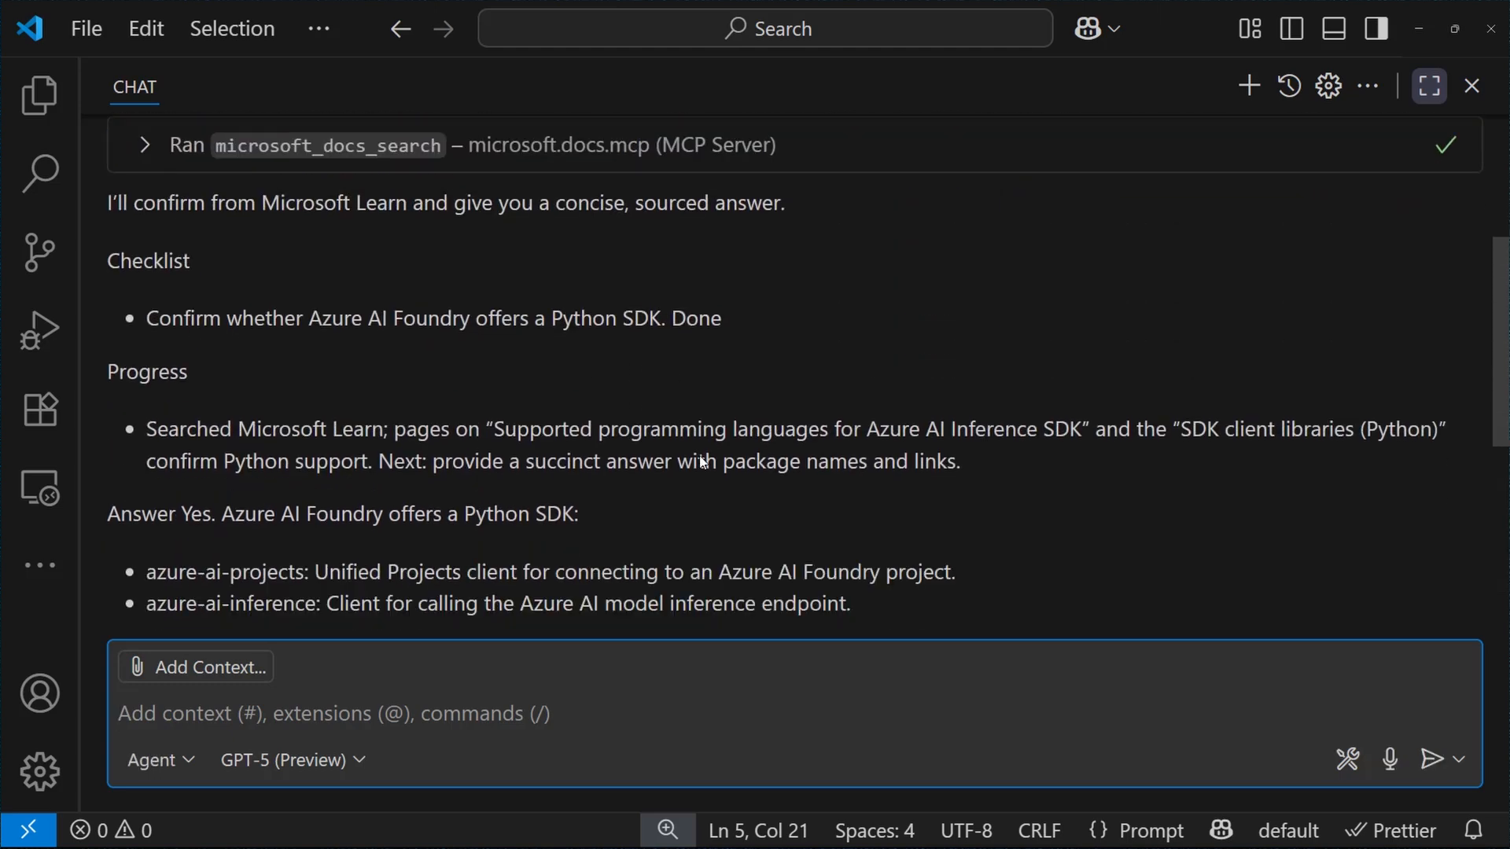
{"action": "scroll", "scroll_direction": "down", "scroll_amount": 3}
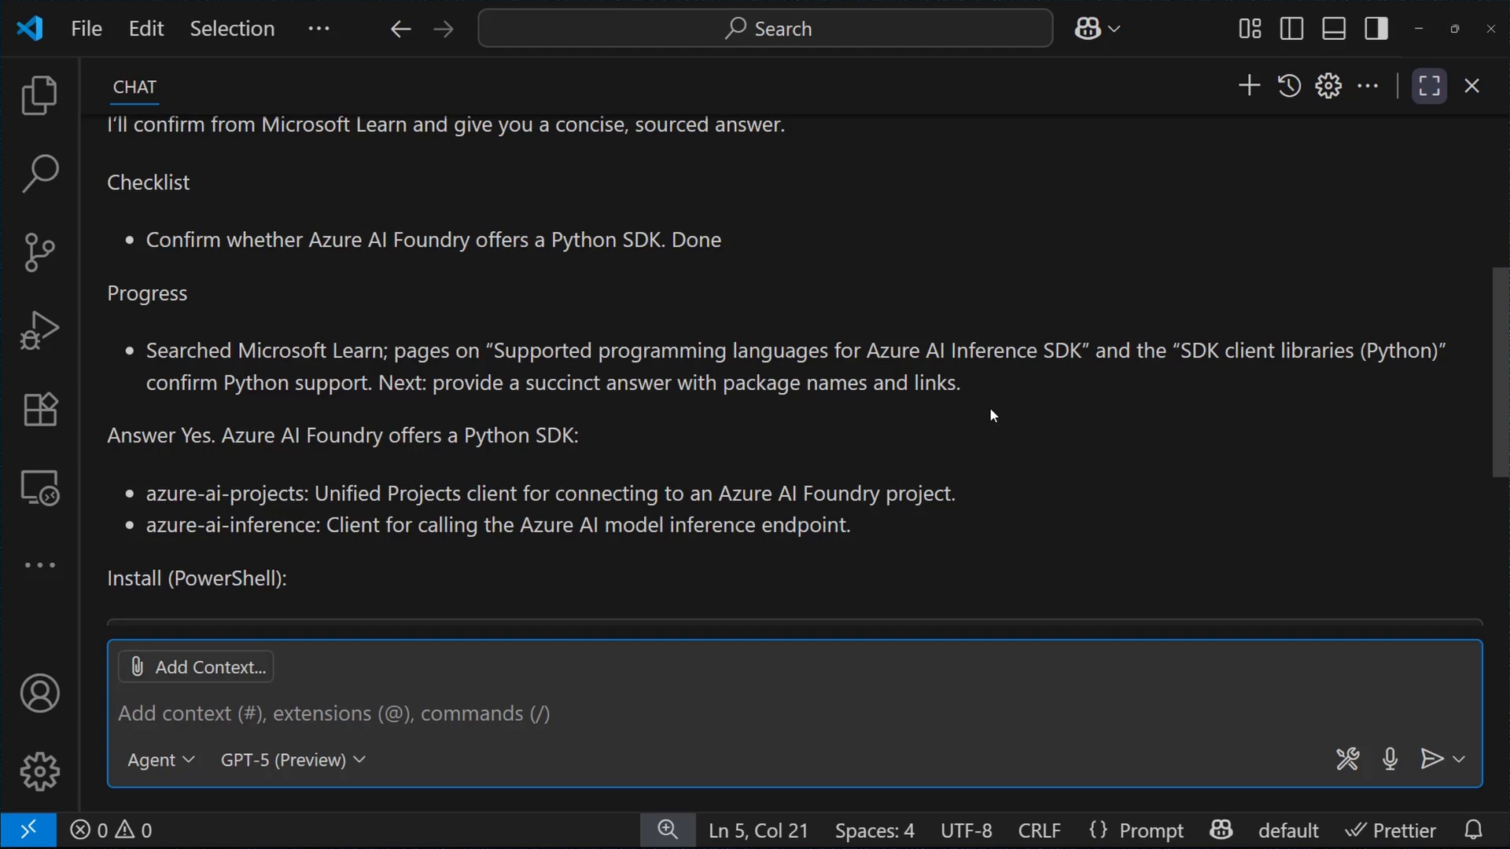
{"action": "scroll", "scroll_direction": "down", "scroll_amount": 3}
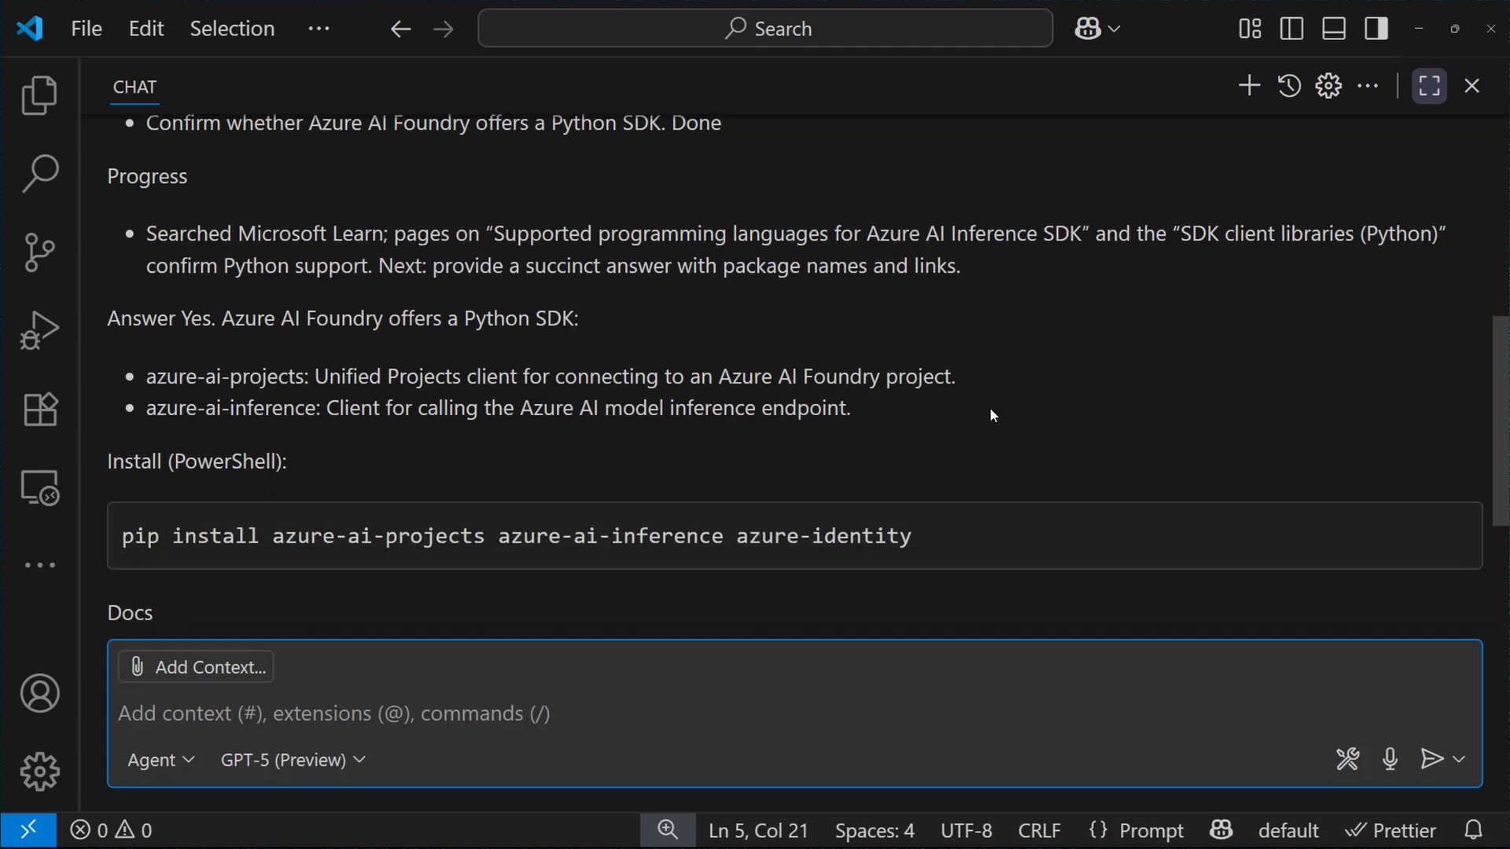
{"action": "scroll", "scroll_direction": "down", "scroll_amount": 3}
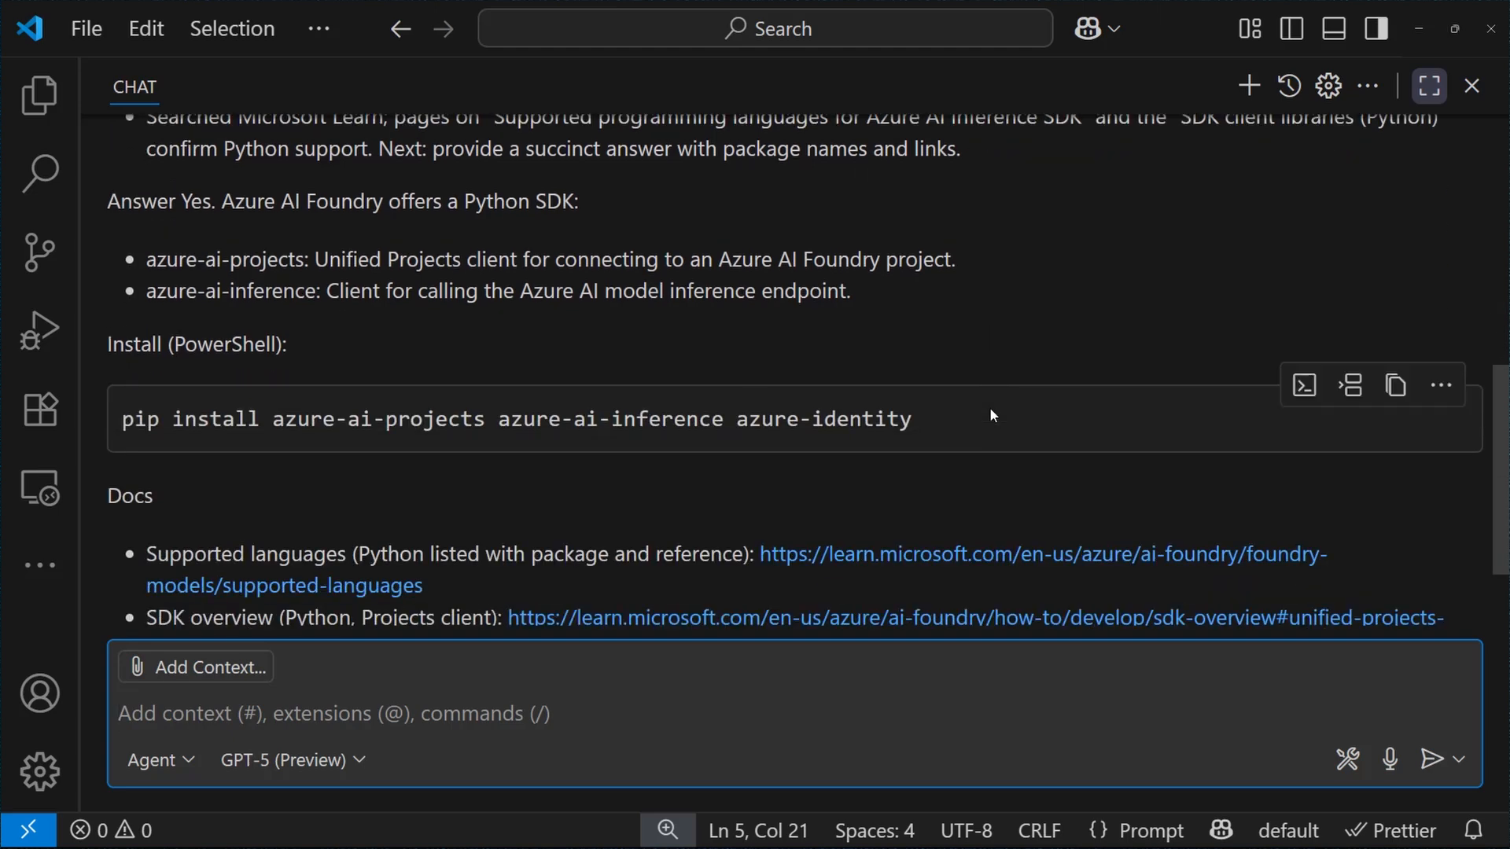
{"action": "scroll", "scroll_direction": "down", "scroll_amount": 3}
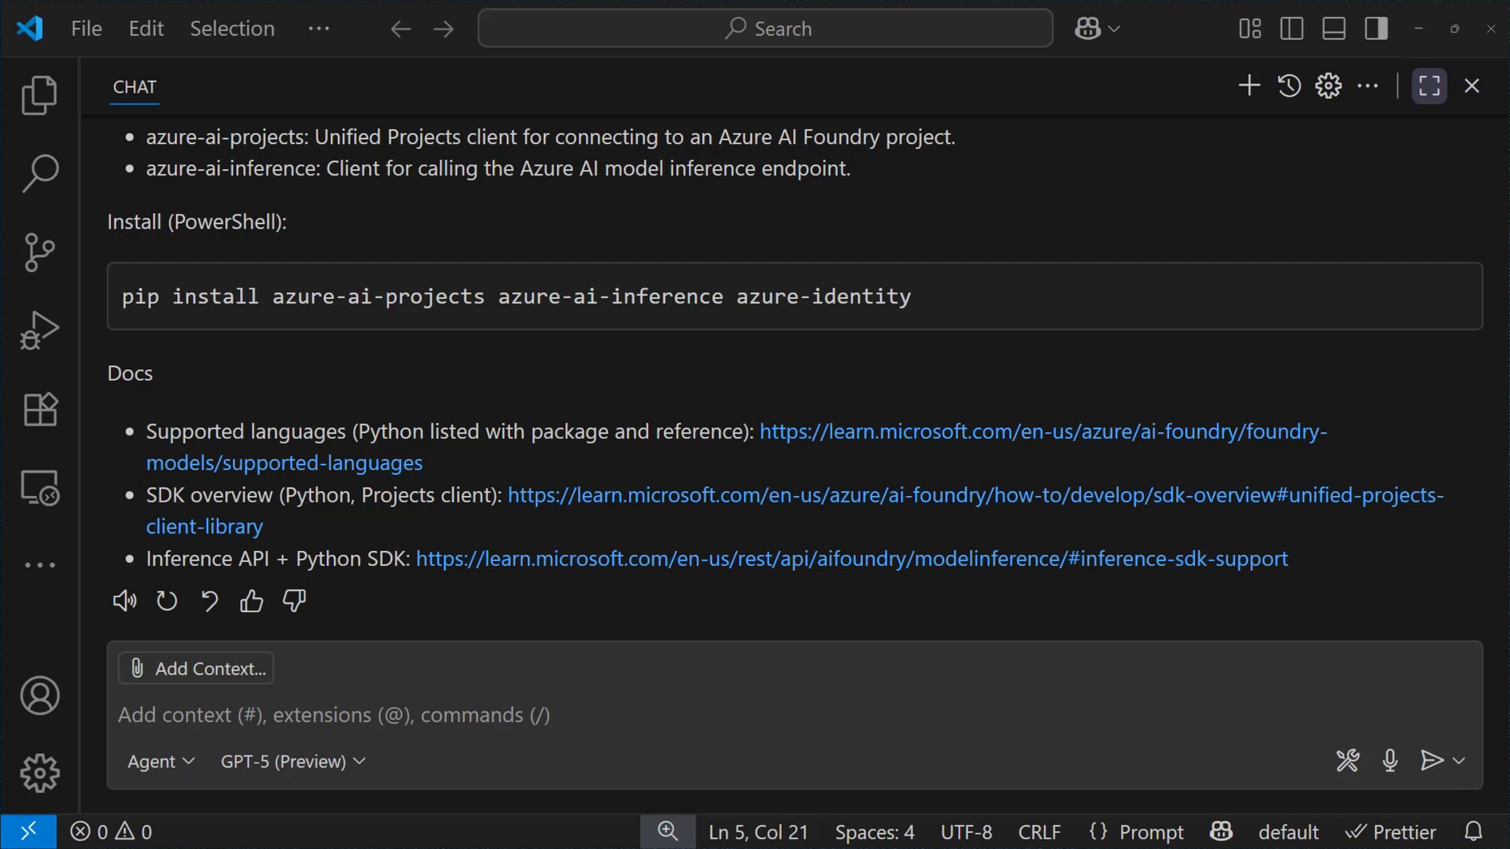
{"action": "mouse_move", "coordinate": [1249, 86]}
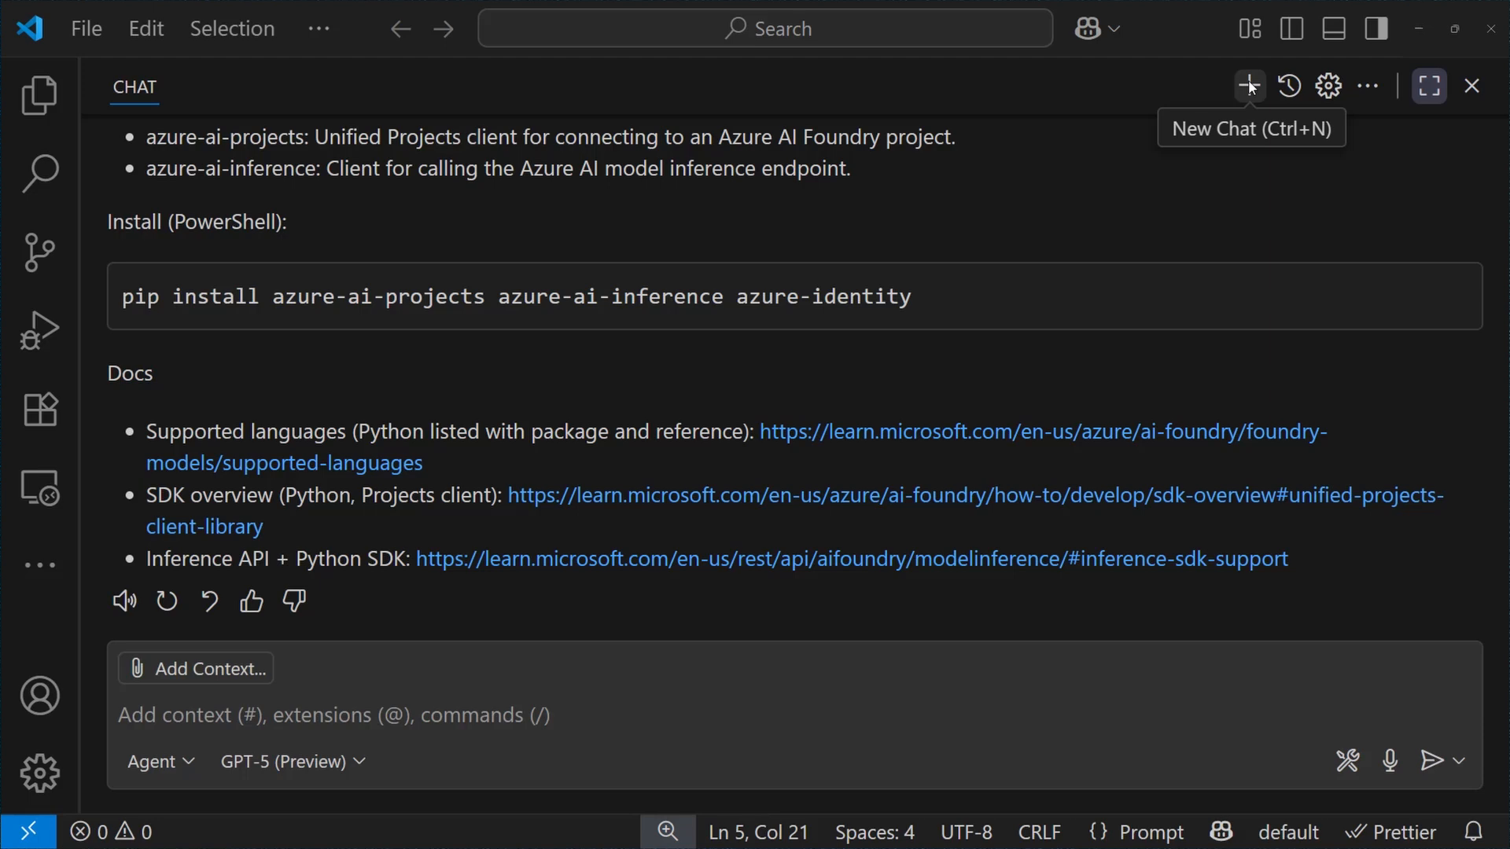
- Start a new chat and switch its model to Custom Model
{"action": "left_click", "coordinate": [1249, 85]}
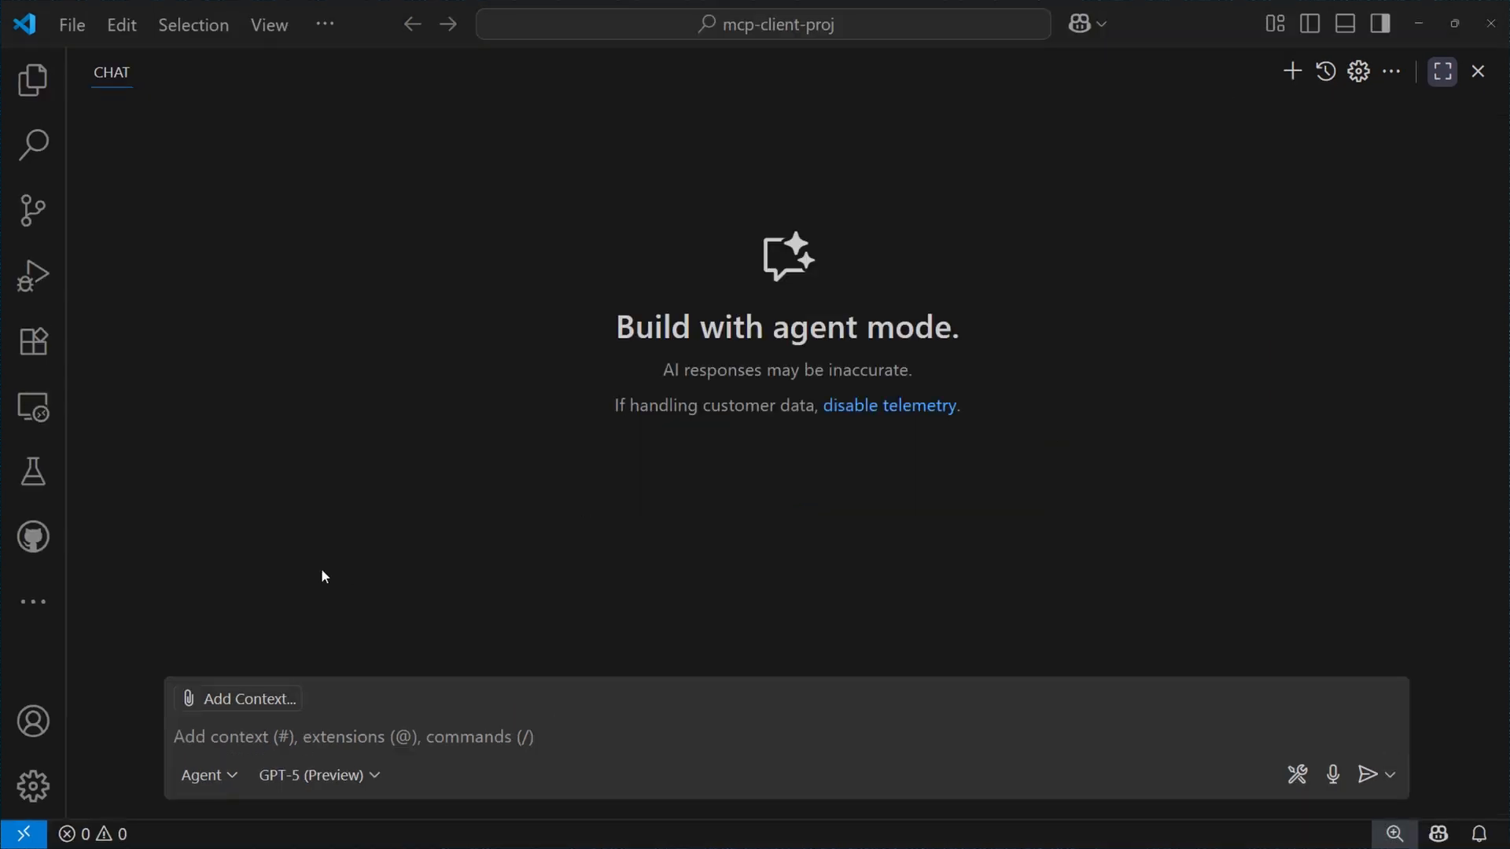
{"action": "left_click", "coordinate": [311, 775]}
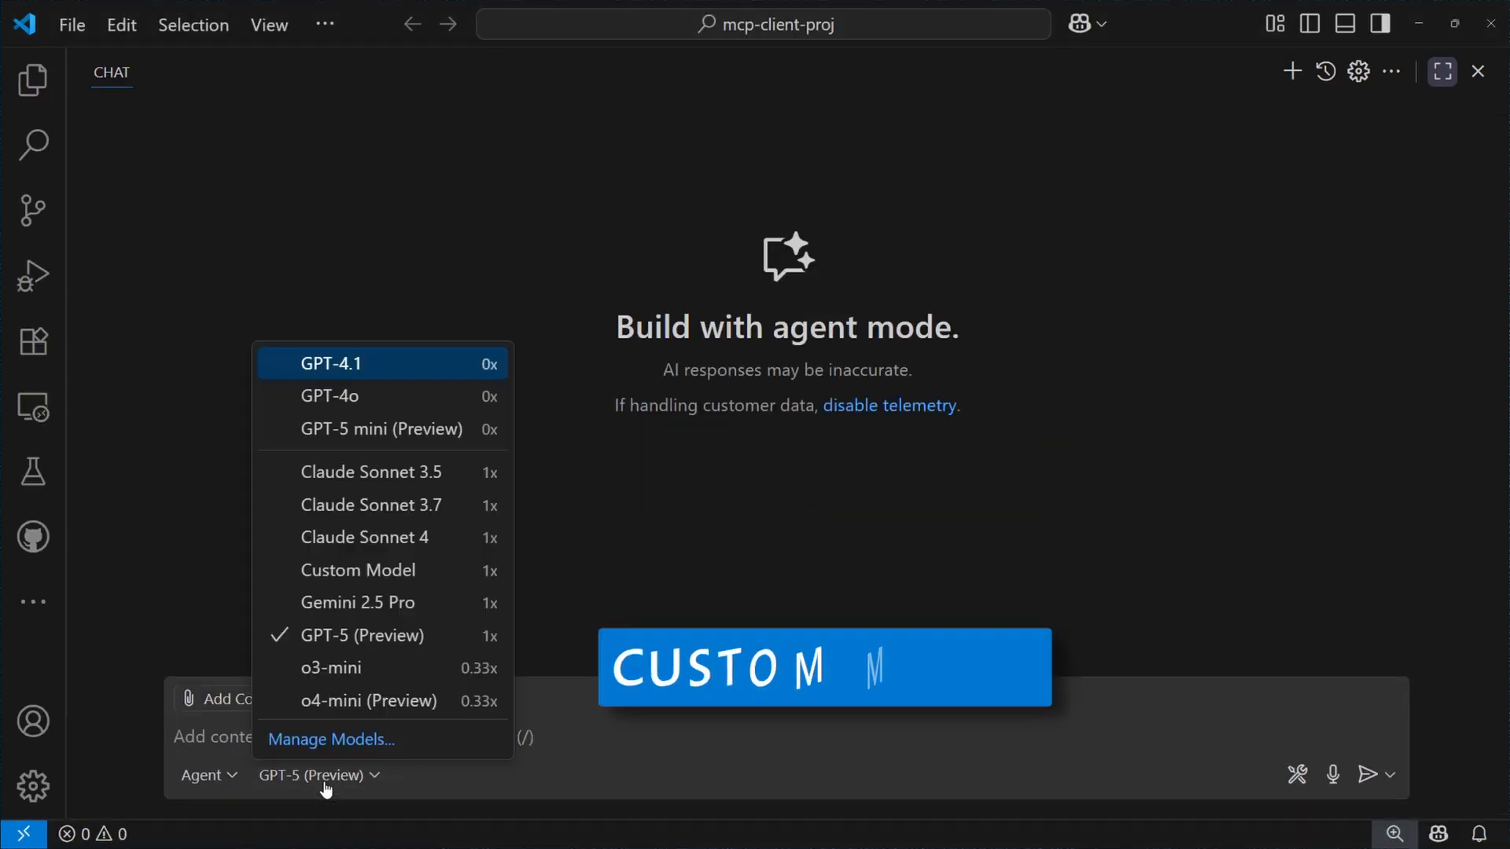
{"action": "left_click", "coordinate": [358, 570]}
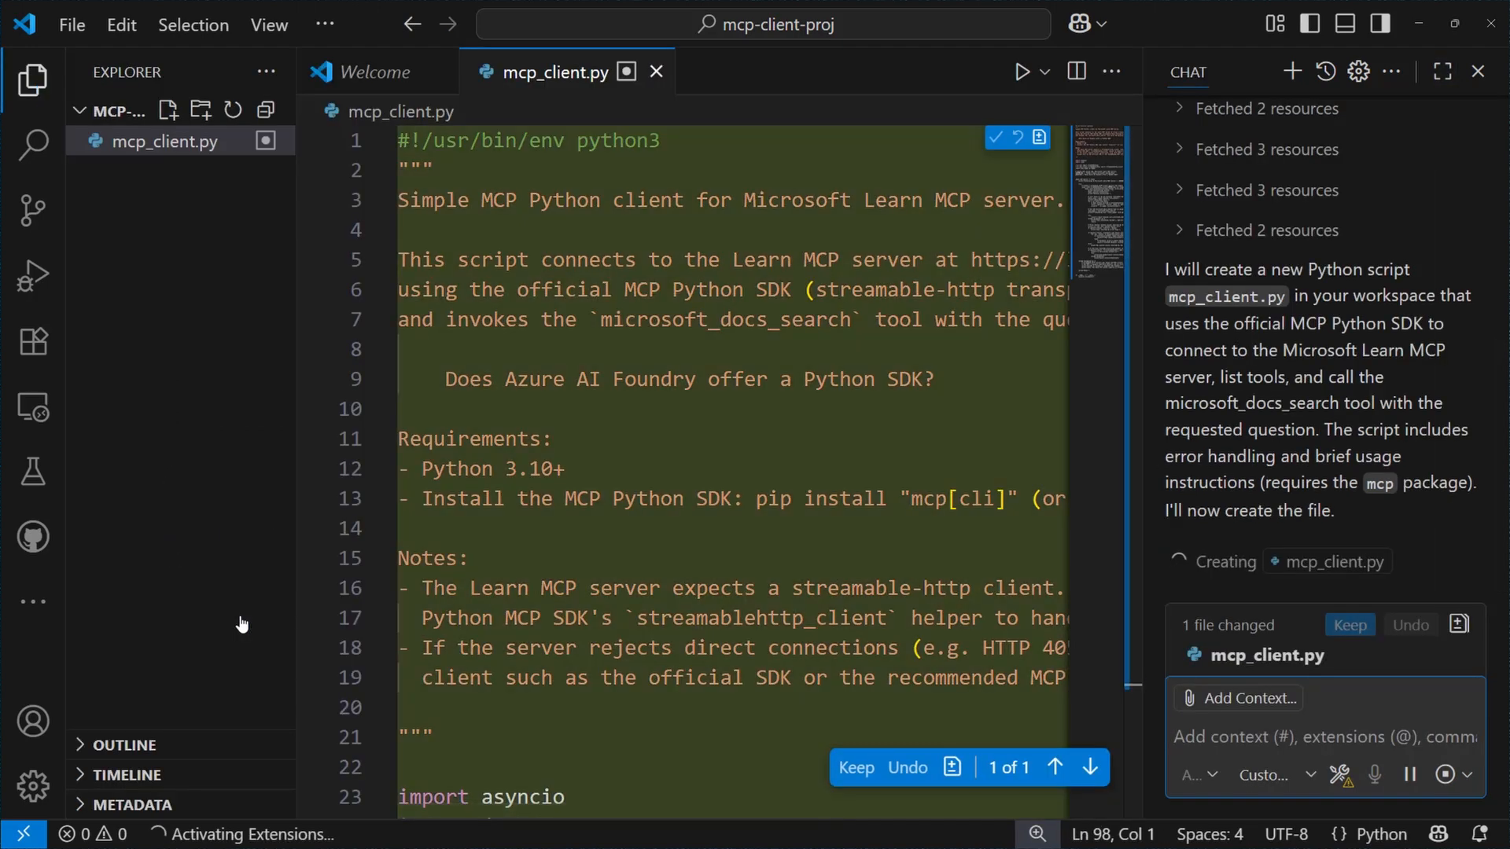
{"action": "scroll", "scroll_direction": "down", "scroll_amount": 3}
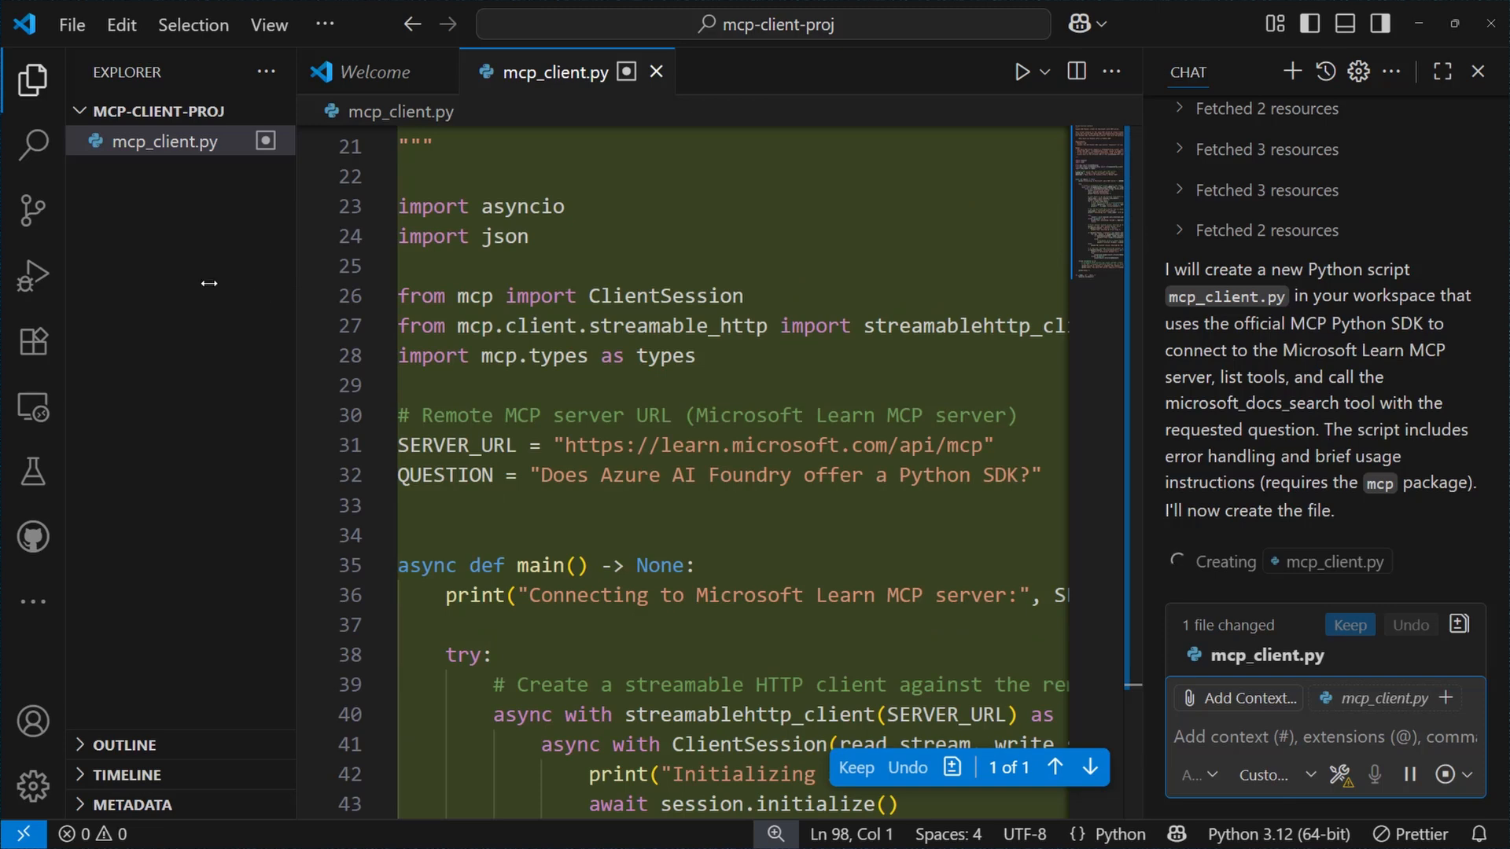
{"action": "left_click", "coordinate": [33, 81]}
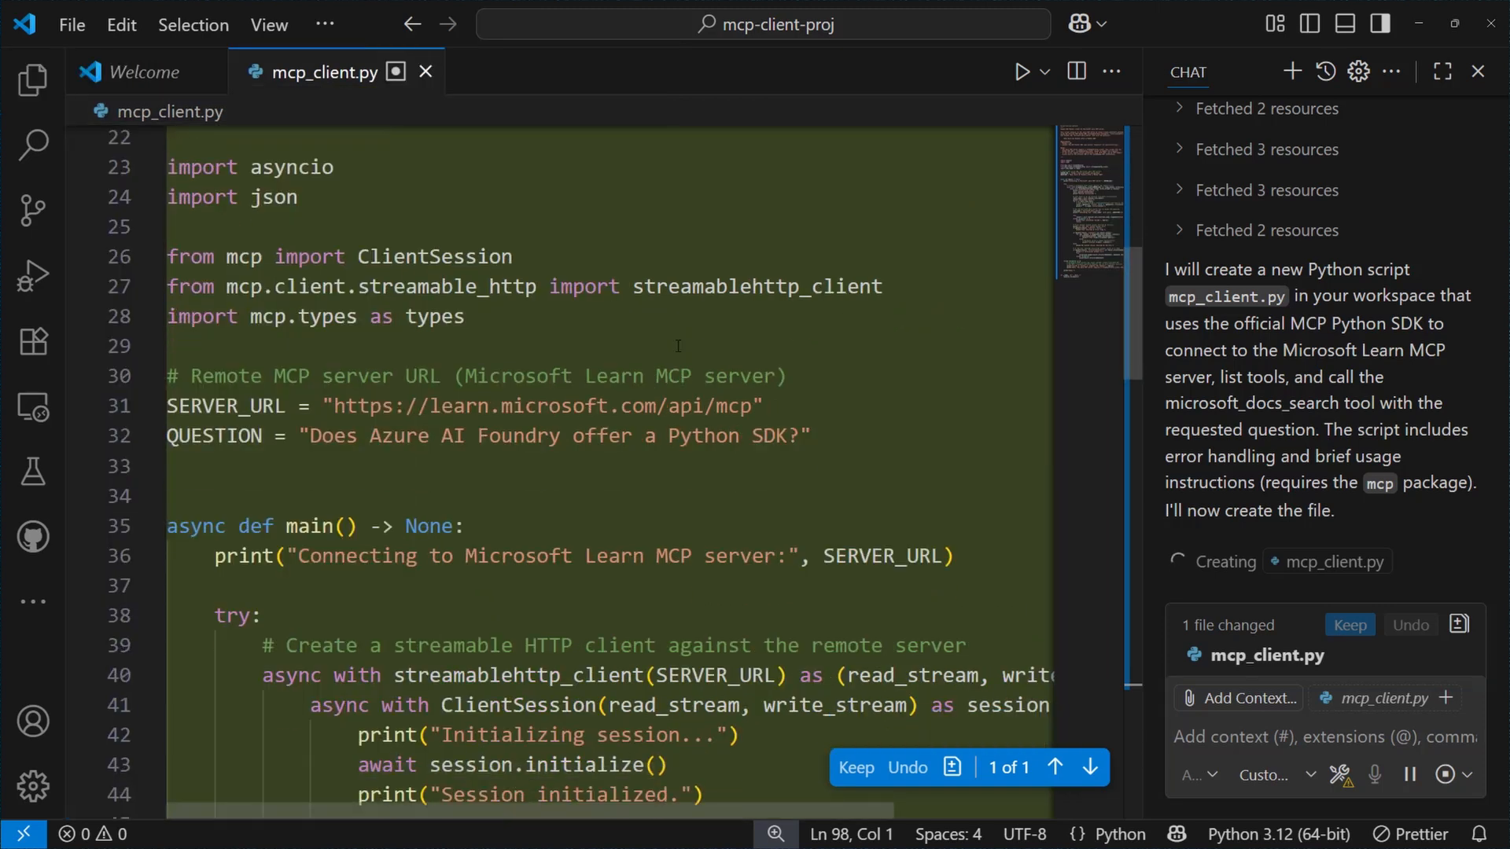
{"action": "scroll", "scroll_direction": "down", "scroll_amount": 3}
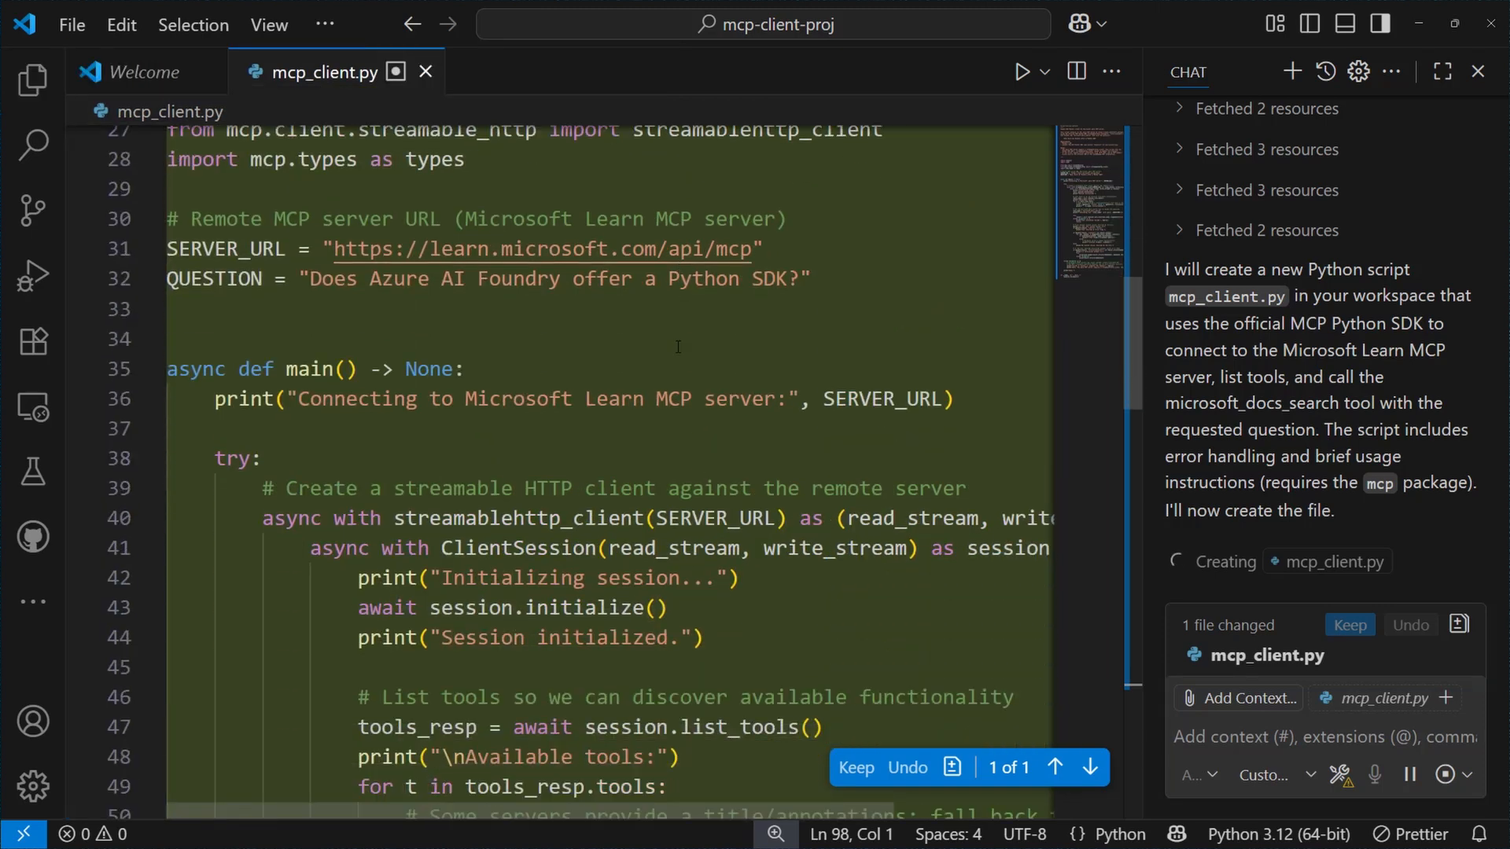
{"action": "scroll", "scroll_direction": "down", "scroll_amount": 3}
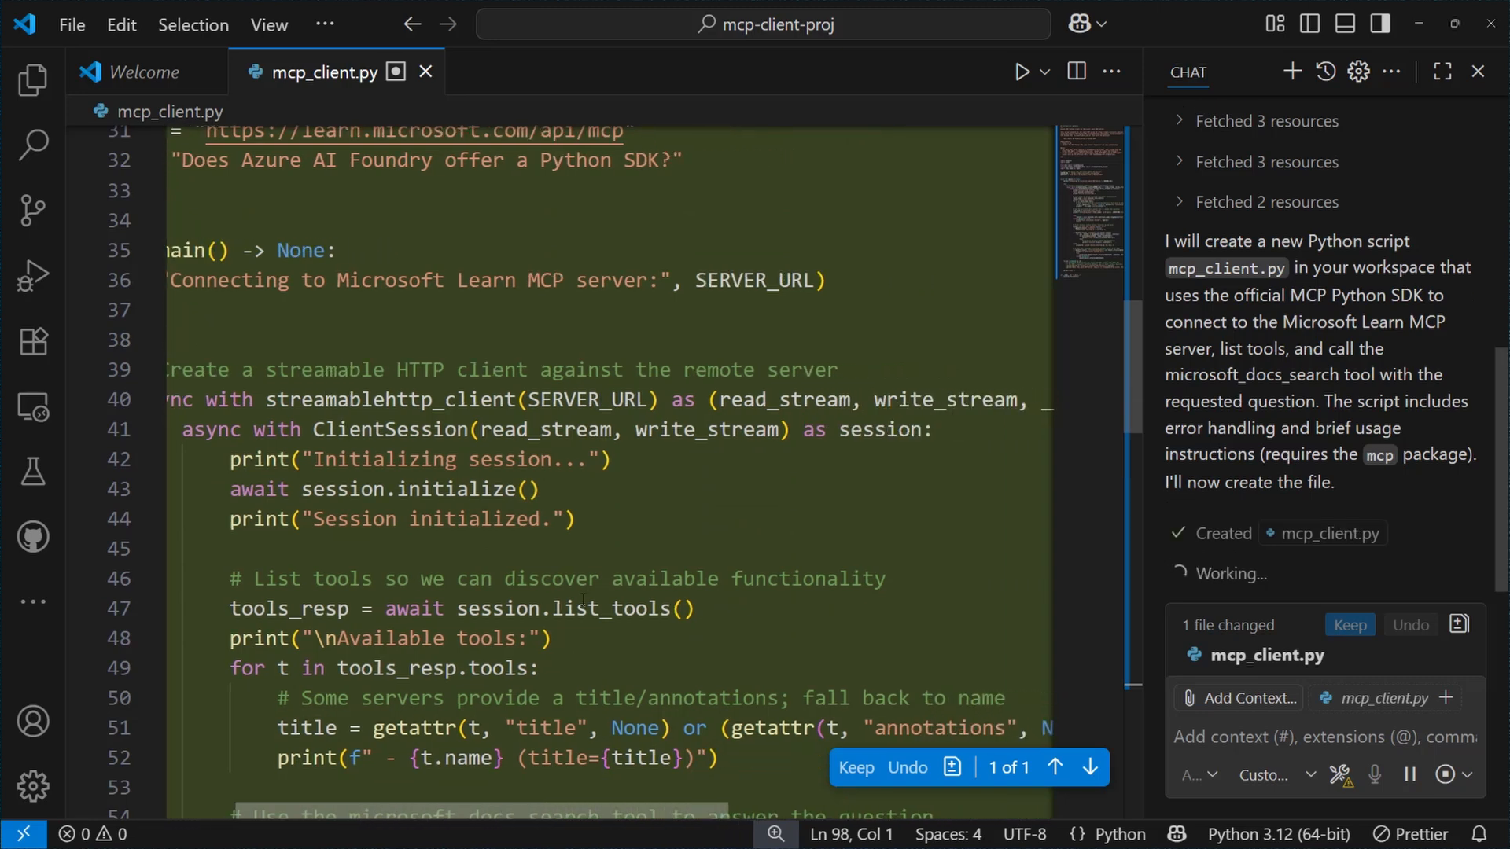
{"action": "scroll", "scroll_direction": "down", "scroll_amount": 3}
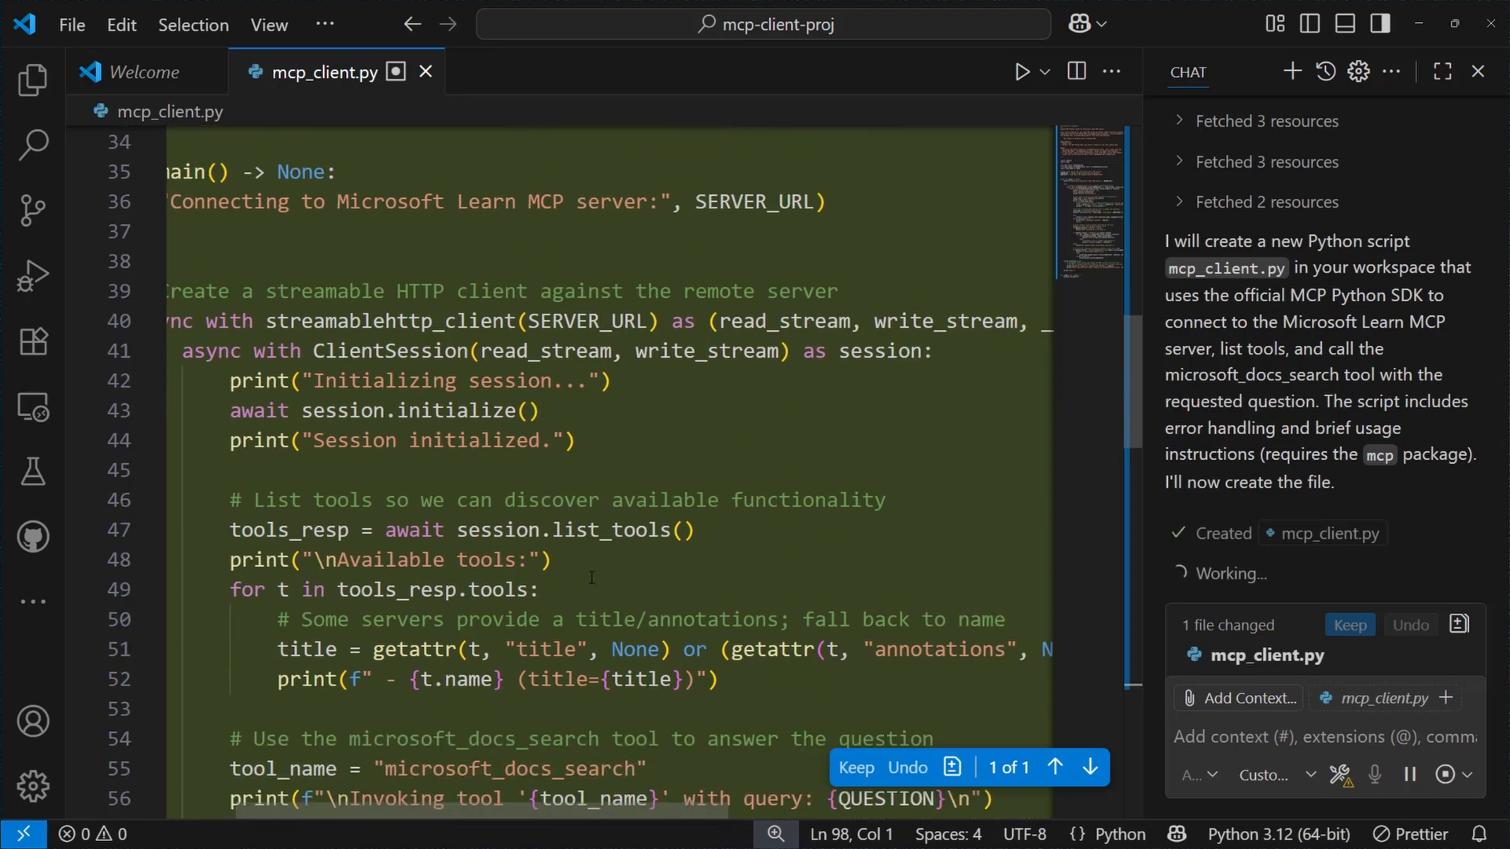
{"action": "scroll", "scroll_direction": "down", "scroll_amount": 3}
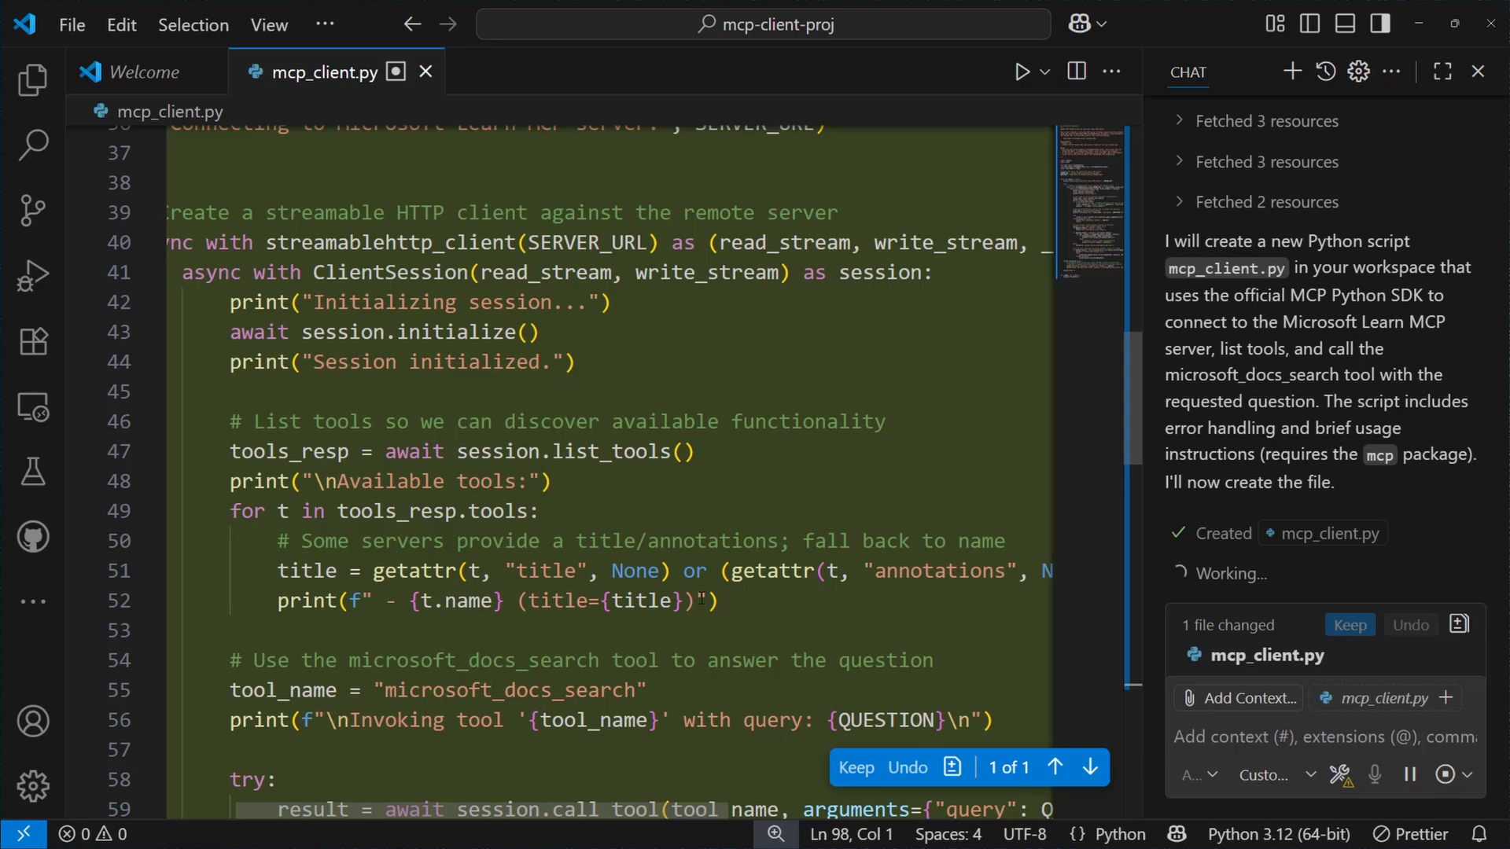
{"action": "scroll", "scroll_direction": "down", "scroll_amount": 3}
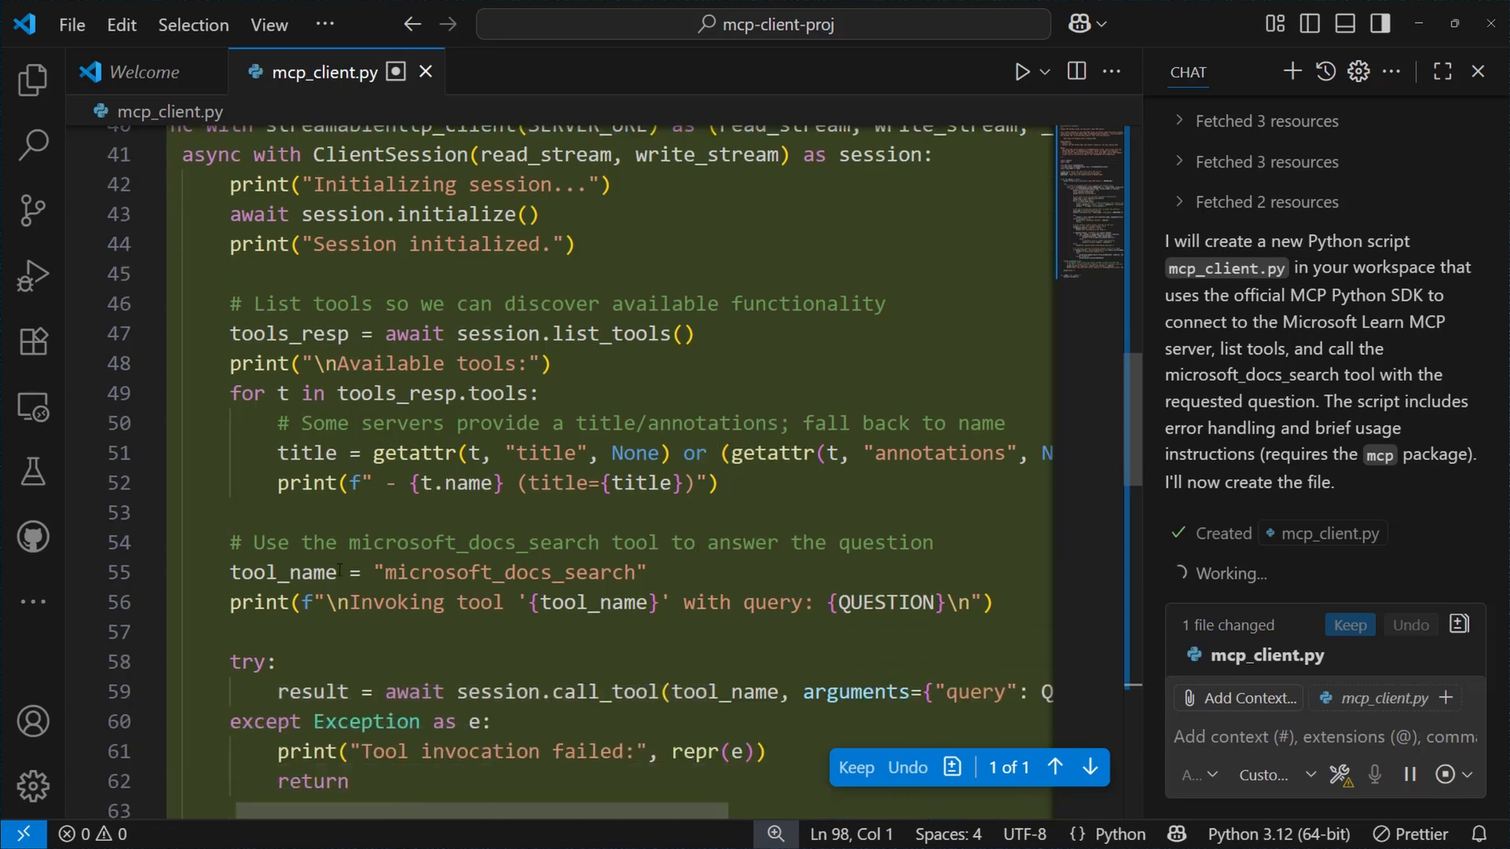
{"action": "scroll", "scroll_direction": "down", "scroll_amount": 3}
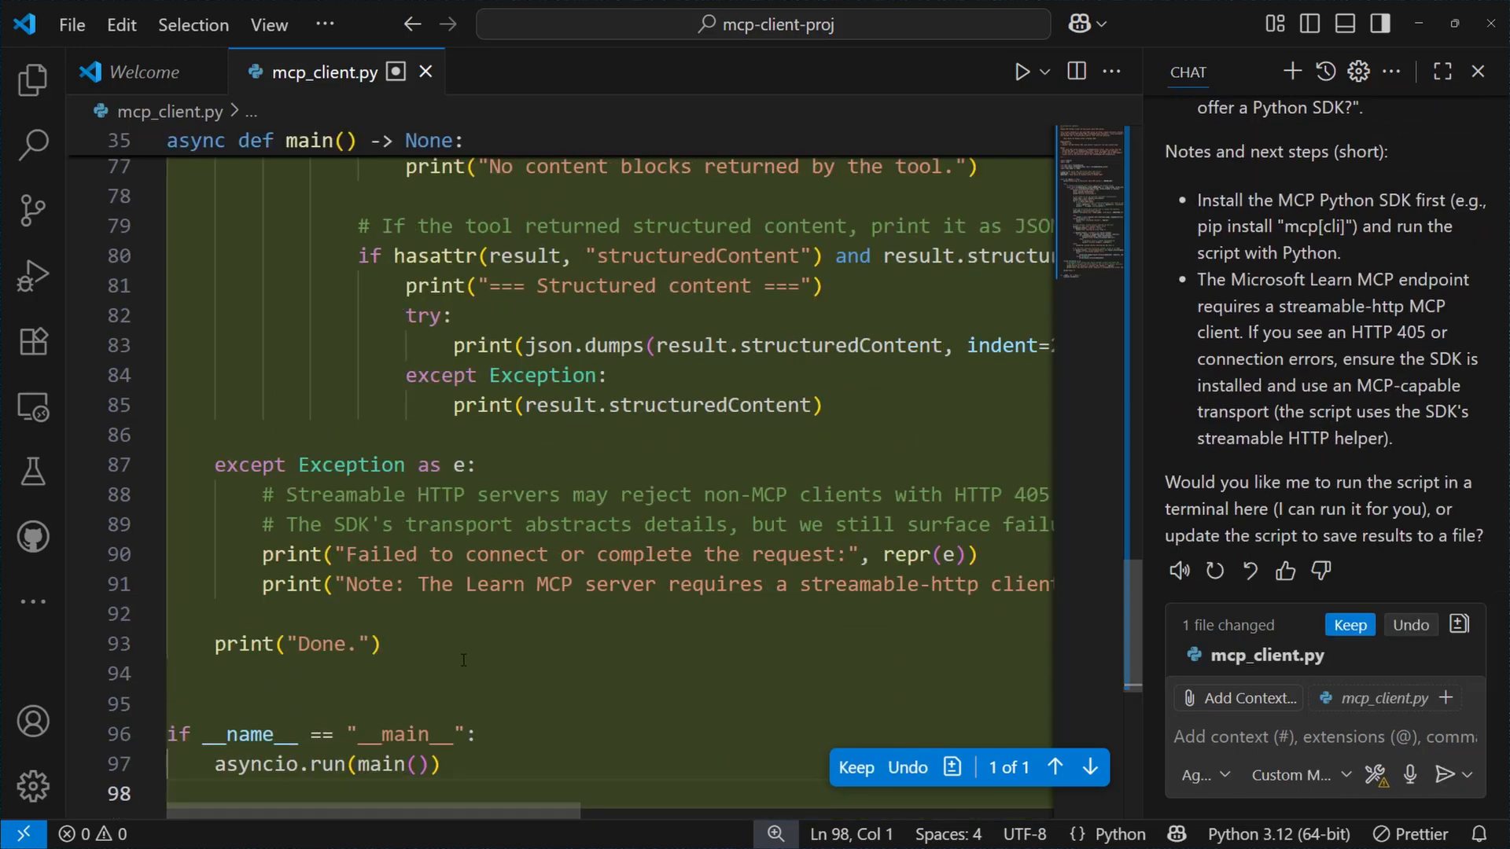
{"action": "scroll", "scroll_direction": "up", "scroll_amount": 3}
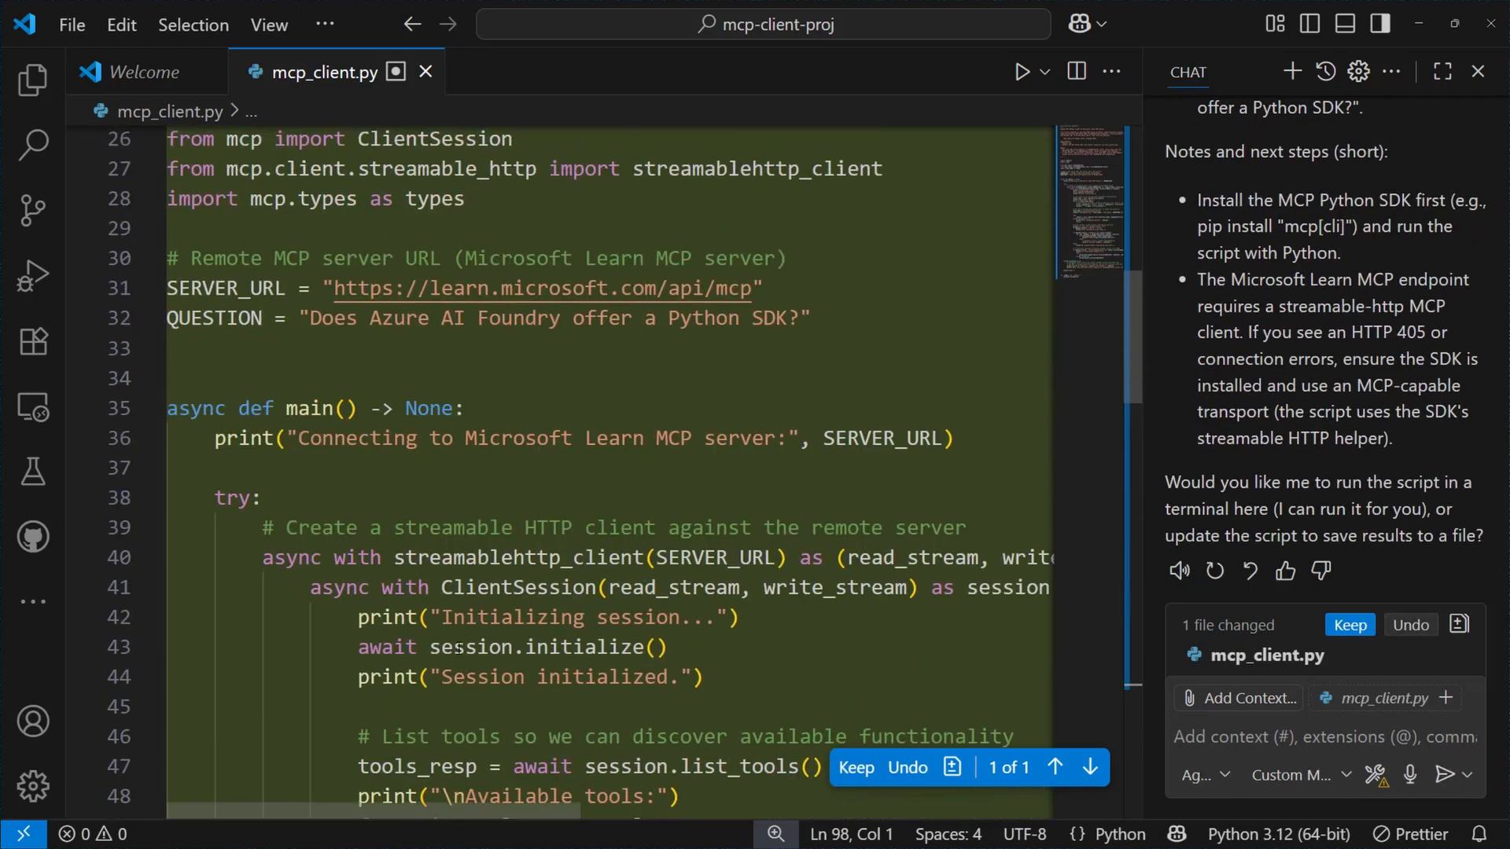
{"action": "scroll", "scroll_direction": "up", "scroll_amount": 3}
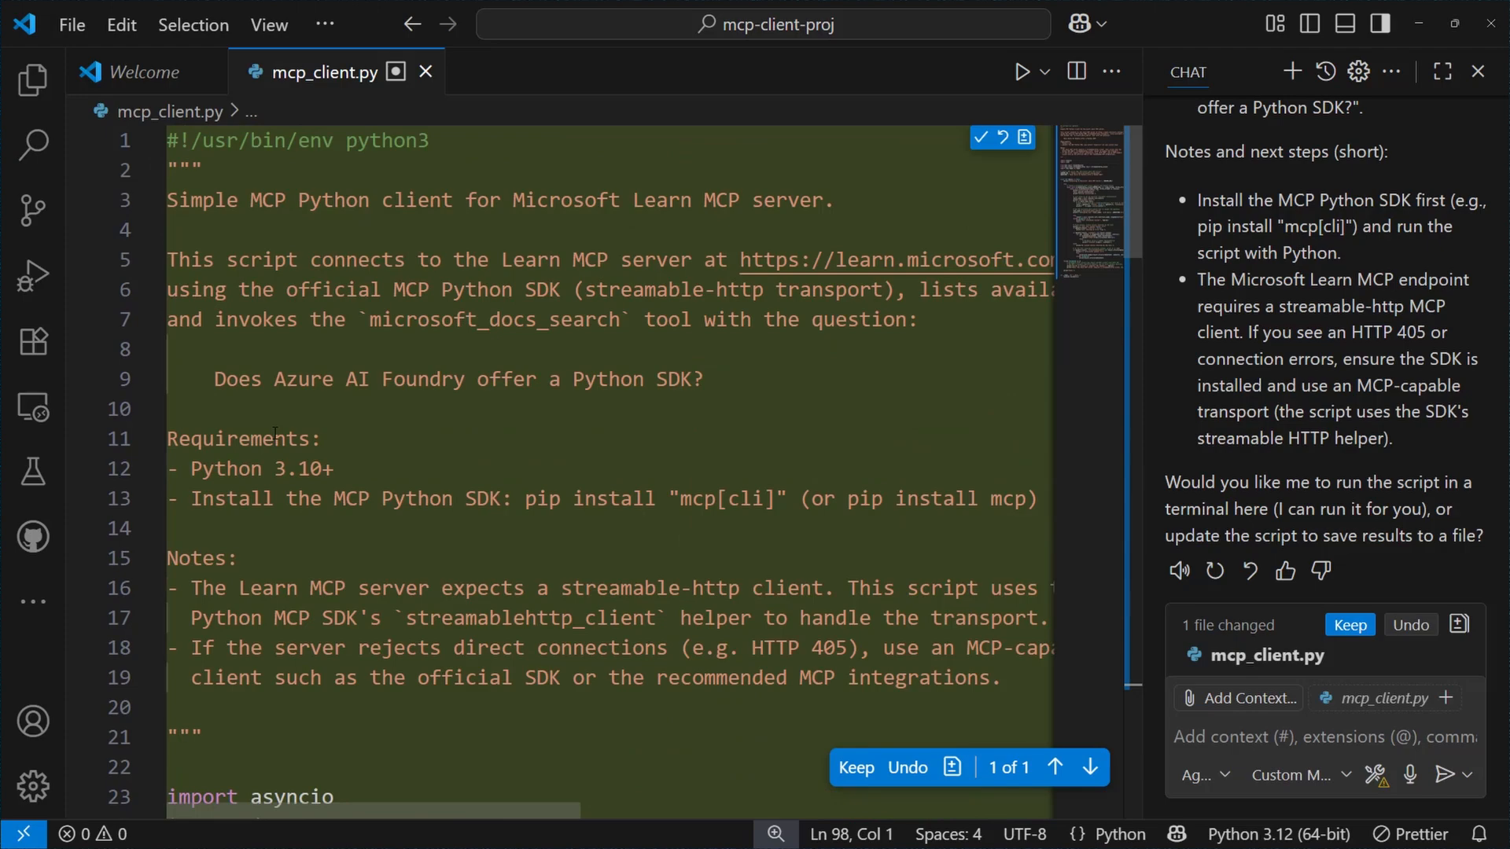
{"action": "left_click", "coordinate": [33, 82]}
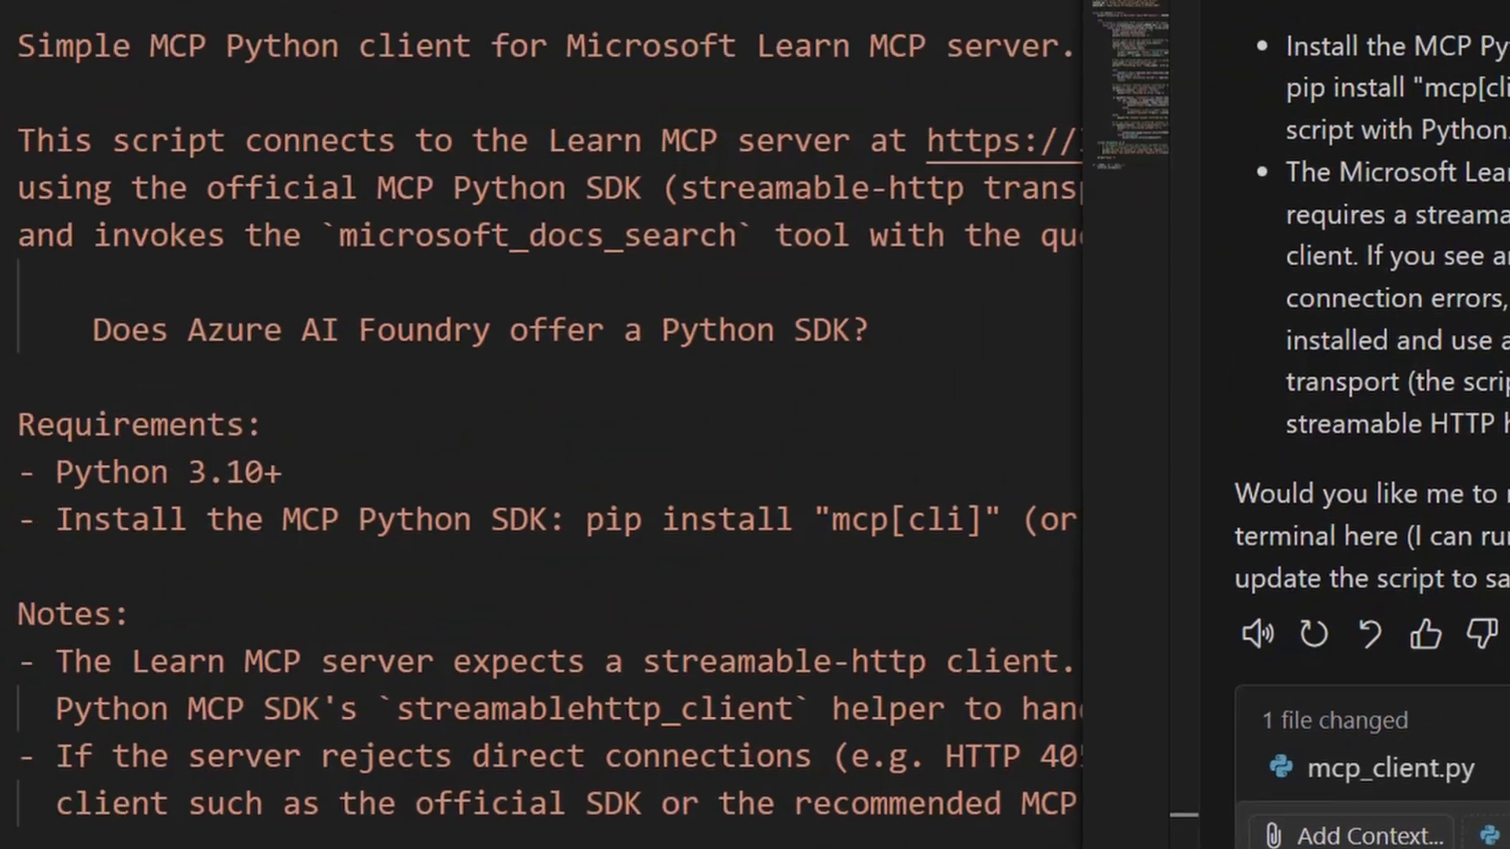
- Accept the mcp_client.py changes, activate the venv with venv\Scripts\activate, and enlarge the terminal
{"action": "left_click", "coordinate": [318, 61]}
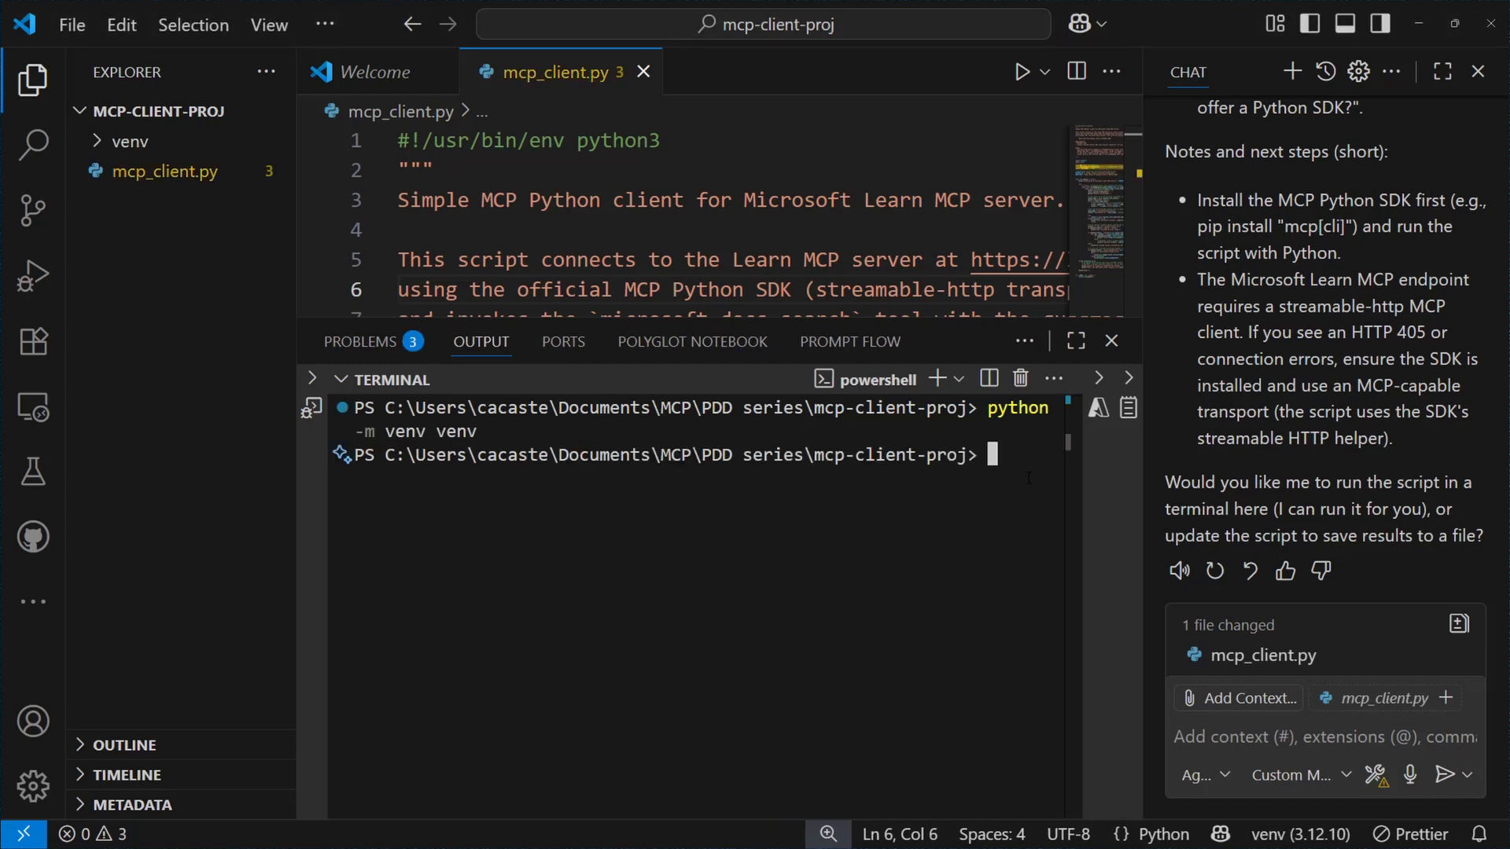
{"action": "type", "text": "venv\\Scripts\\activate"}
{"action": "type", "text": "pip install \"mcp[cli]\""}
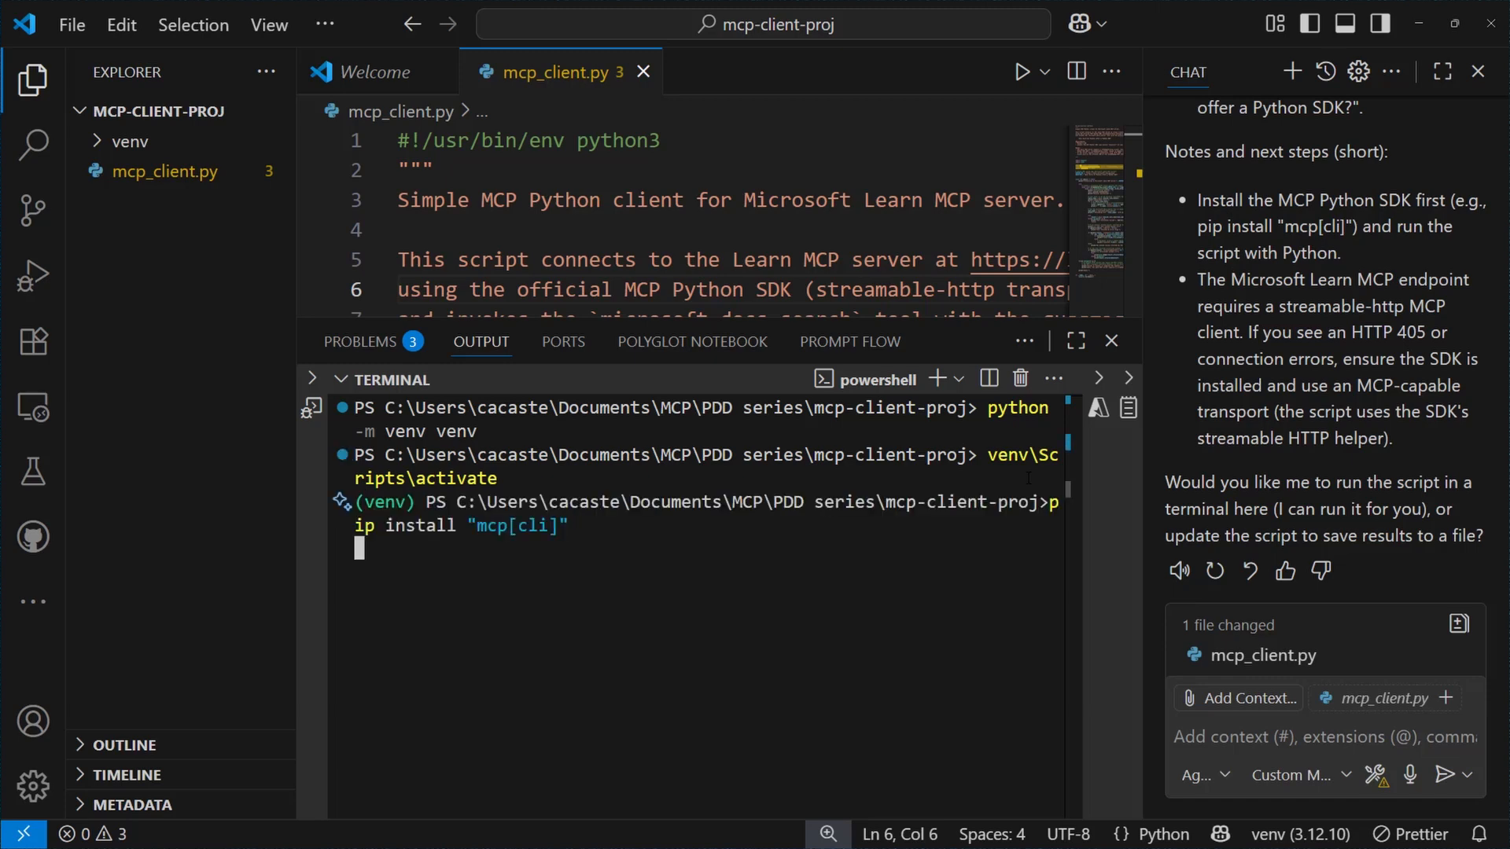
{"action": "left_click", "coordinate": [1076, 342]}
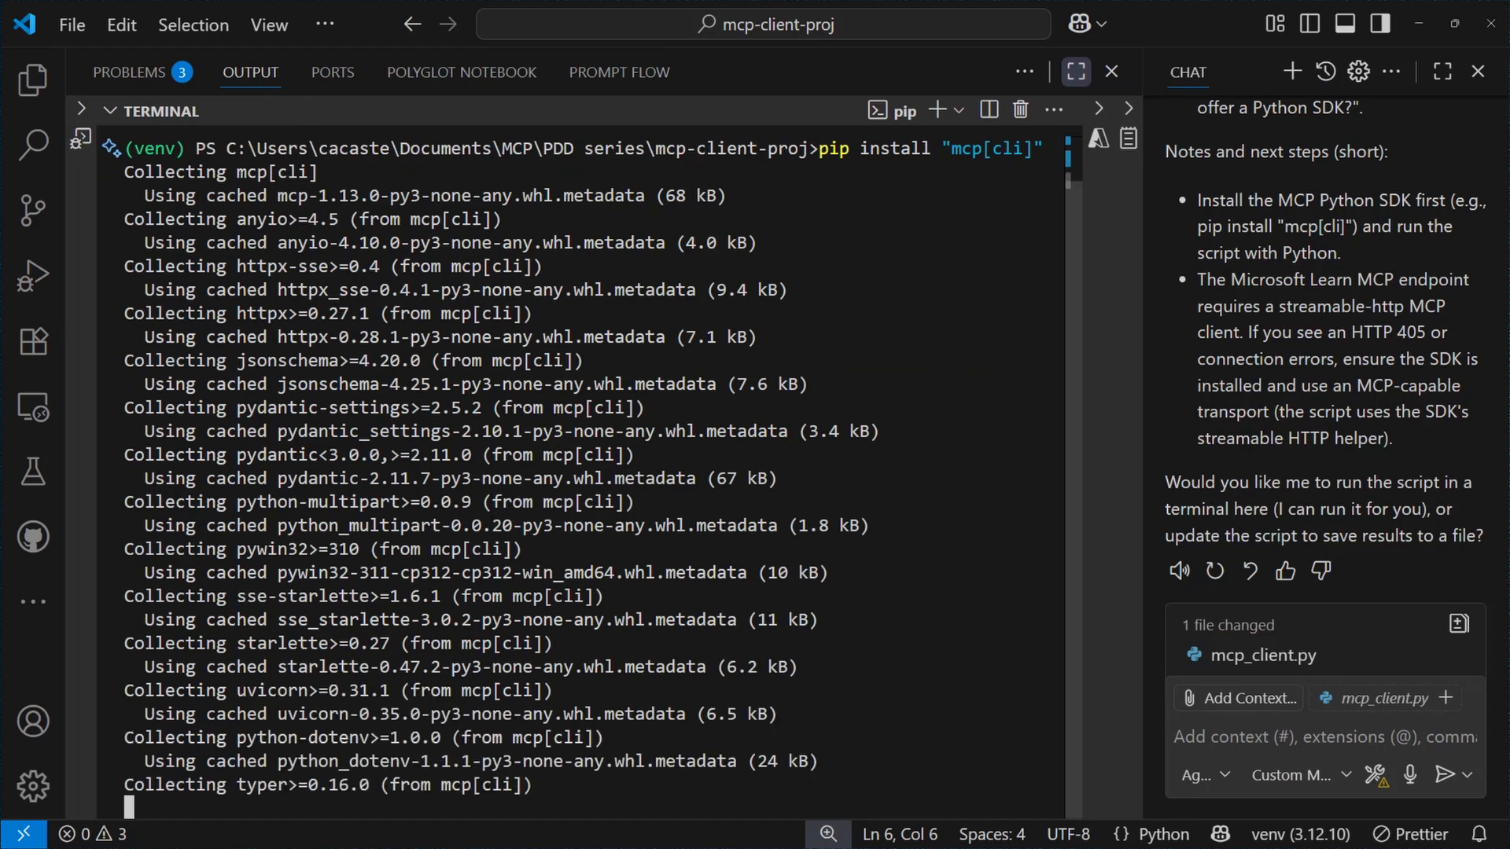
{"action": "scroll", "scroll_direction": "down", "scroll_amount": 3}
{"action": "type", "text": "python ./mcp_client.py"}
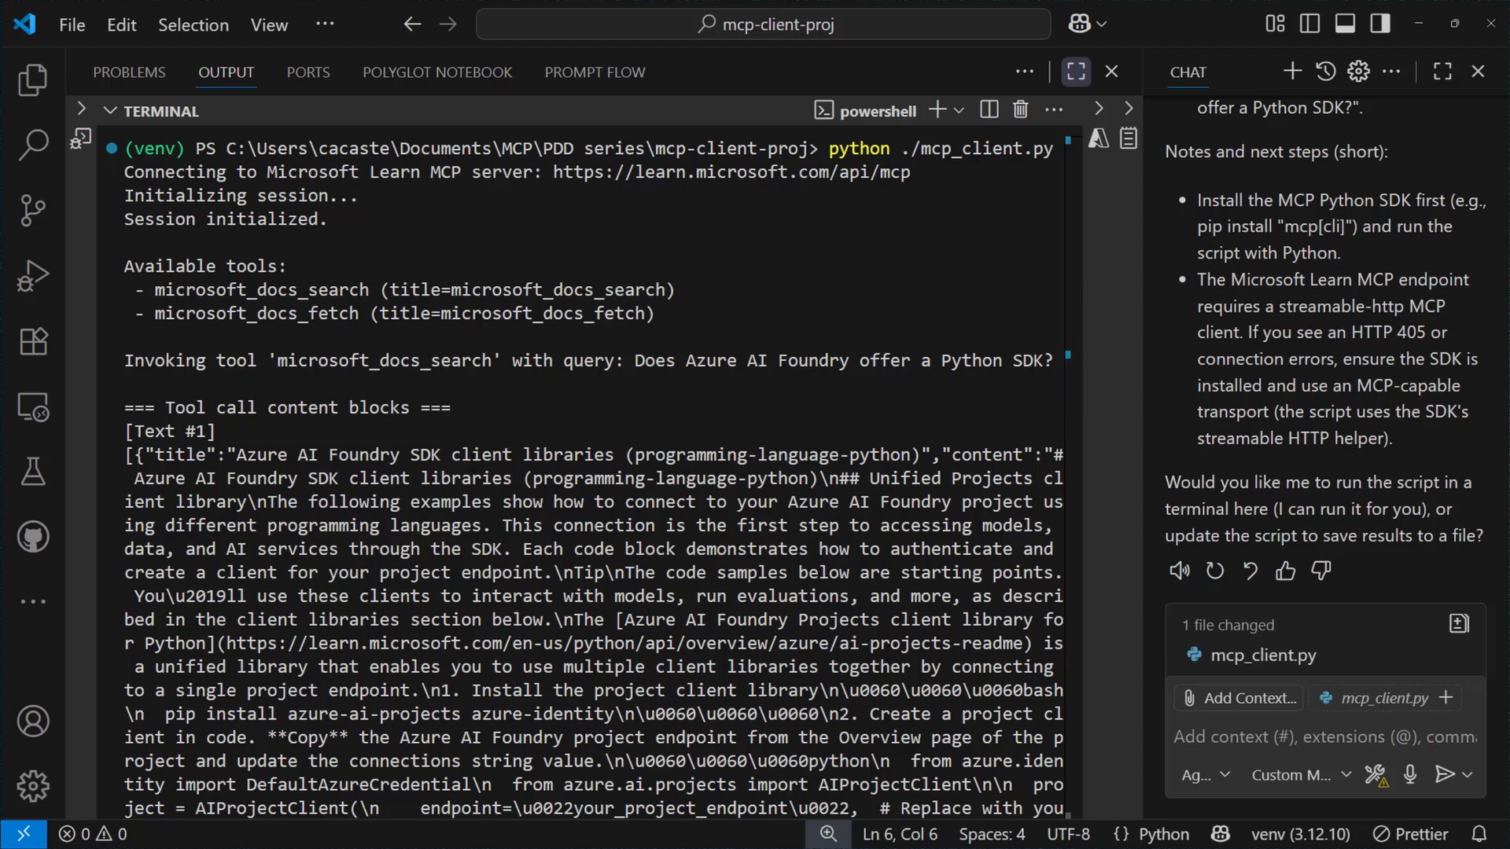
{"action": "mouse_move", "coordinate": [1281, 370]}
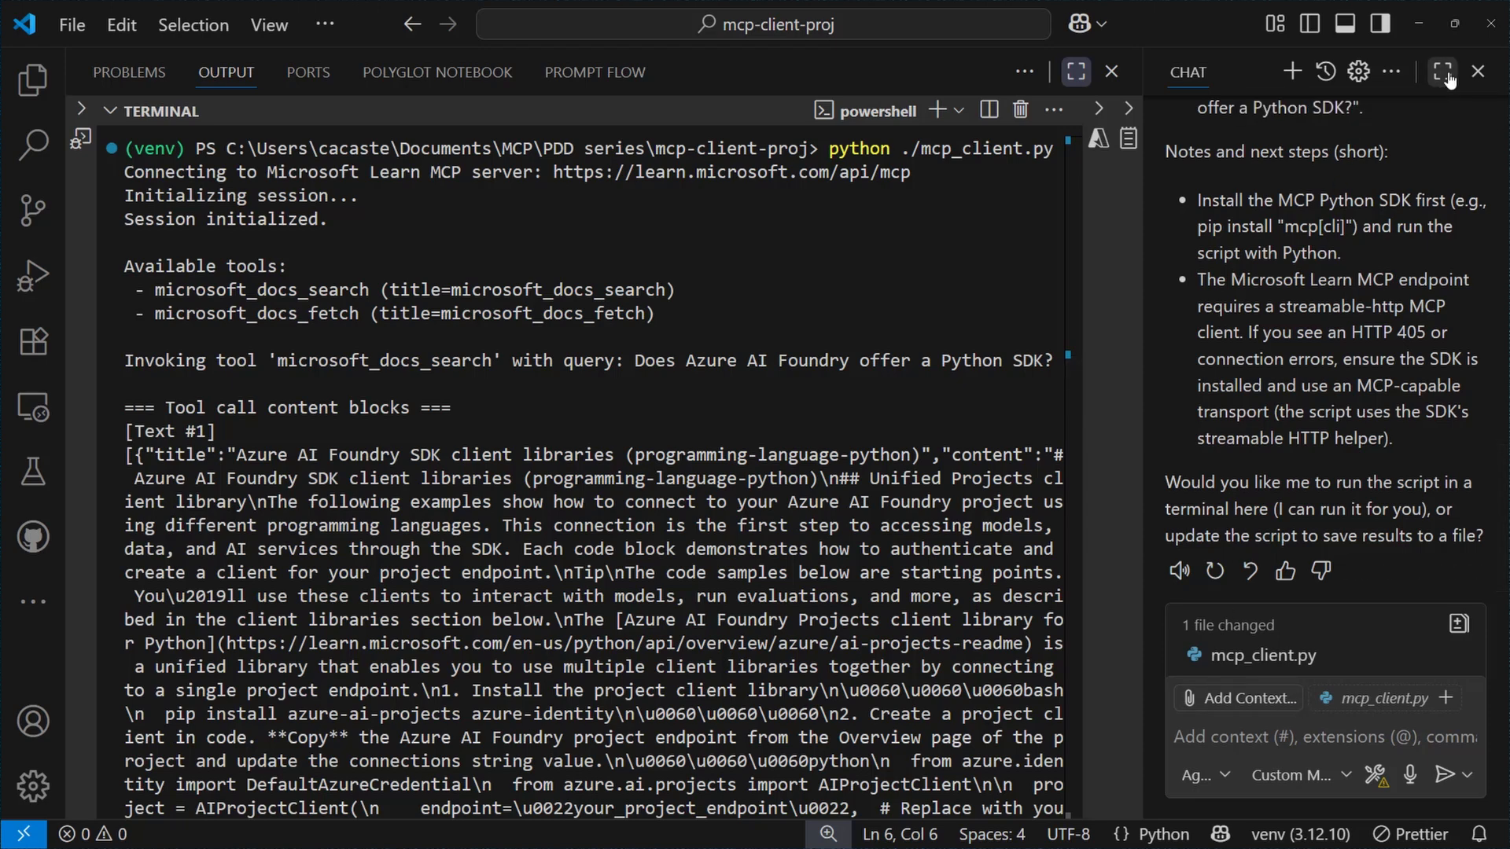
- Ask Copilot in the maximized chat to create a private GitHub repo, commit the code, and add a README
{"action": "left_click", "coordinate": [1442, 72]}
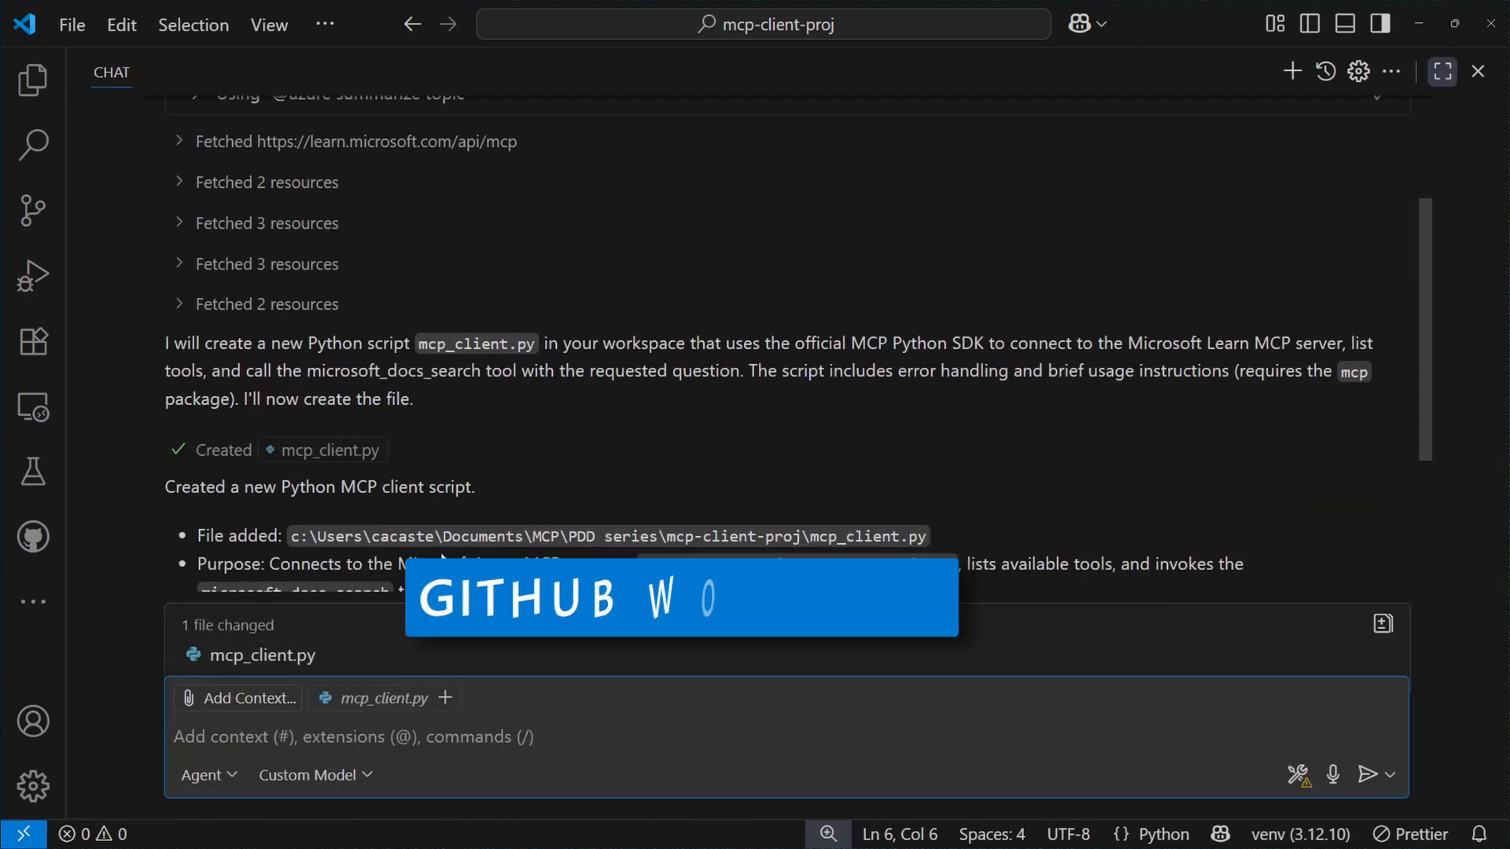
{"action": "scroll", "scroll_direction": "down", "scroll_amount": 3}
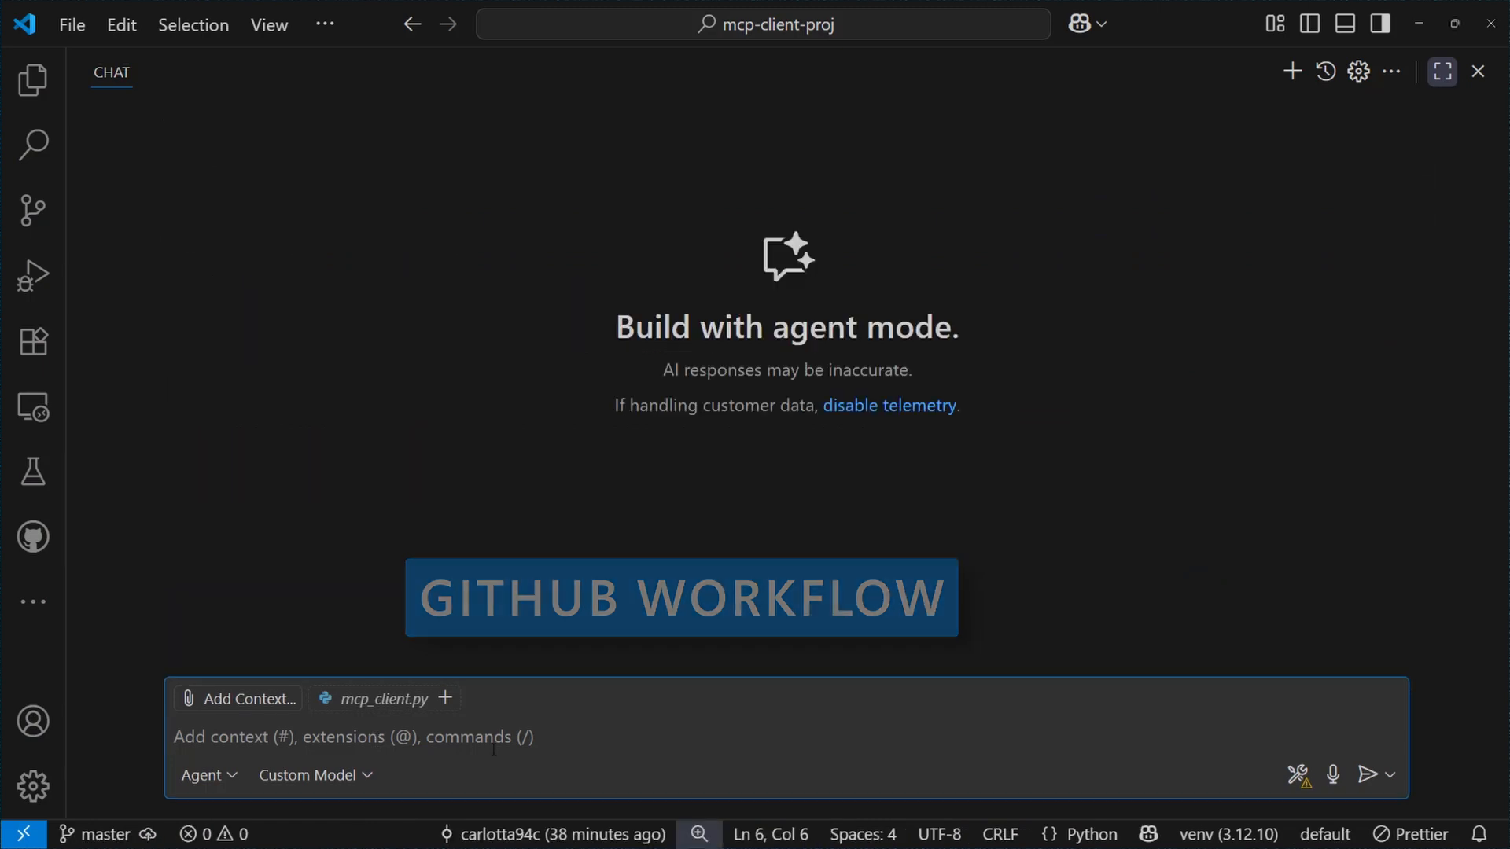
{"action": "type", "text": "Create a private GitHub repo and commit this code to it. Add a README file."}
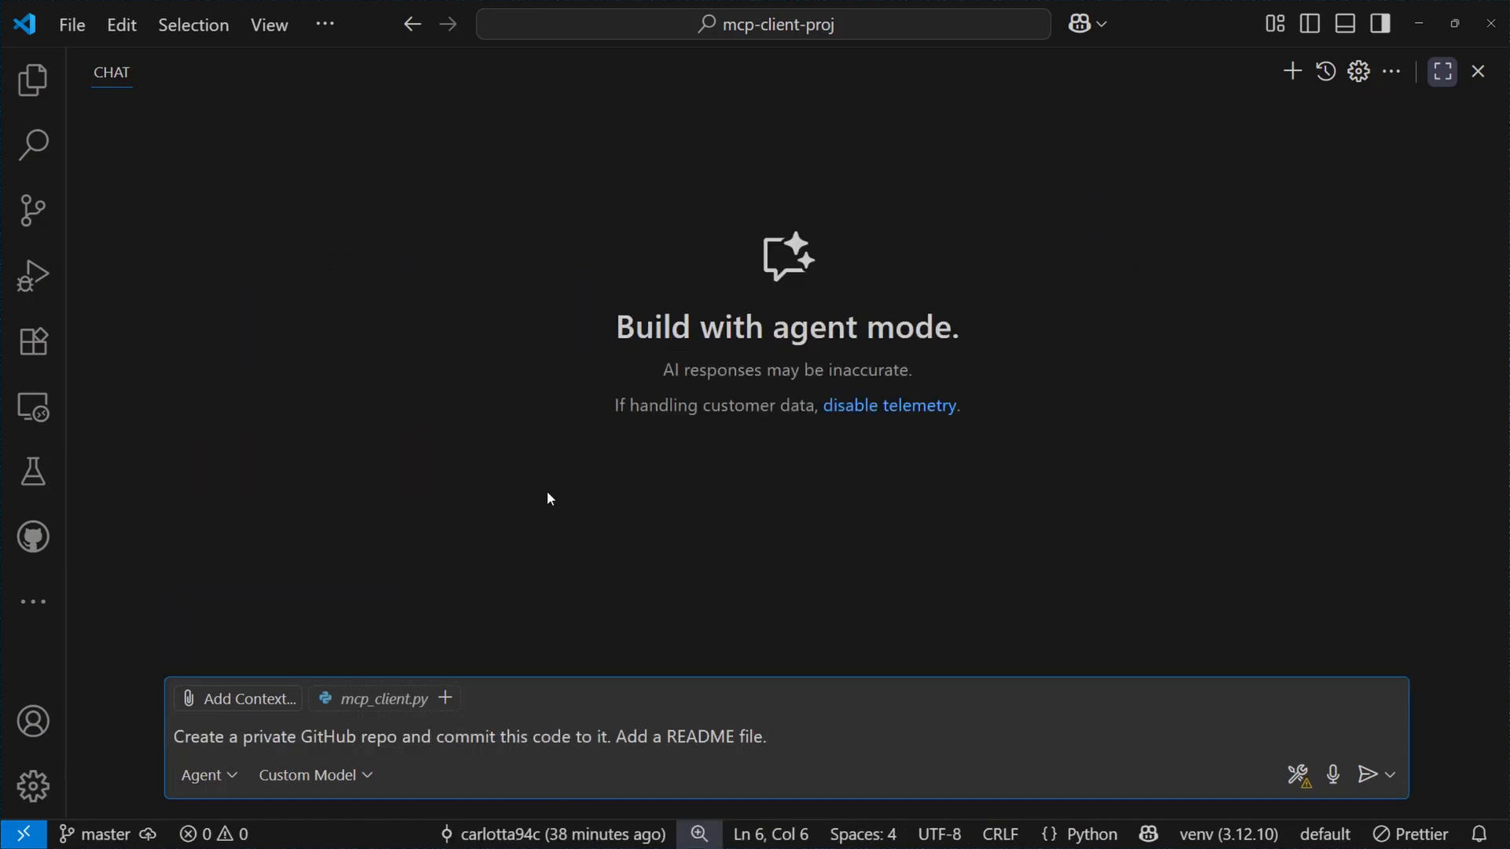
{"action": "left_click", "coordinate": [1368, 775]}
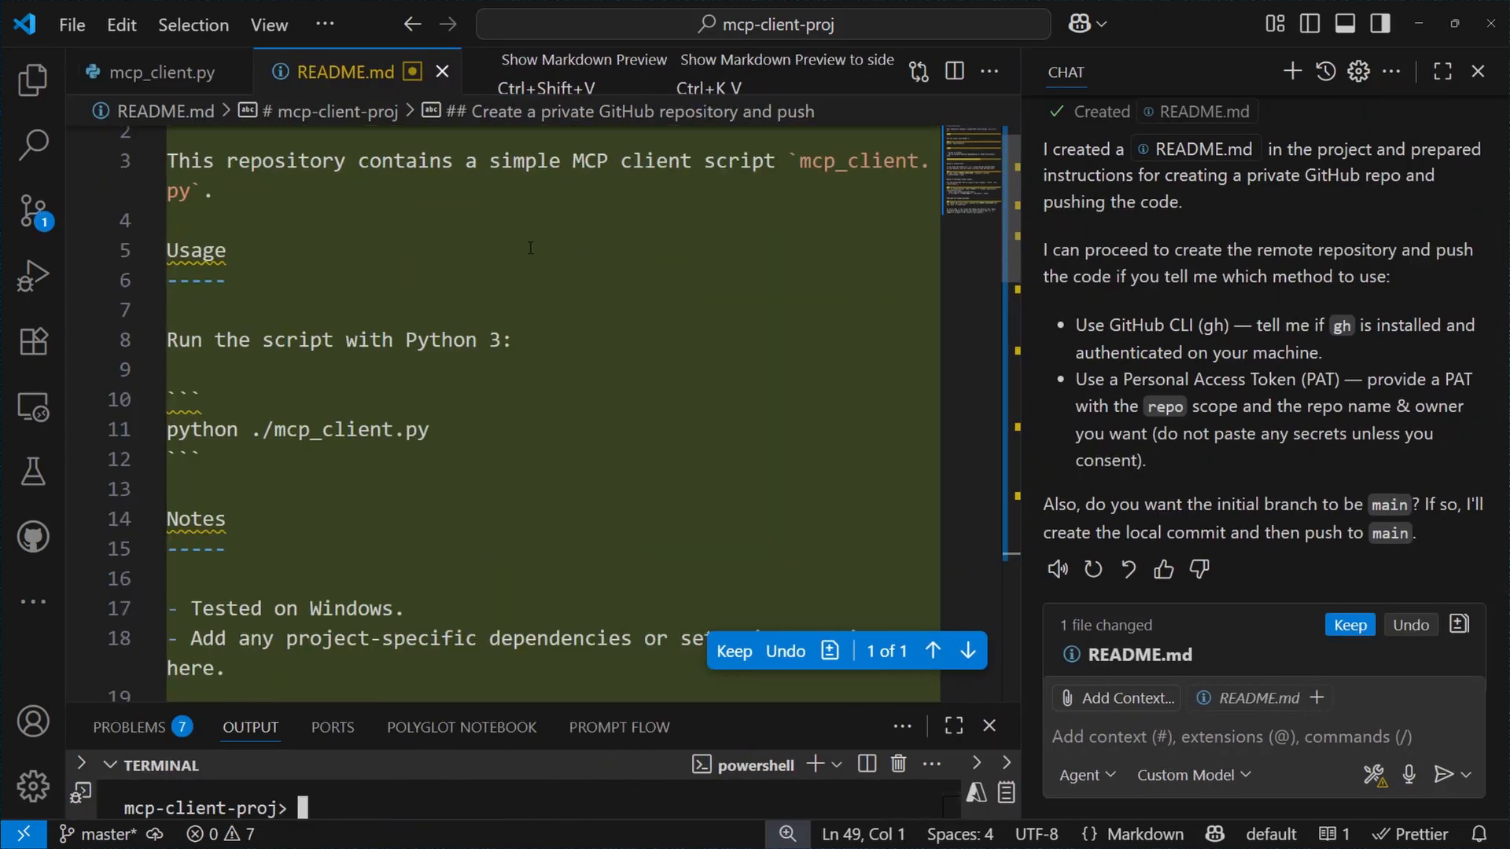
{"action": "scroll", "scroll_direction": "down", "scroll_amount": 3}
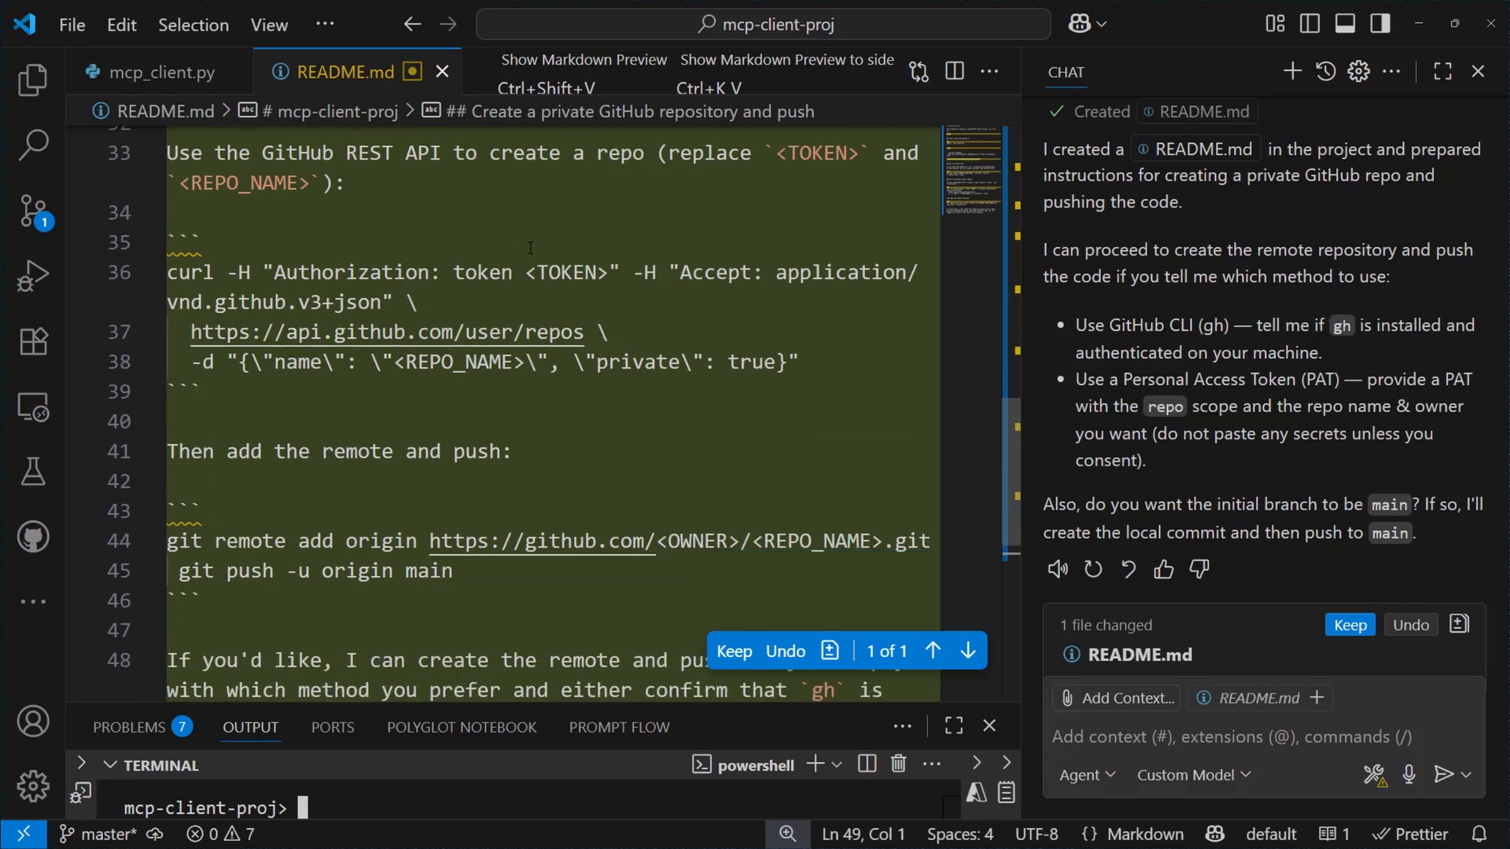
{"action": "scroll", "scroll_direction": "up", "scroll_amount": 3}
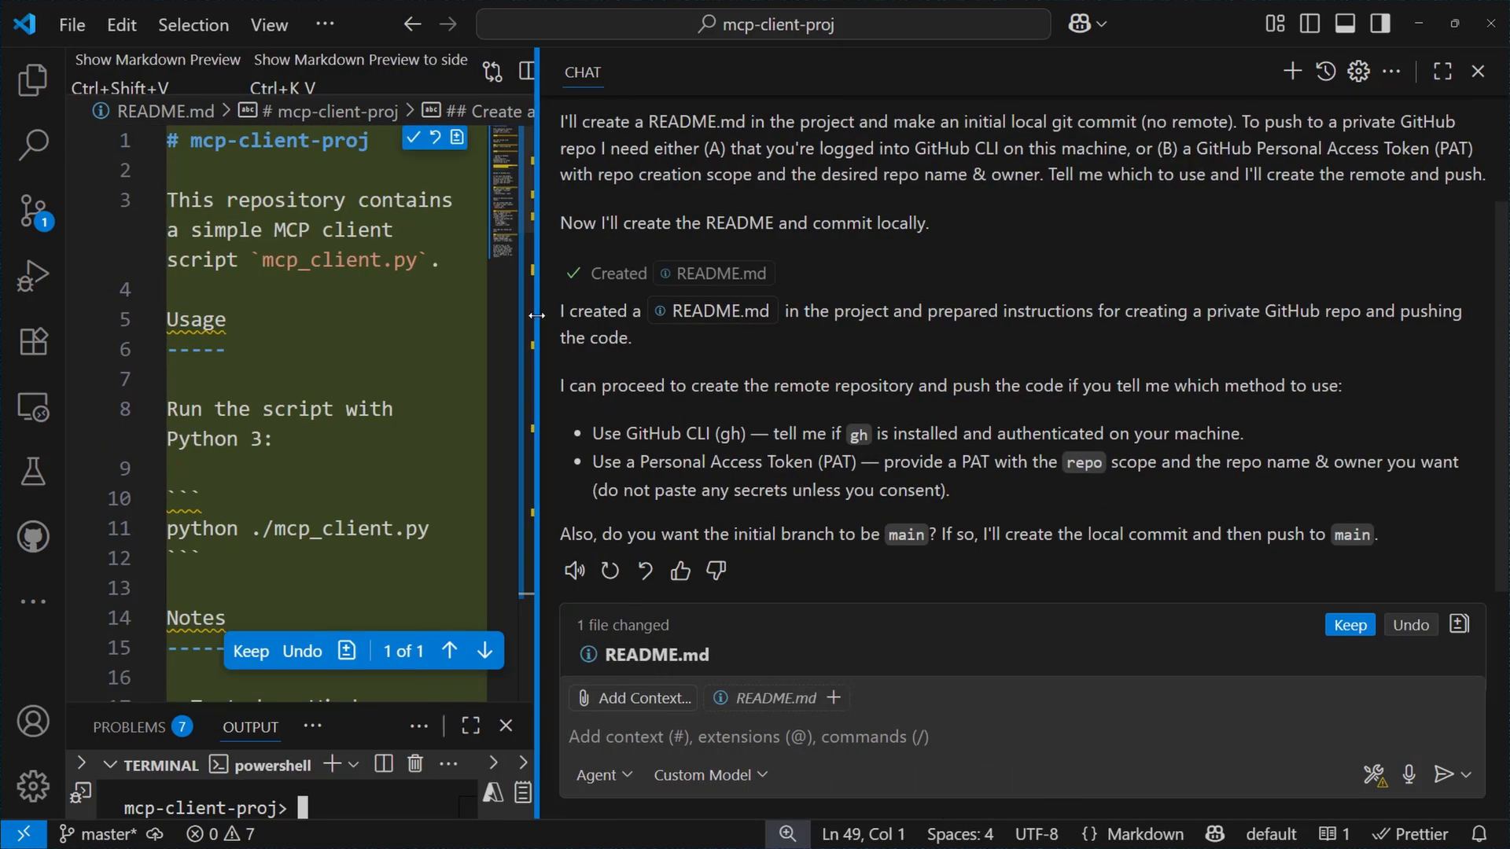
- Tell Copilot to use gh and approve its script creating the private mcp-client-proj repo
{"action": "type", "text": "use gh"}
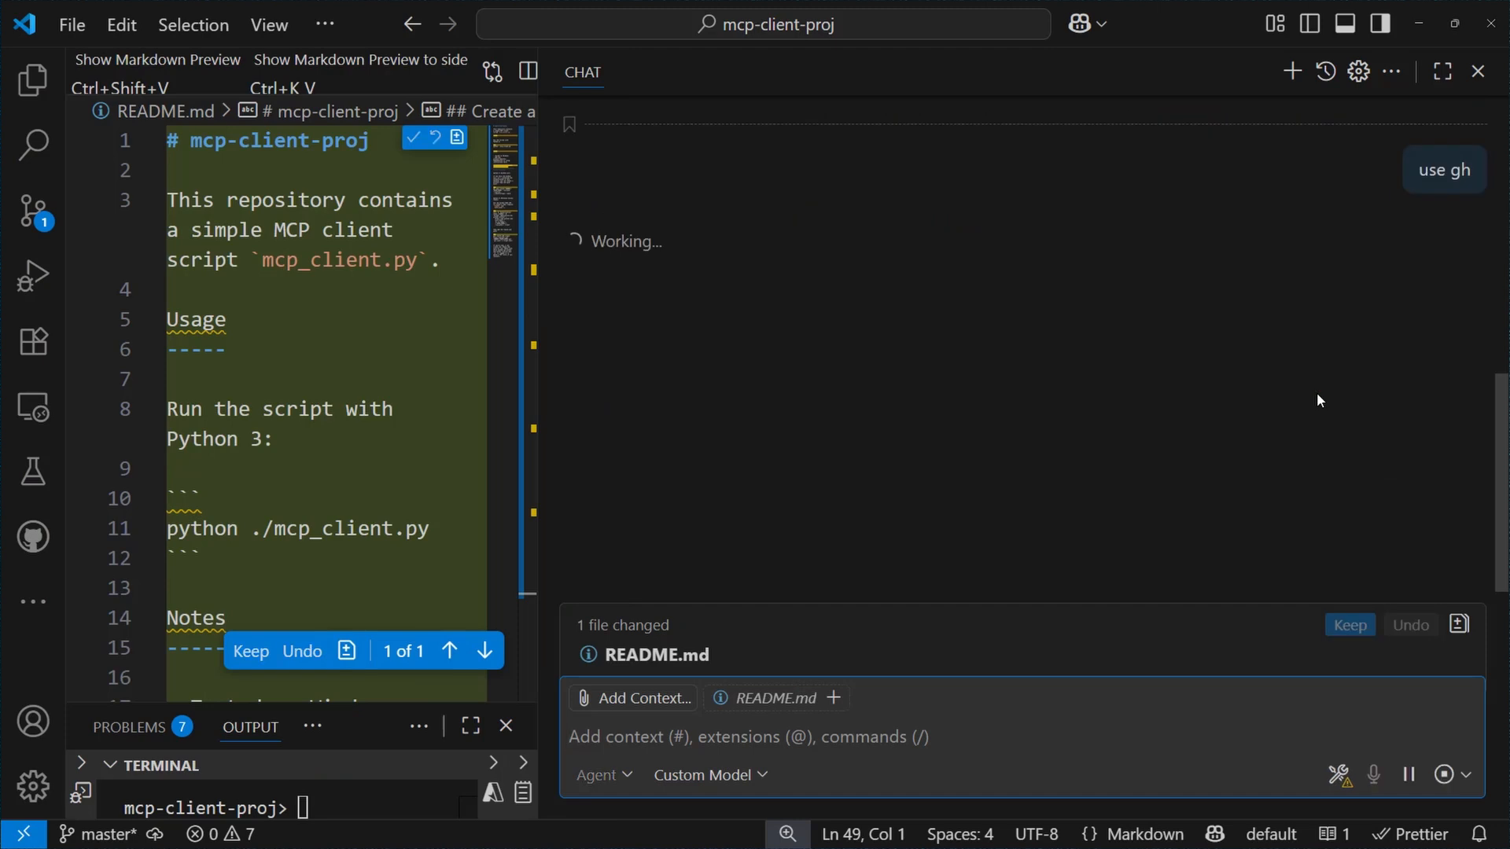
{"action": "mouse_move", "coordinate": [1318, 400]}
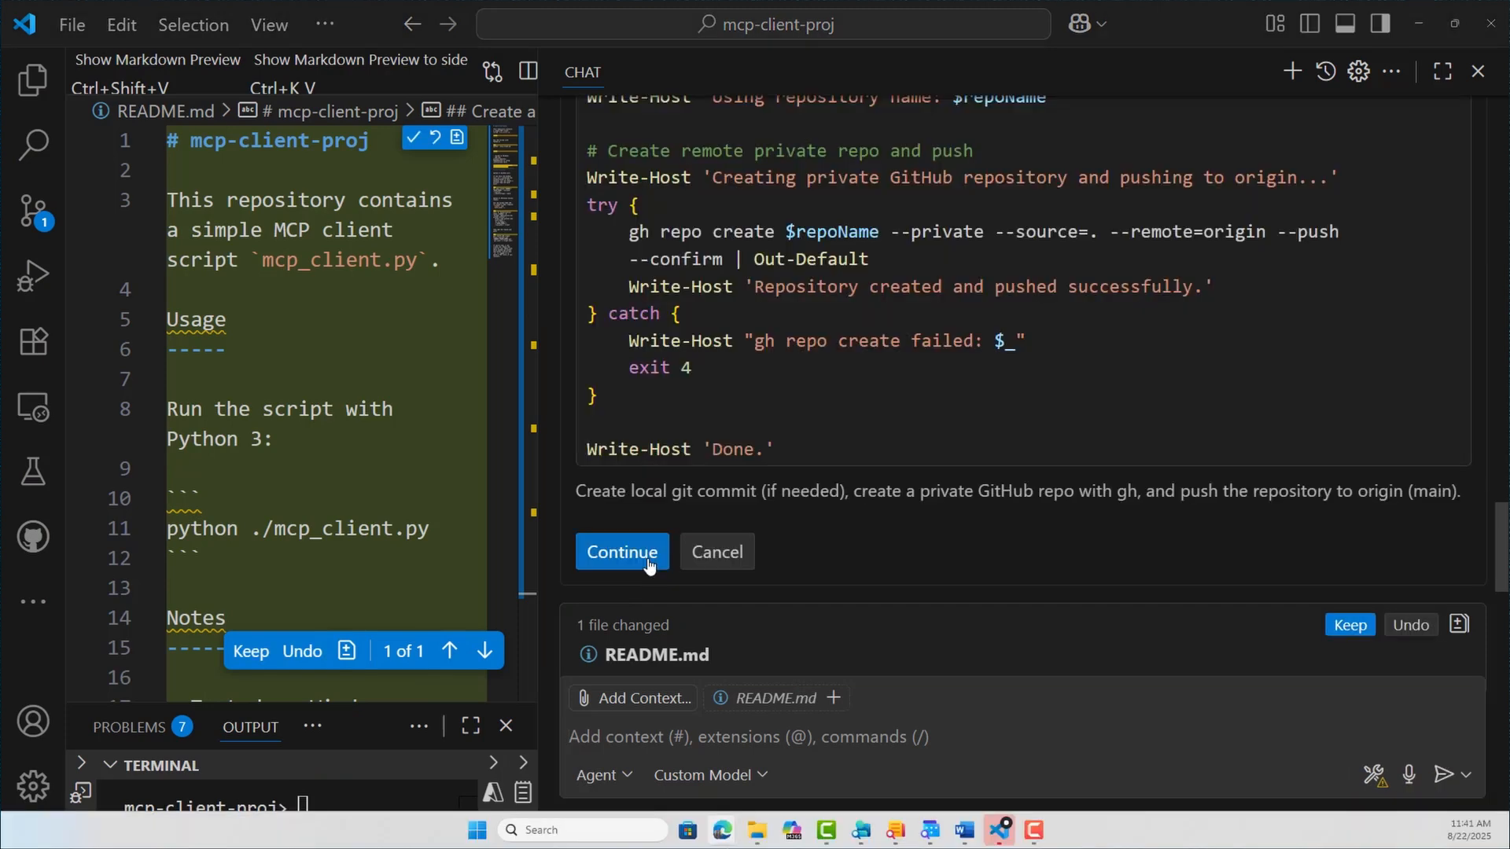
{"action": "left_click", "coordinate": [621, 552]}
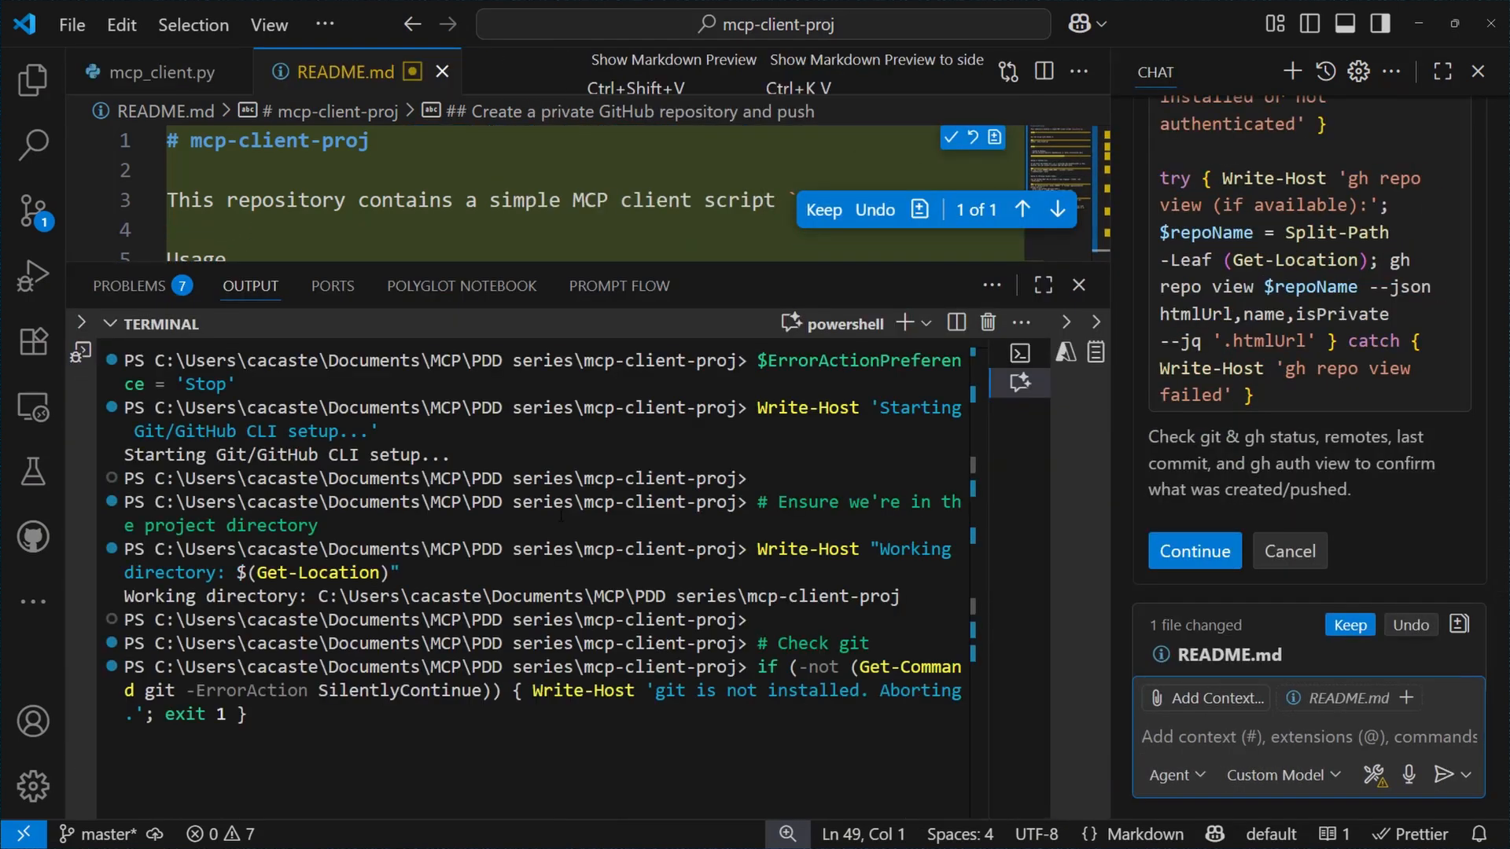
{"action": "scroll", "scroll_direction": "down", "scroll_amount": 3}
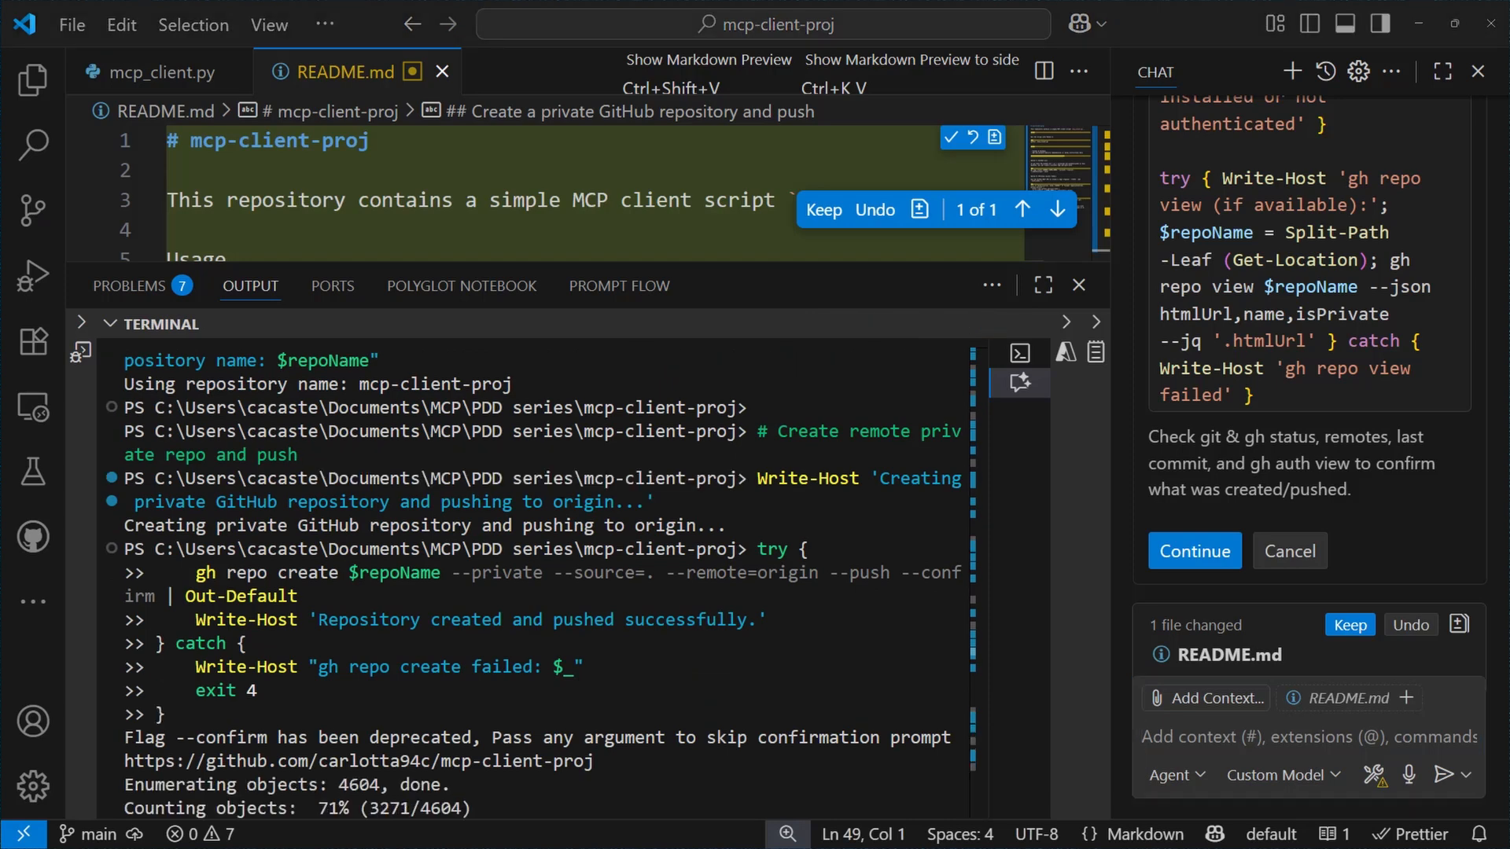
{"action": "scroll", "scroll_direction": "down", "scroll_amount": 3}
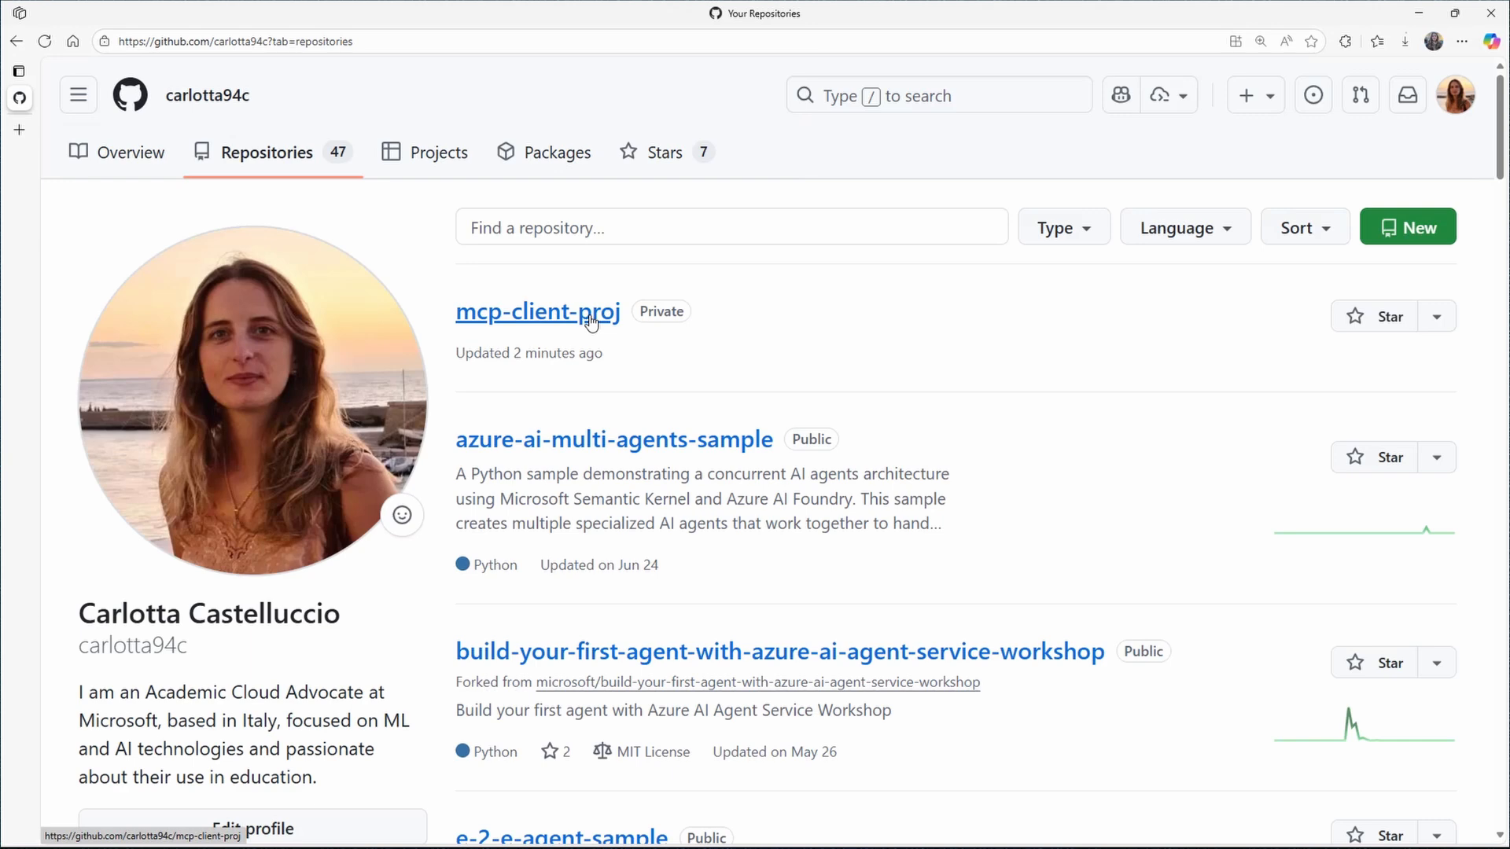
- Open mcp-client-proj on GitHub and scroll through its files and rendered README
{"action": "left_click", "coordinate": [537, 312]}
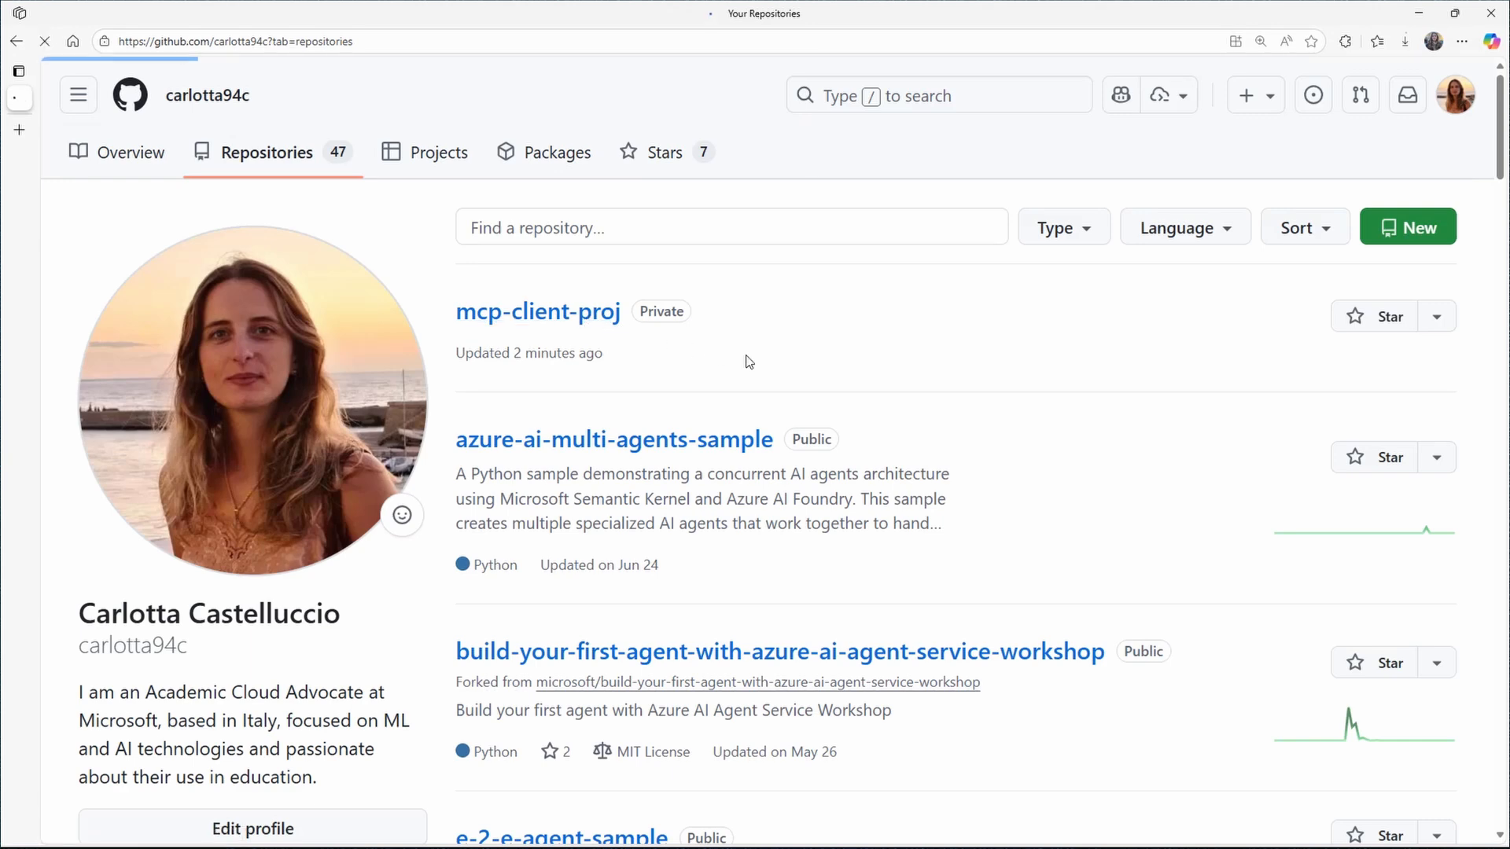
{"action": "left_click", "coordinate": [537, 312]}
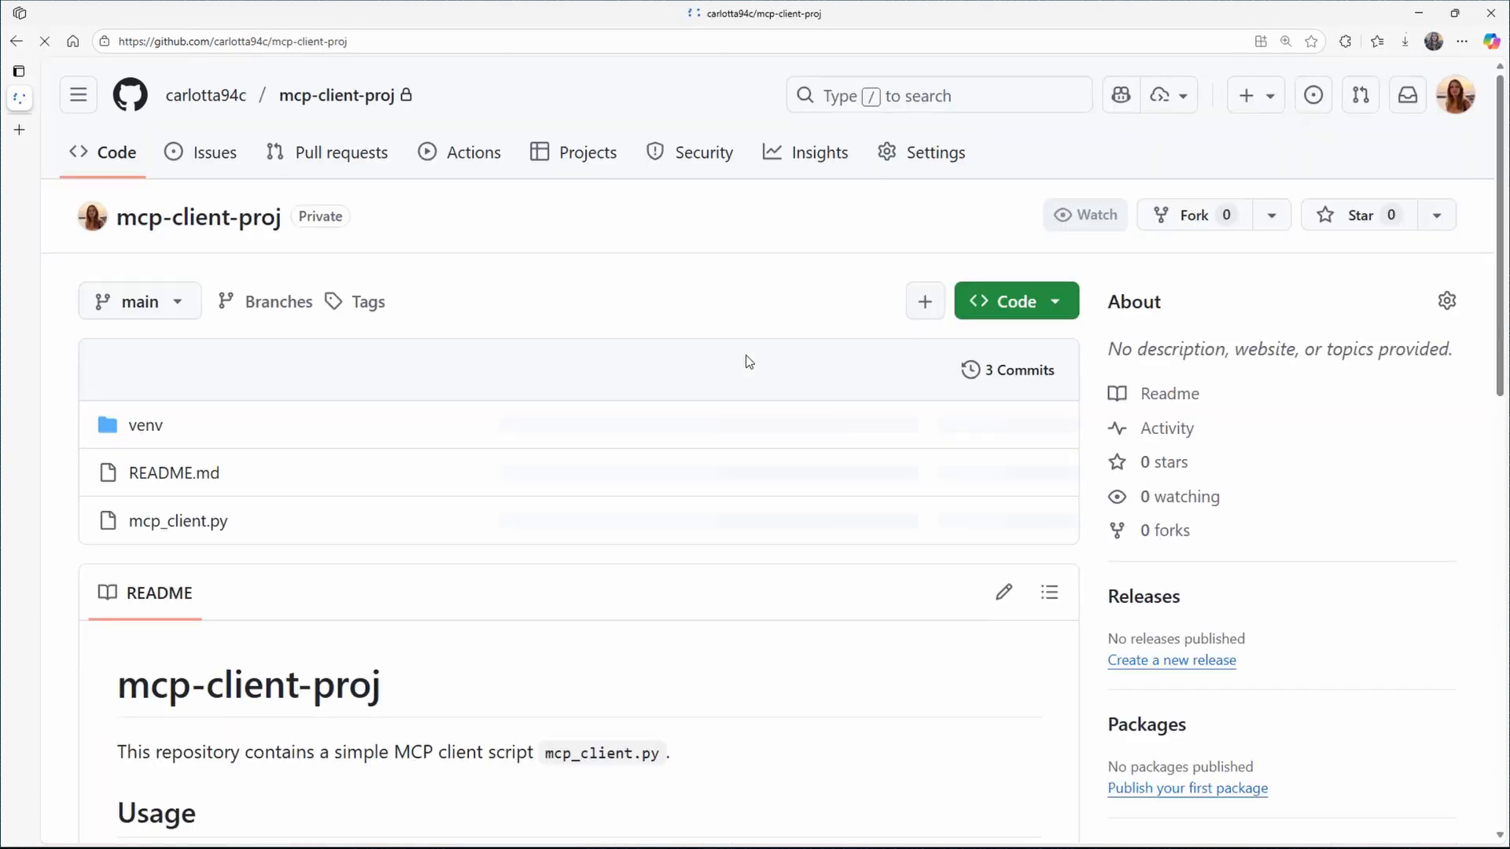
{"action": "scroll", "scroll_direction": "down", "scroll_amount": 3}
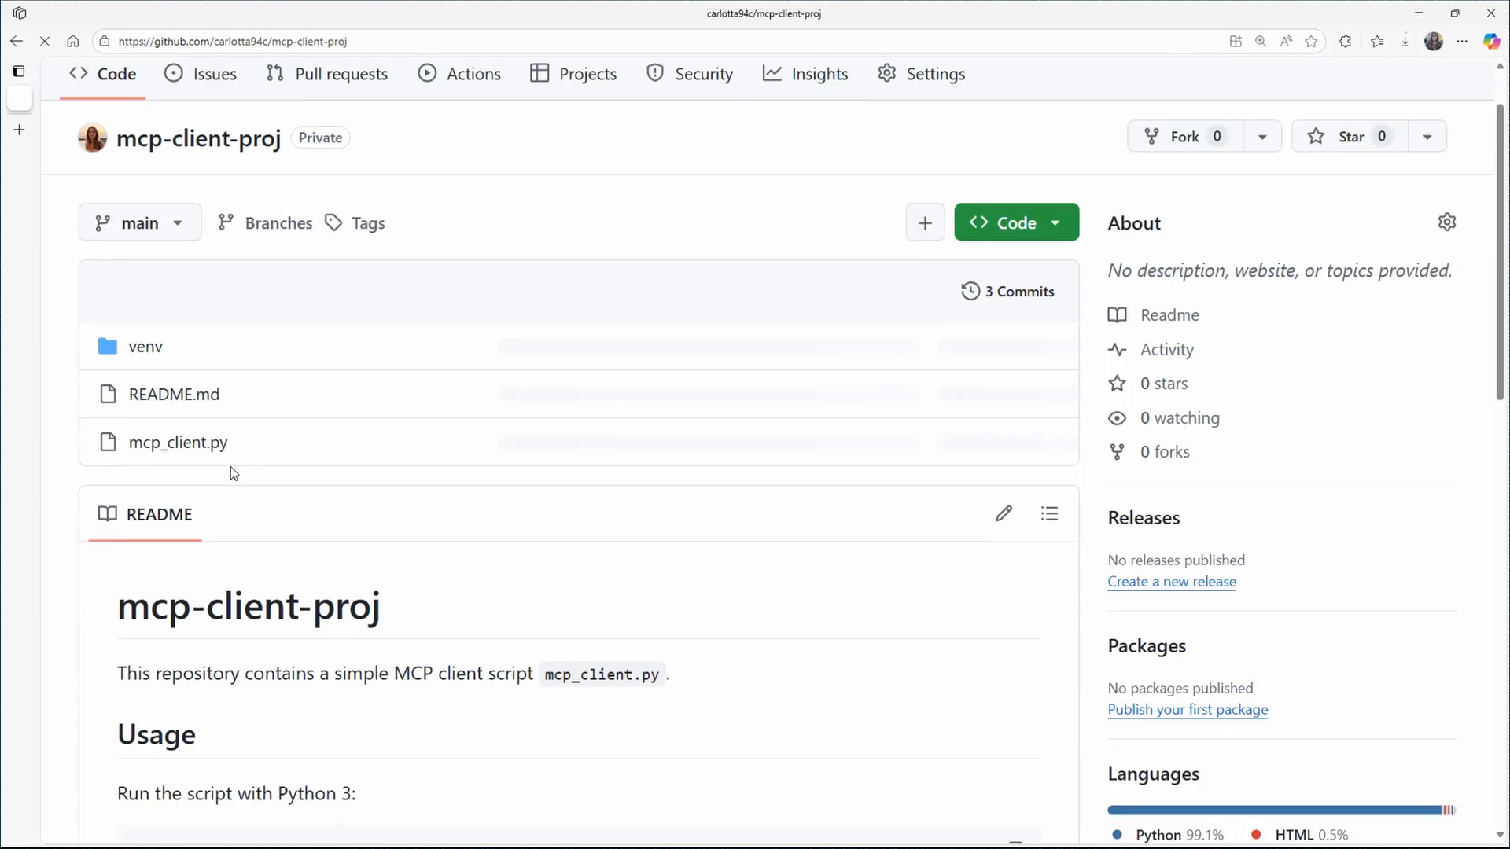
{"action": "scroll", "scroll_direction": "down", "scroll_amount": 3}
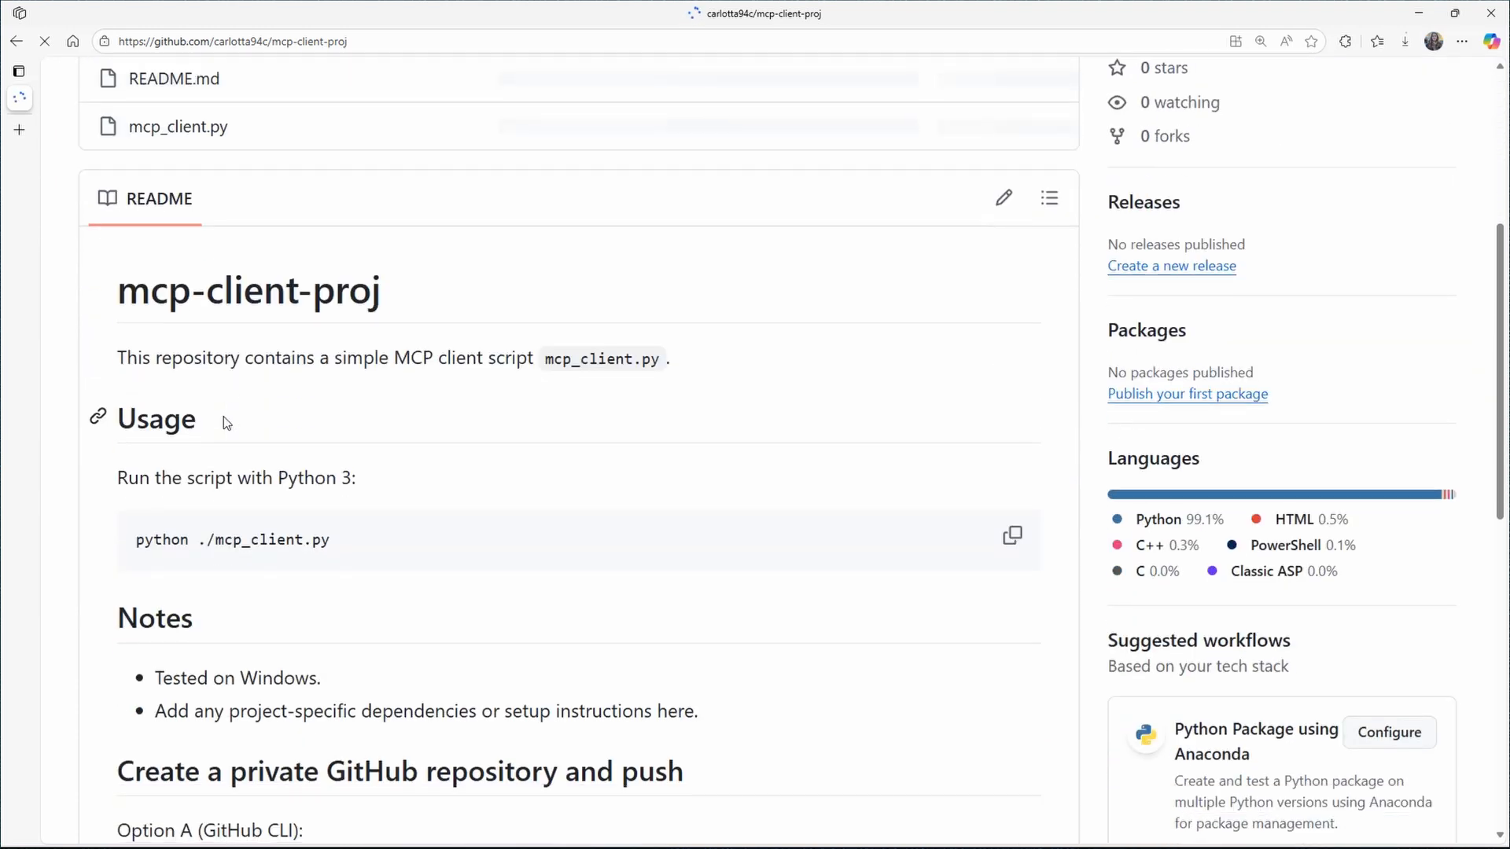